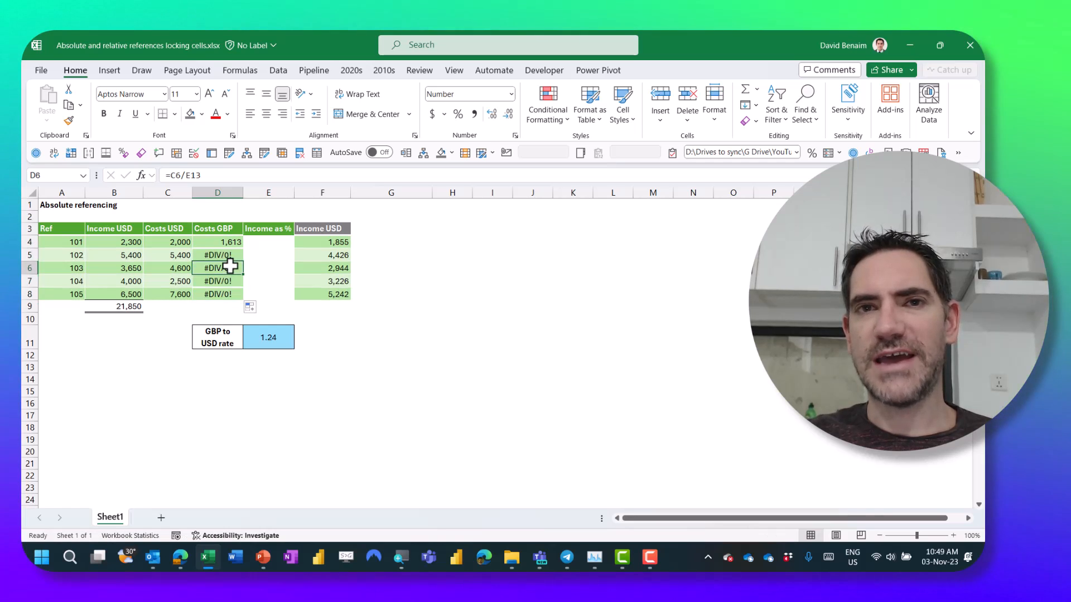
Inspect a Costs GBP cell and dismiss the auto-fill options without changing them
left_click(217, 281)
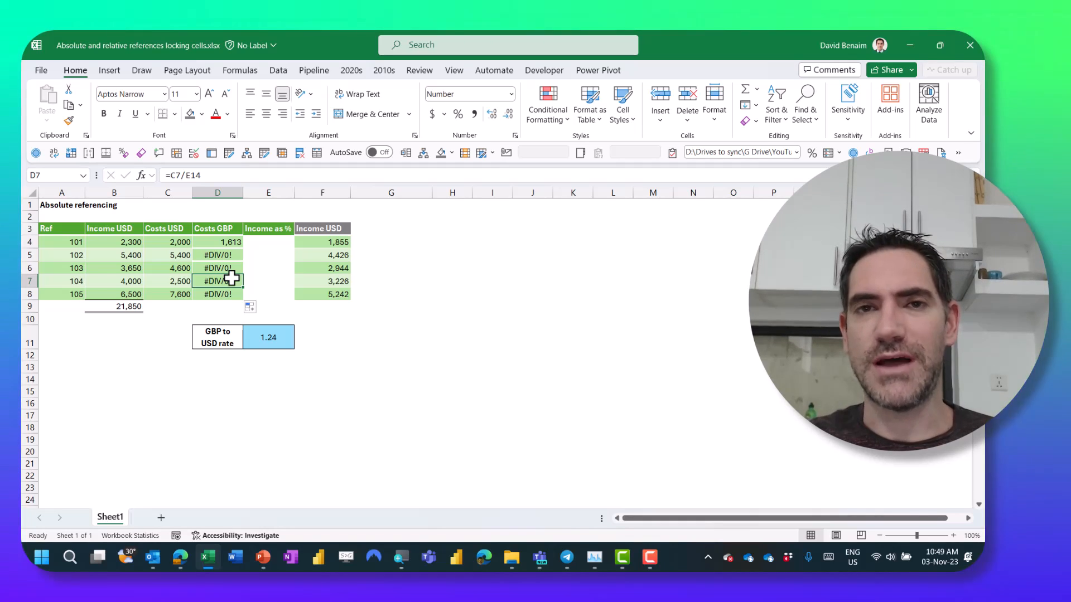
left_click(251, 307)
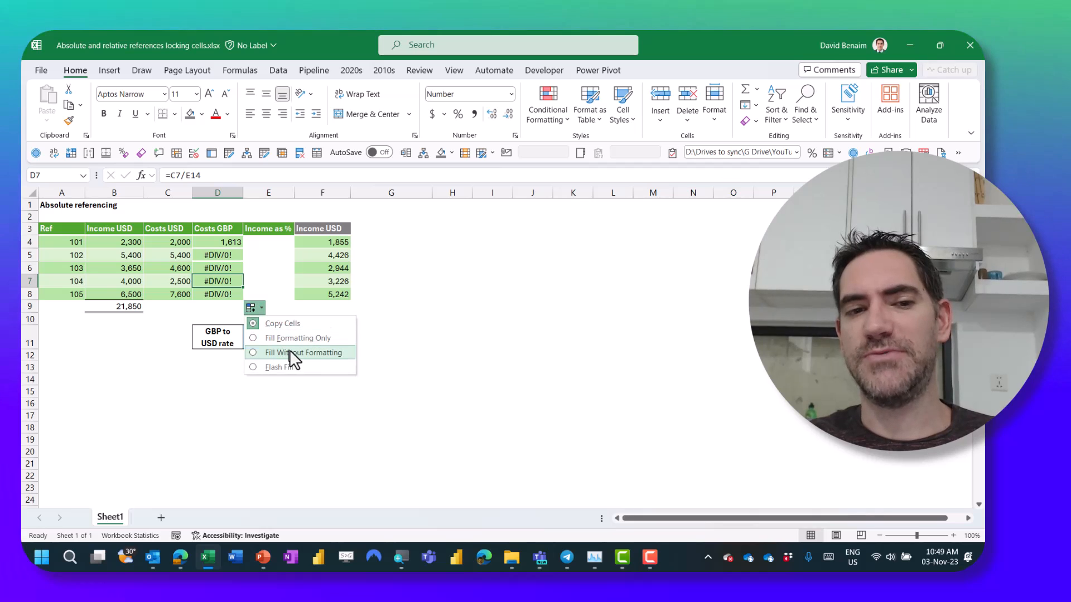
left_click(299, 353)
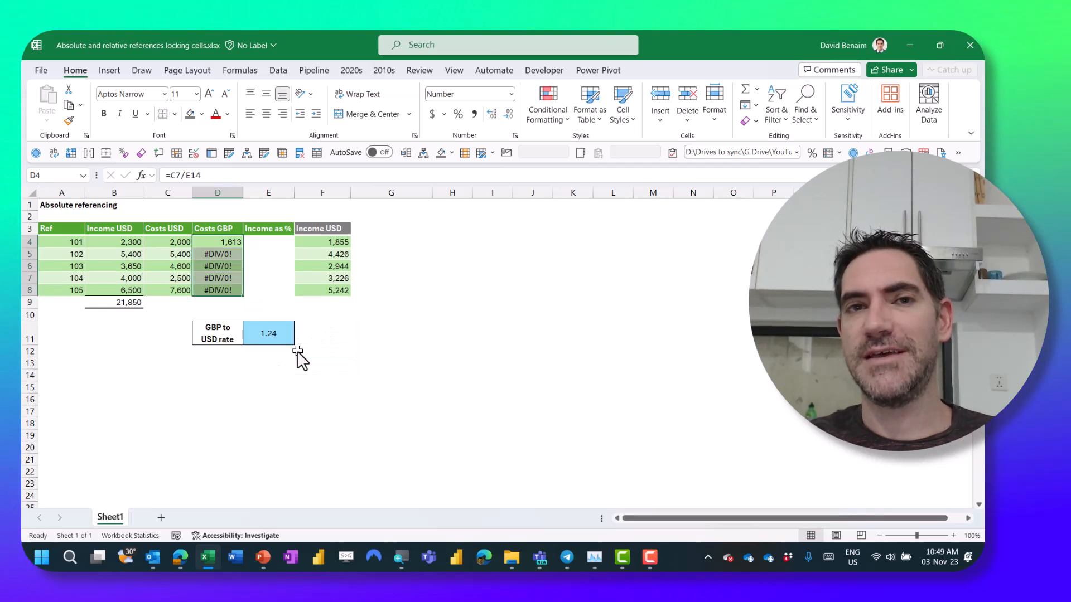
left_click(269, 278)
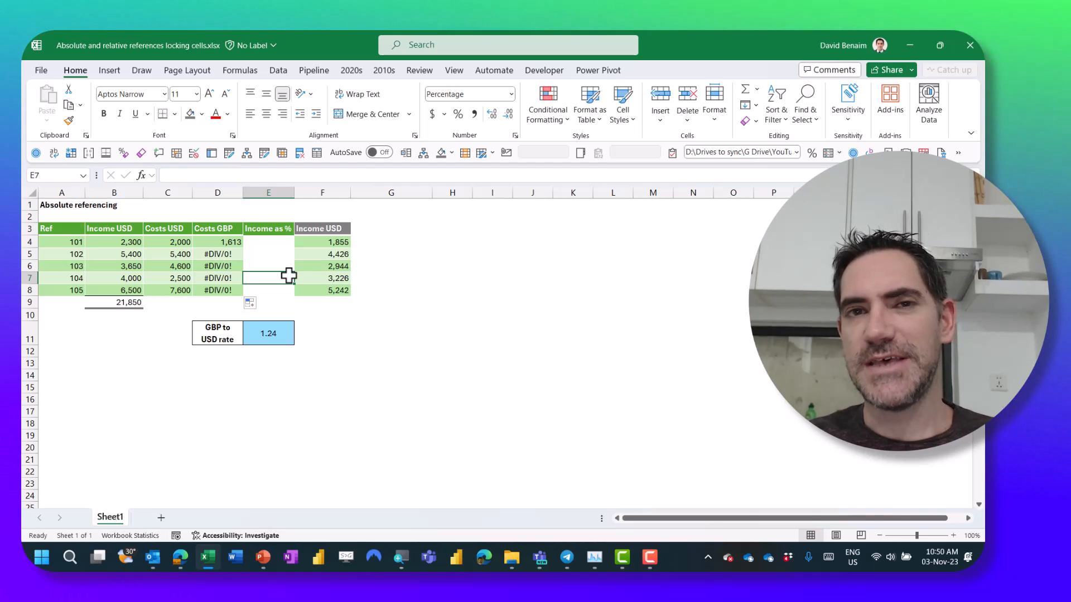
left_click(253, 303)
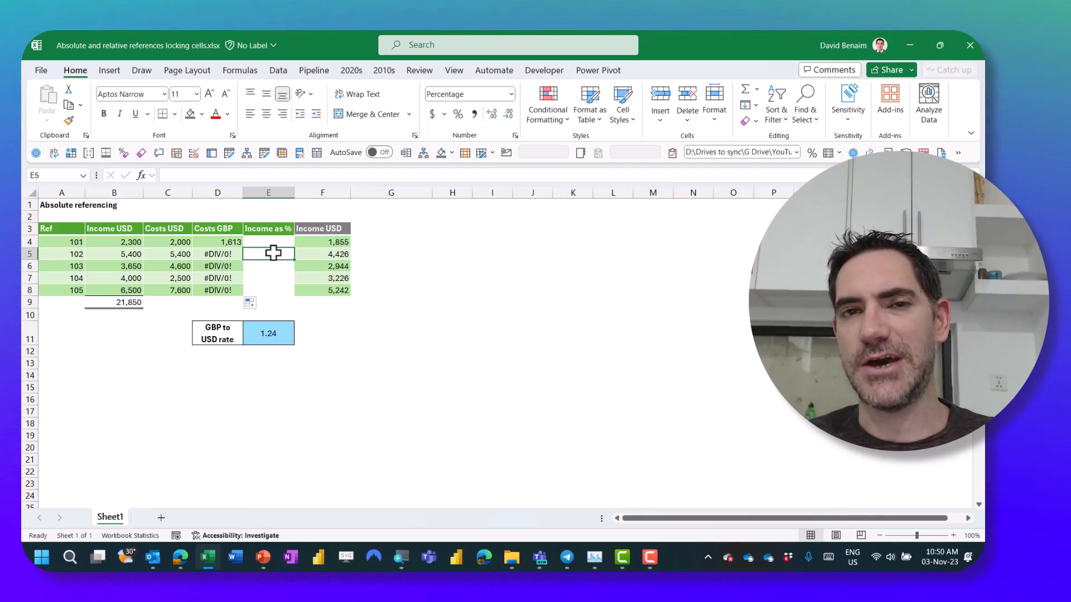
Switch on Show Formulas and review D4 to D8, whose divisors slide from E11 to E15
left_click(239, 70)
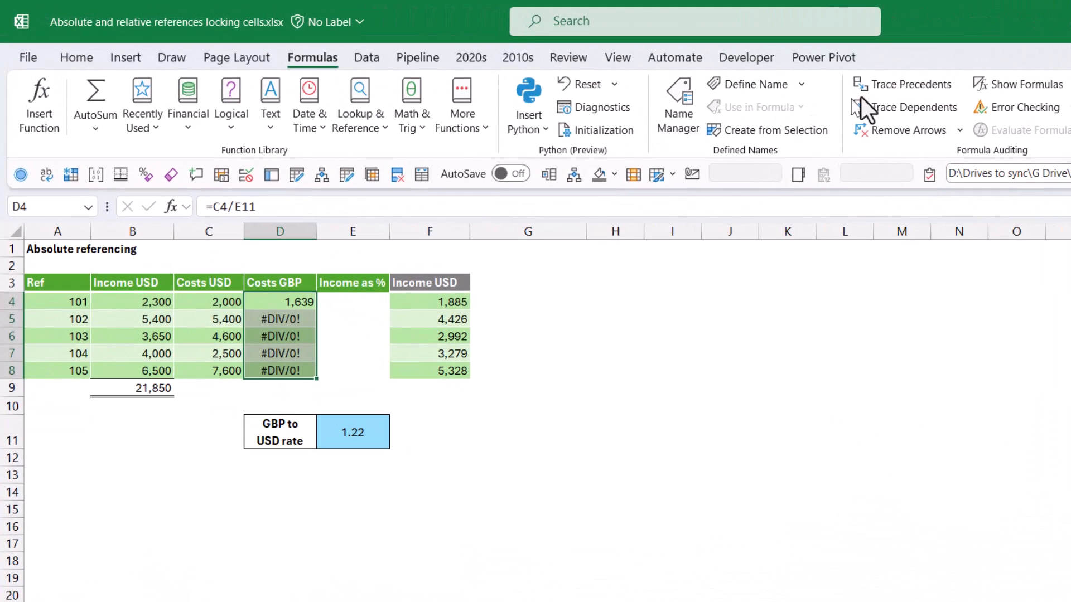
mouse_move(1022, 84)
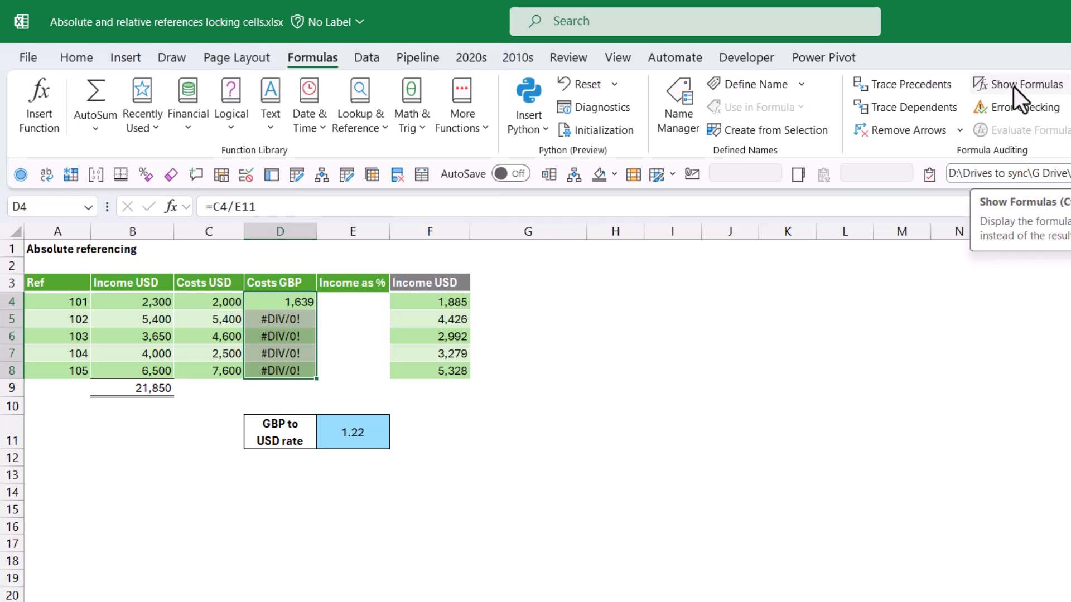
mouse_move(1022, 102)
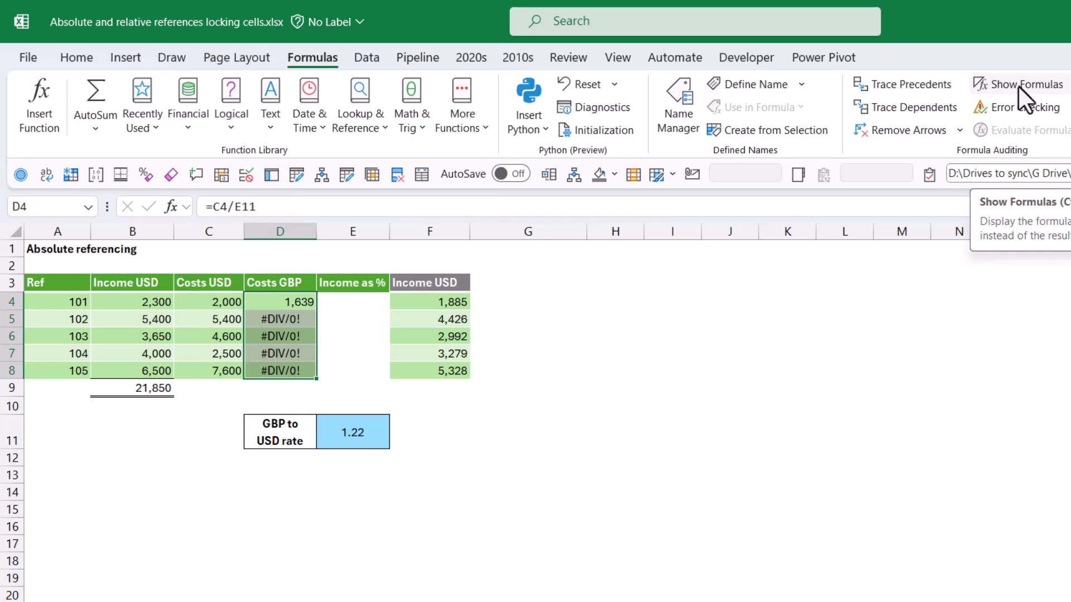
left_click(1021, 83)
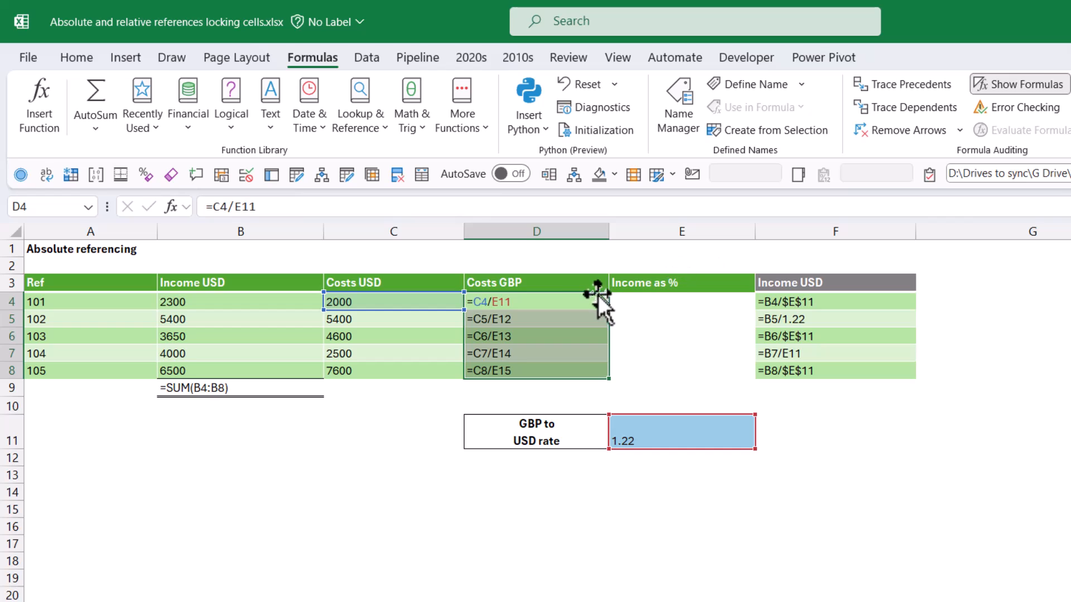
left_click(537, 354)
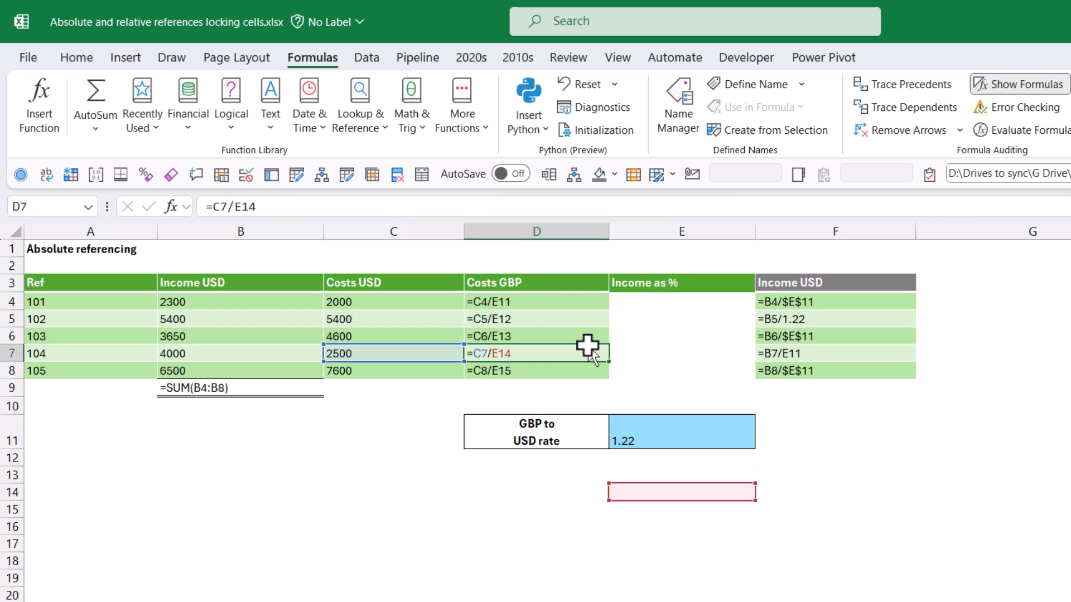
left_click(536, 319)
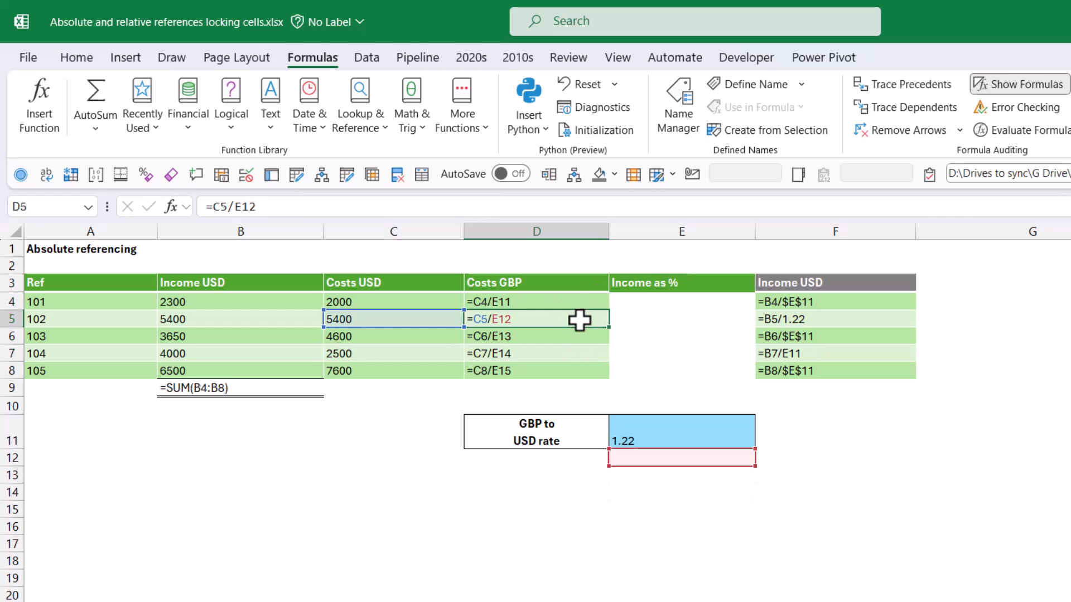
mouse_move(578, 343)
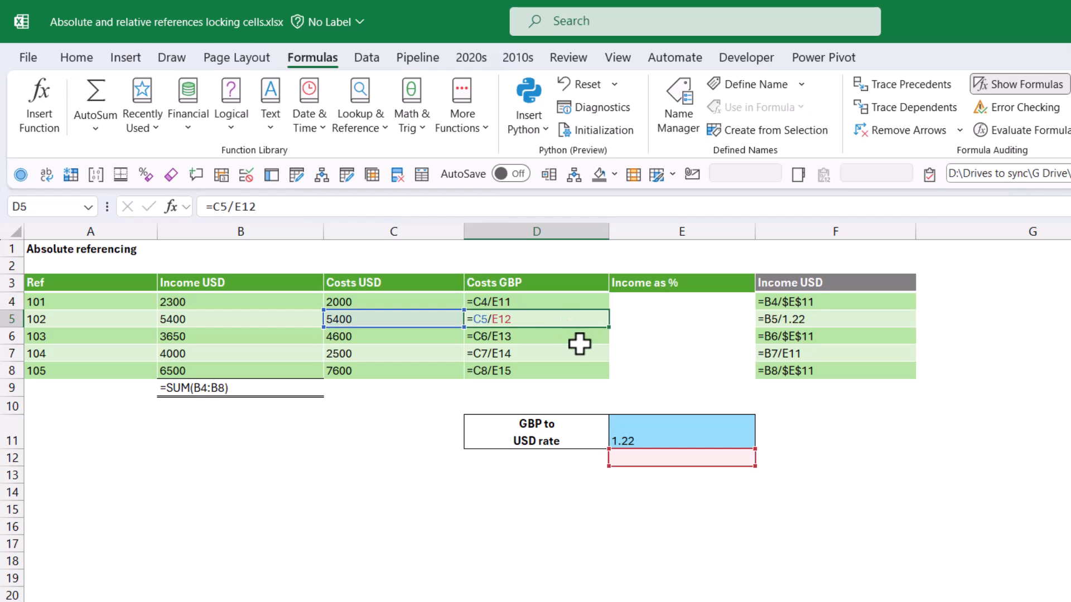
left_click(536, 370)
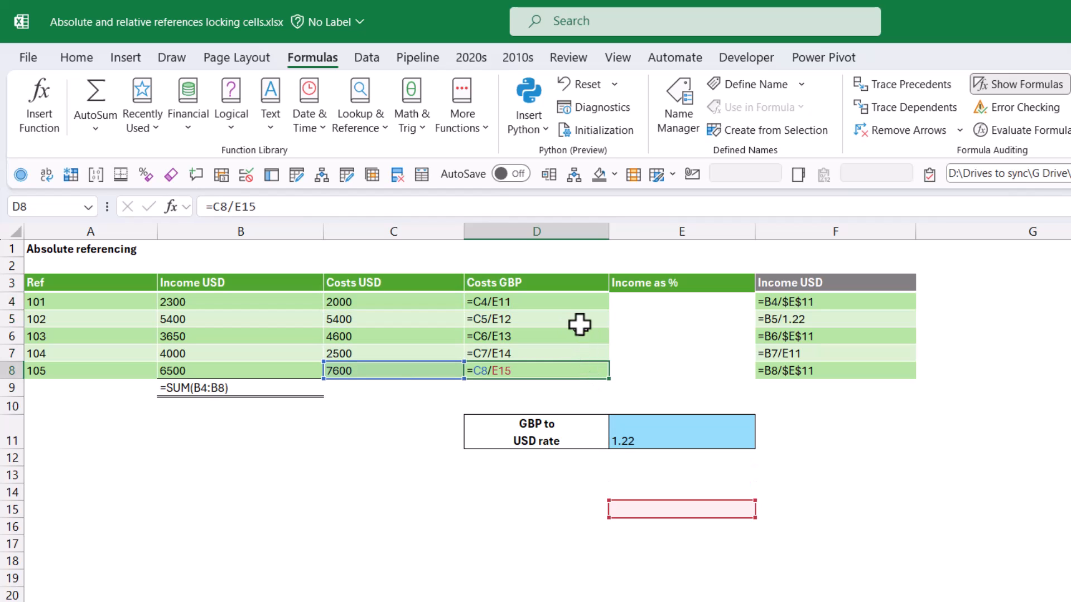
left_click(536, 302)
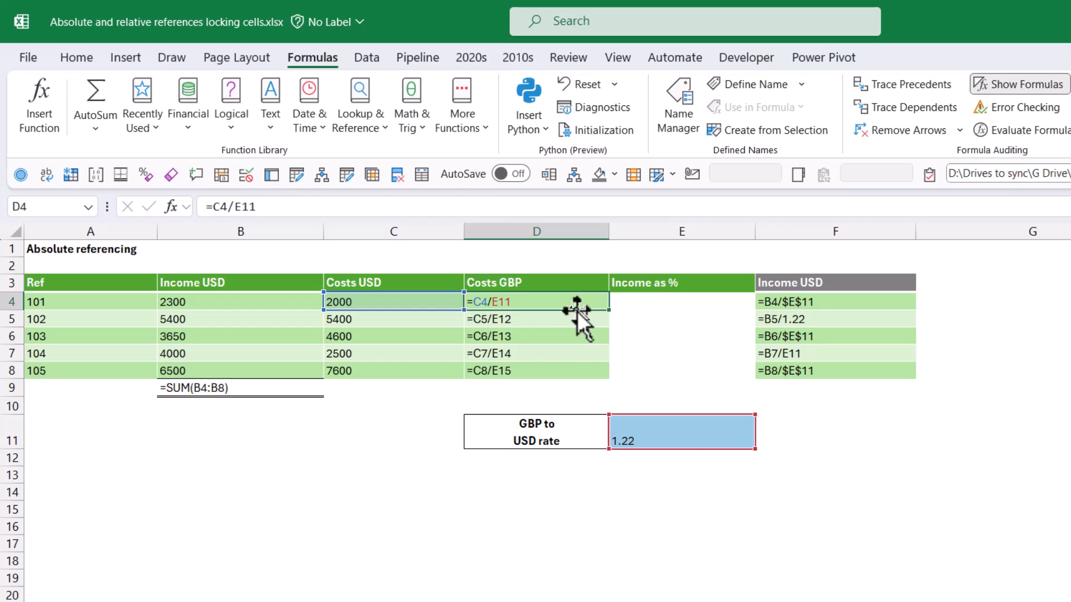
mouse_move(640, 437)
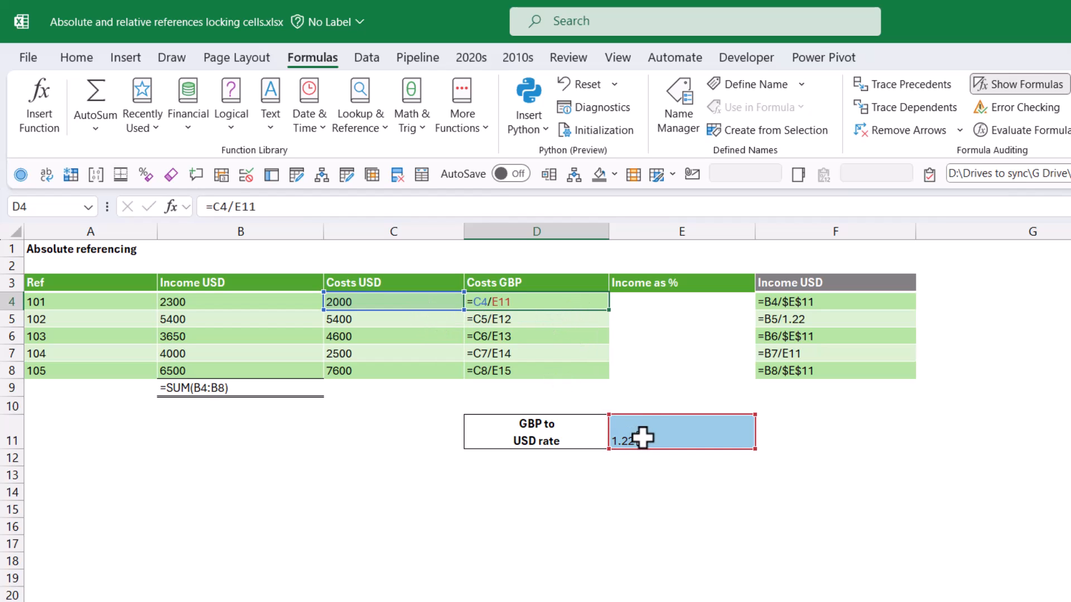
mouse_move(551, 334)
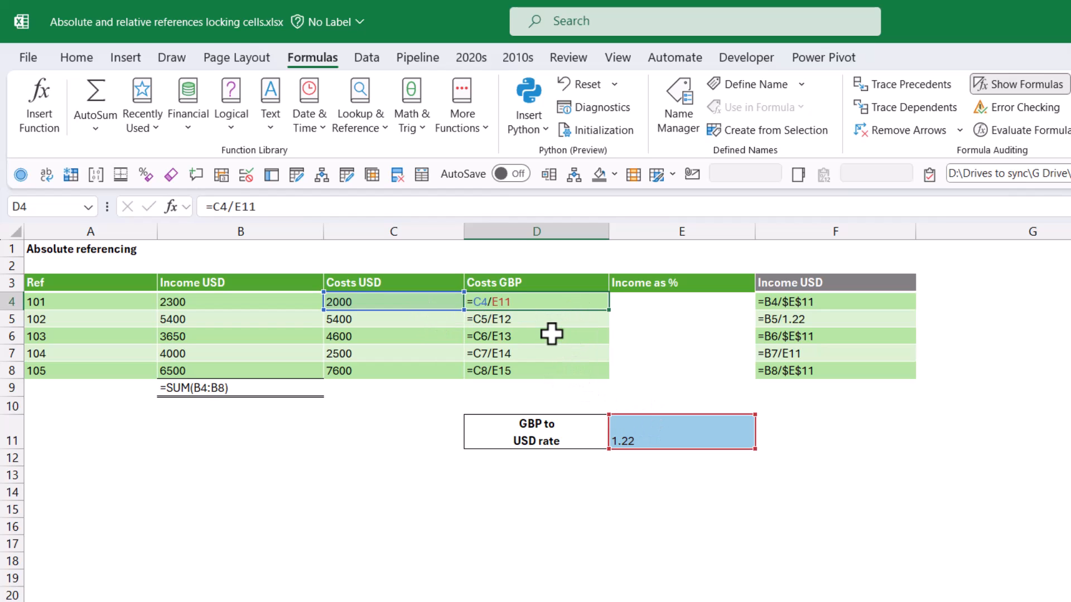
left_click(536, 336)
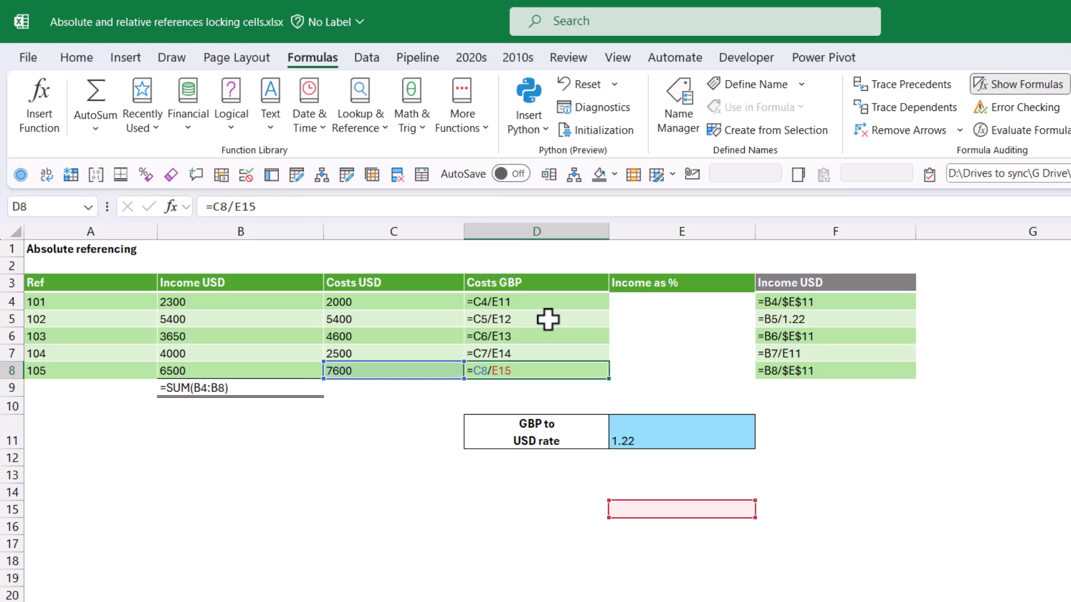
left_click(536, 301)
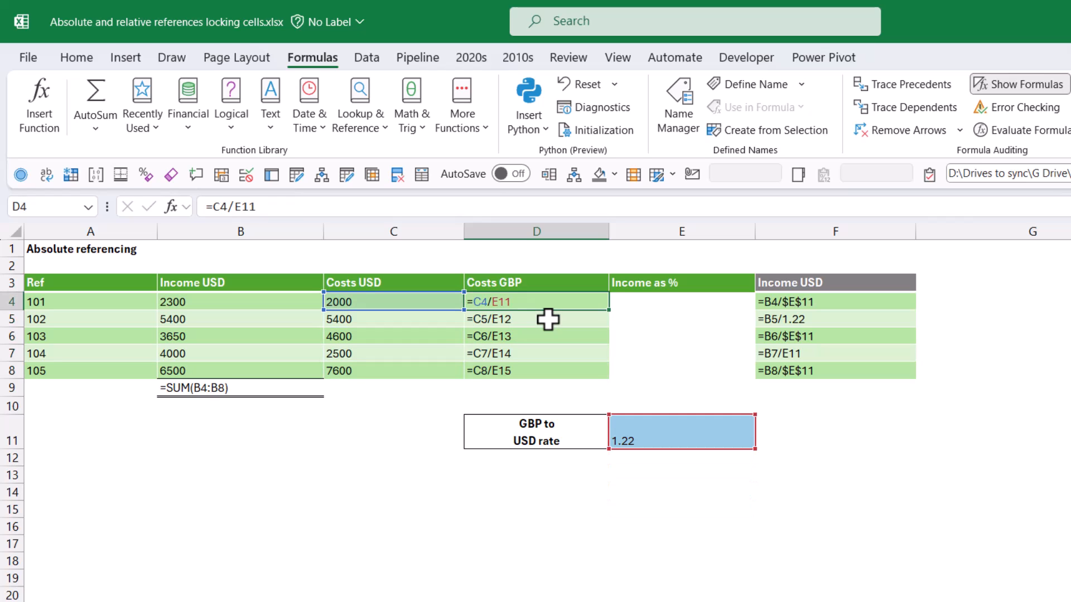
mouse_move(478, 376)
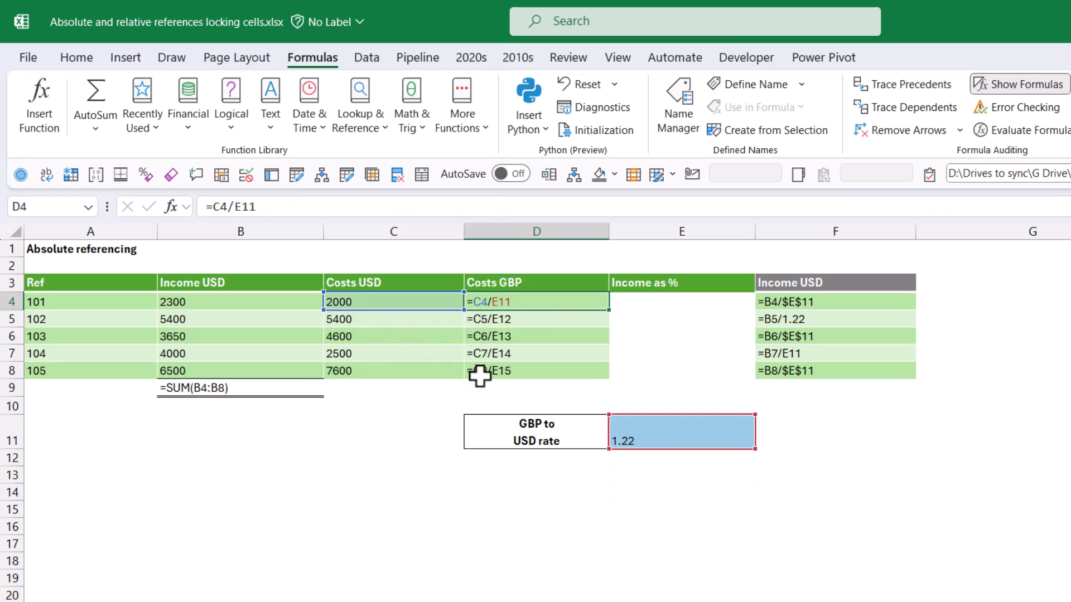
left_click(536, 371)
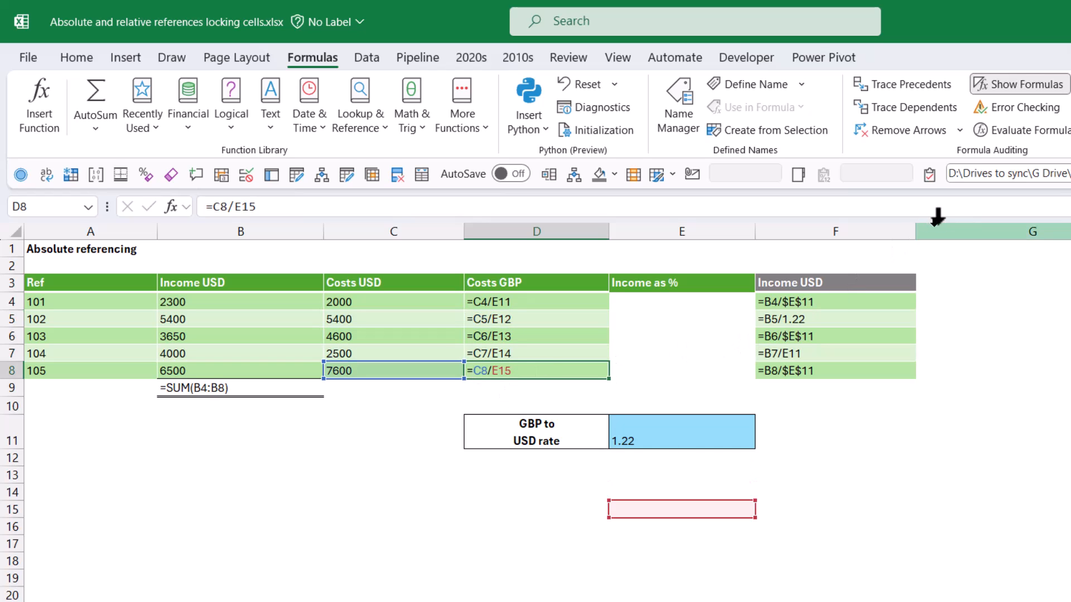
mouse_move(1018, 83)
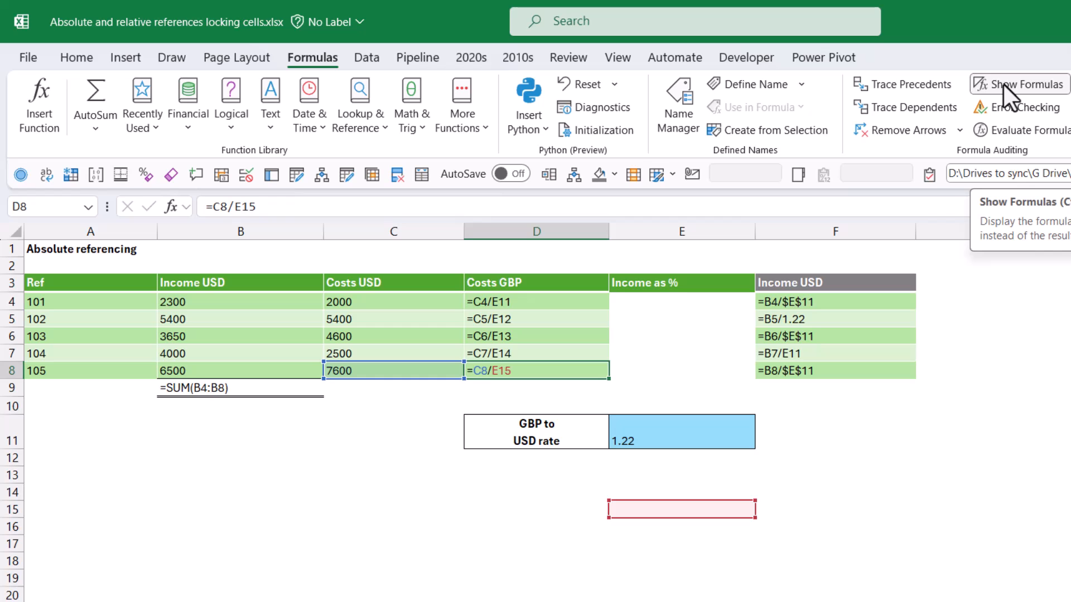
Rebuild Costs GBP as cost divided by the locked $E$11 rate and fill down without formatting
left_click(1024, 84)
type("=C4")
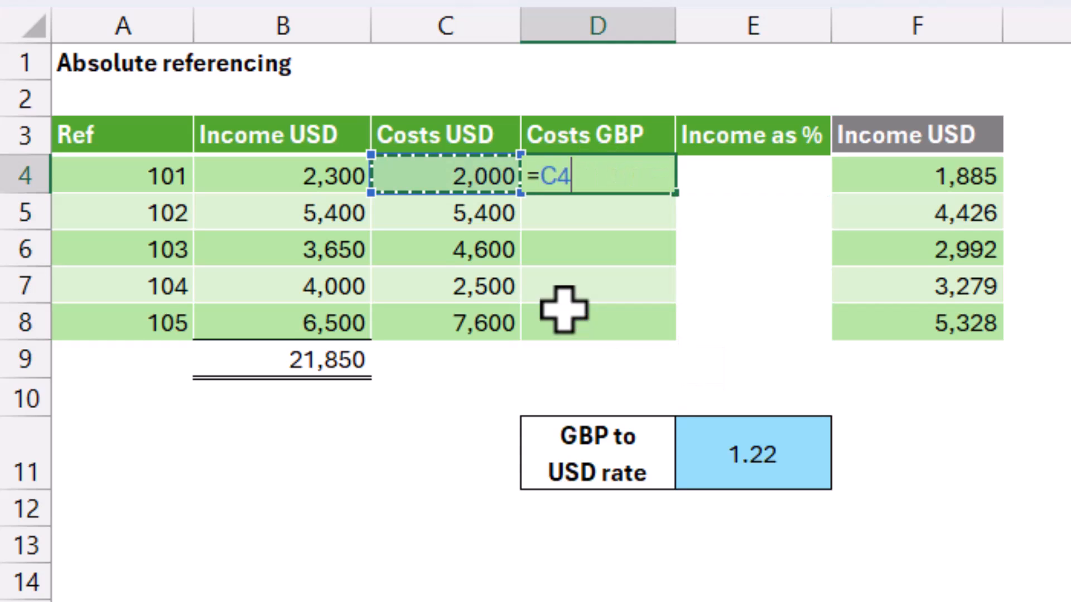
type("/")
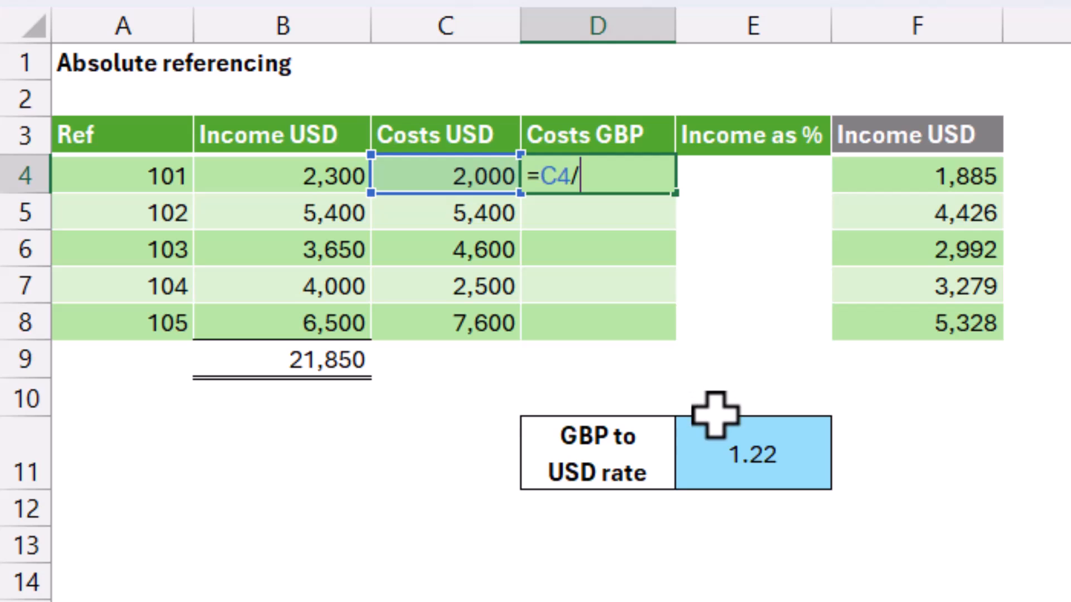
left_click(750, 452)
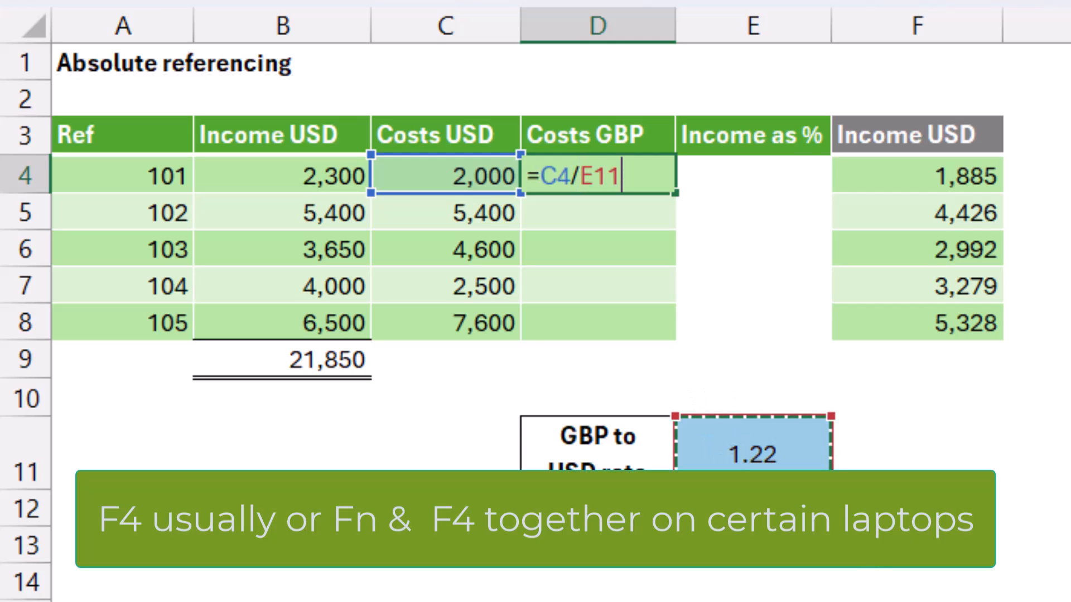
key("f4")
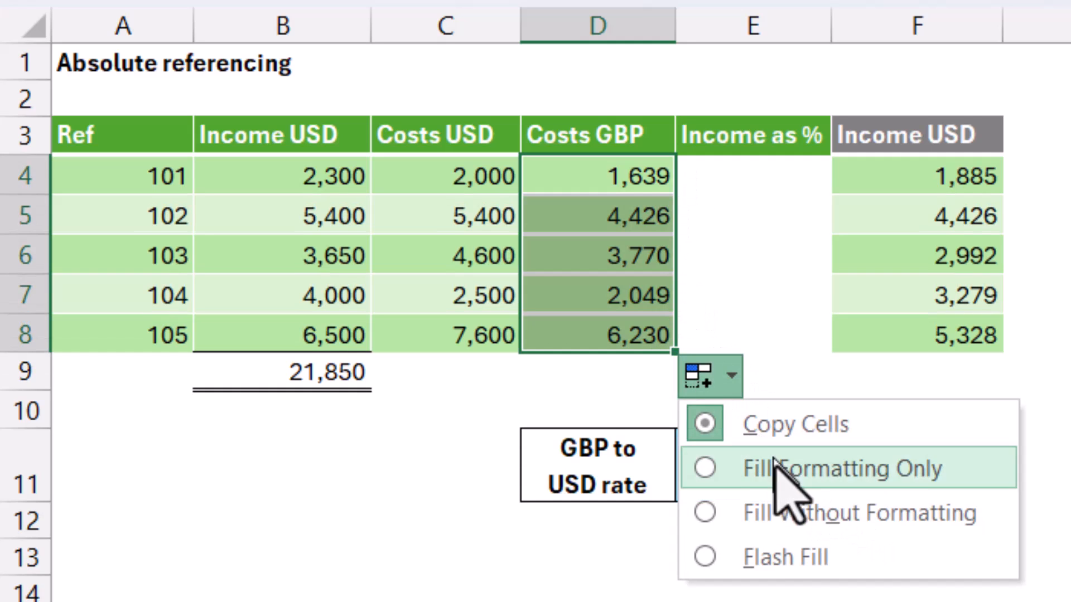
left_click(829, 469)
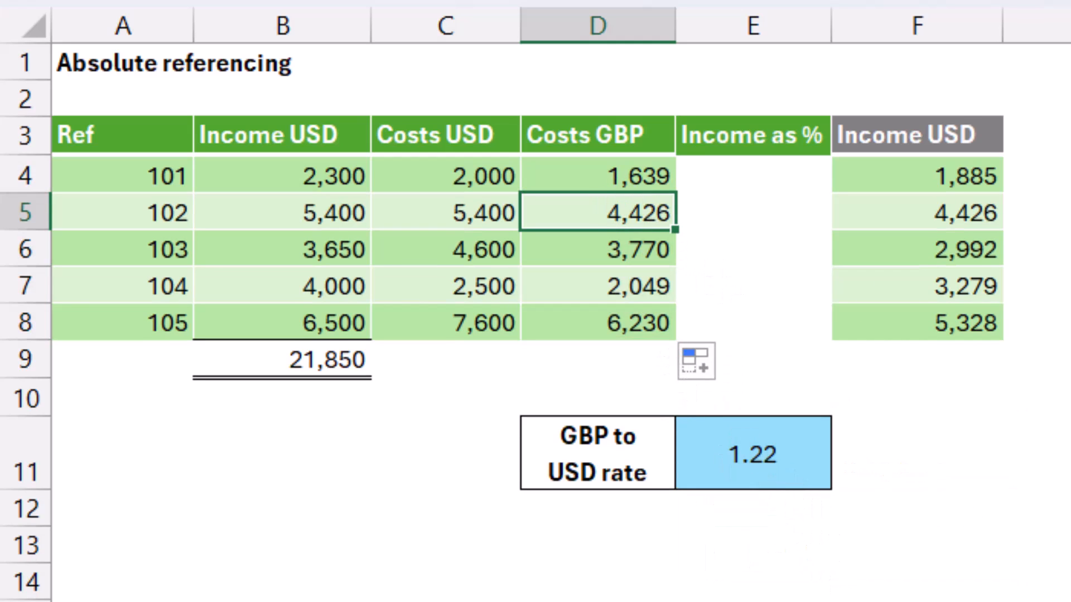
key("ctrl+`")
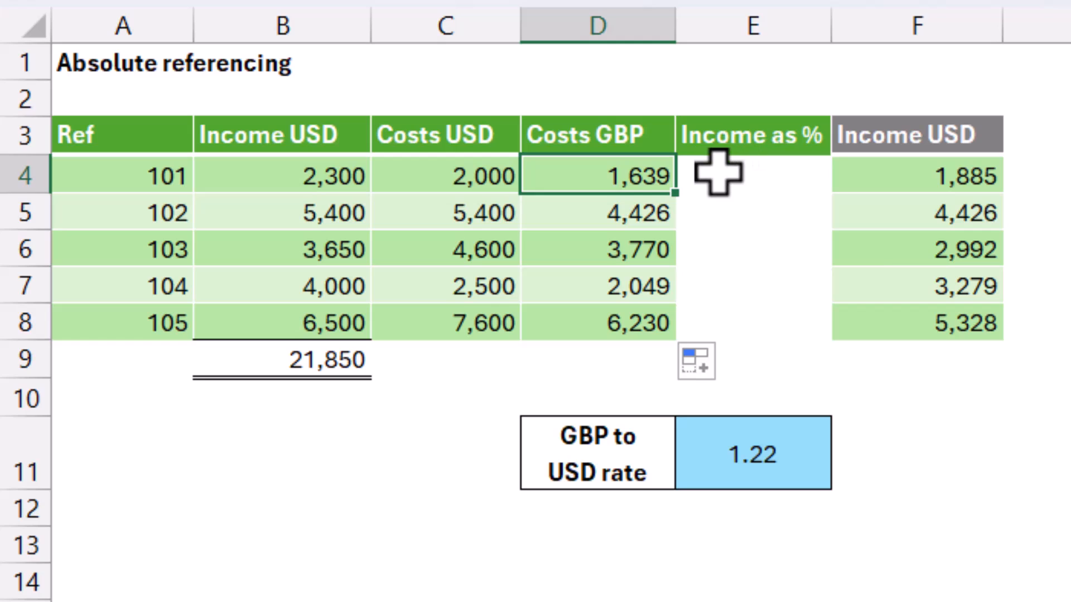
Enter =B4/$B$9 in E4 so Income as % divides by the locked total
left_click(750, 175)
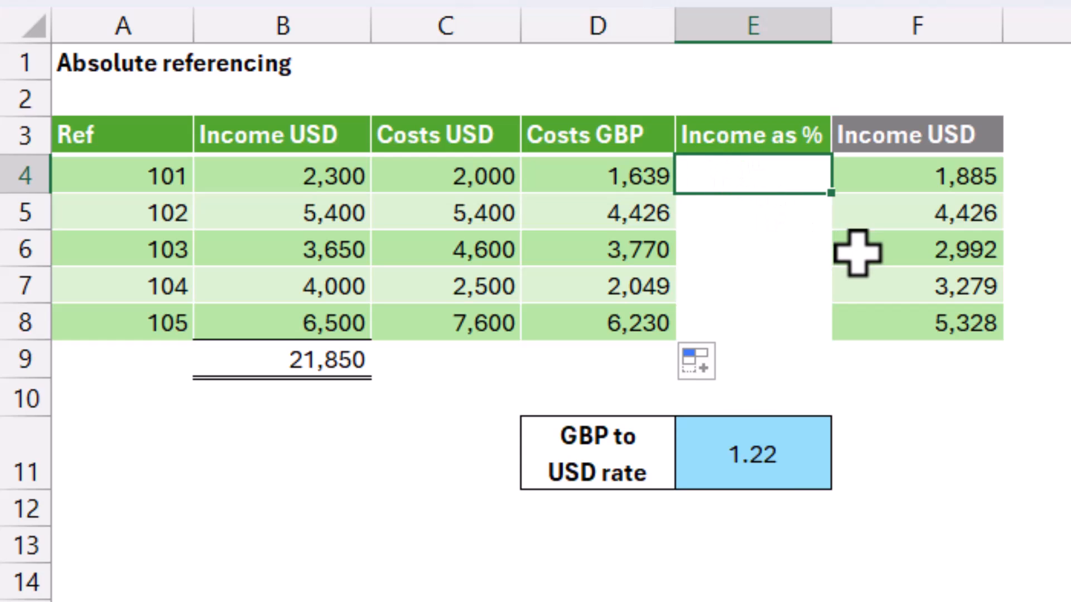
type("=B4/")
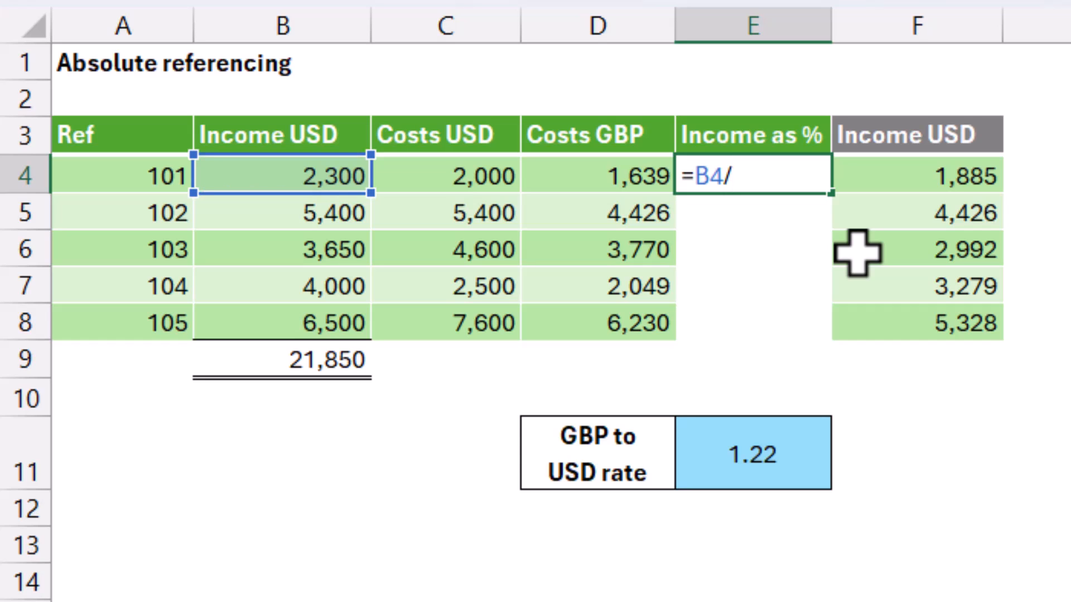
mouse_move(362, 355)
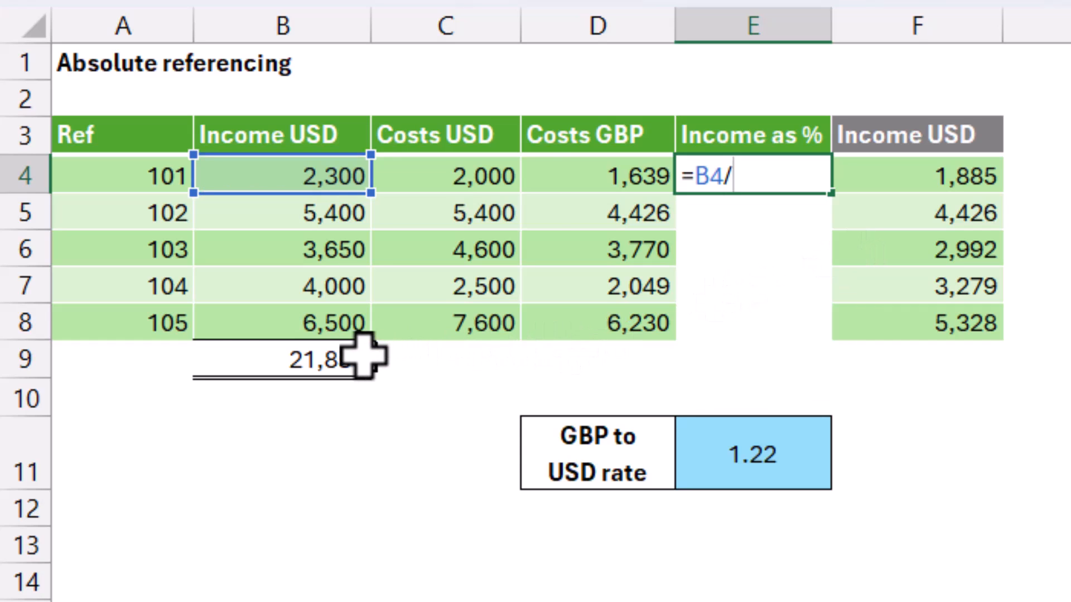
left_click(279, 358)
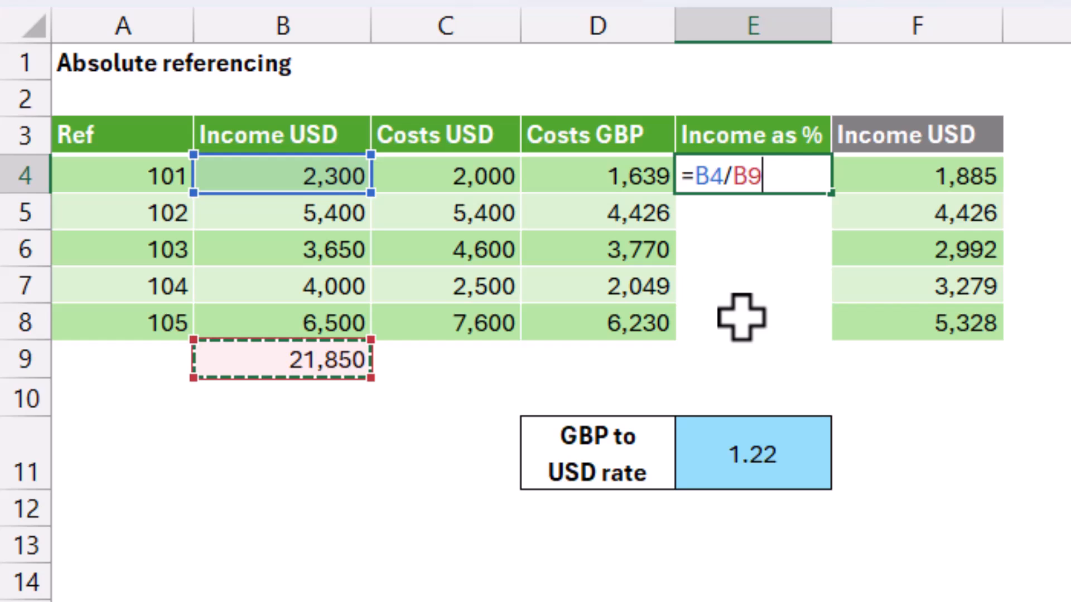
mouse_move(649, 280)
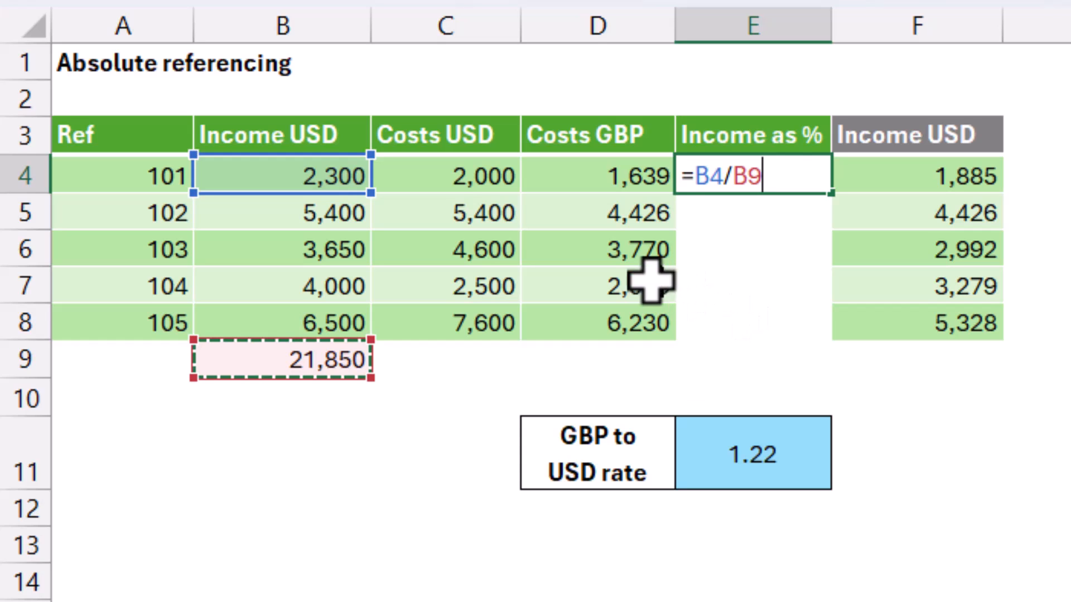
mouse_move(290, 358)
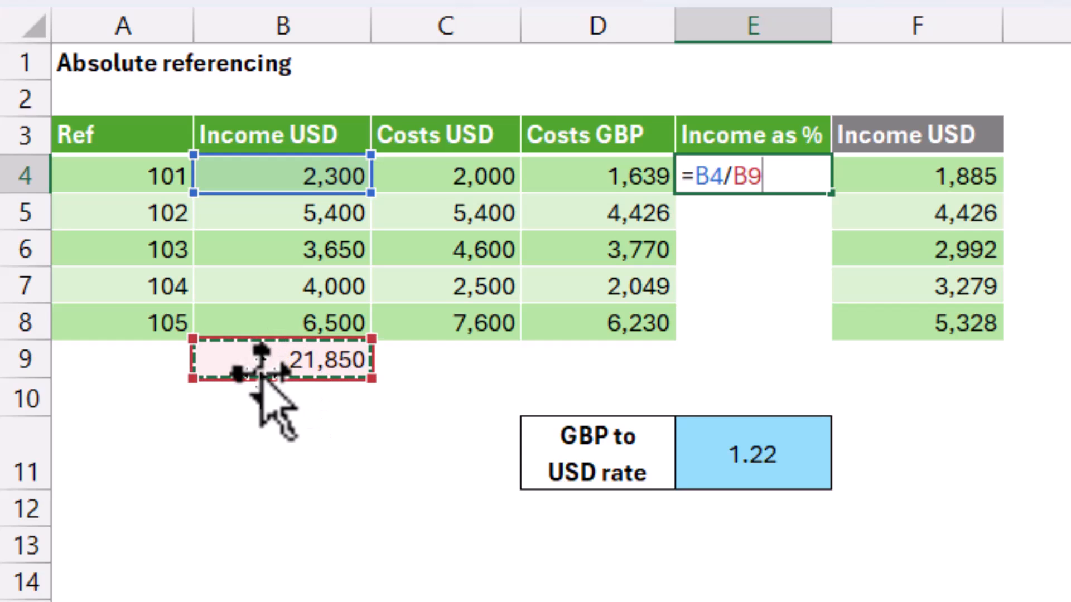
key("f4")
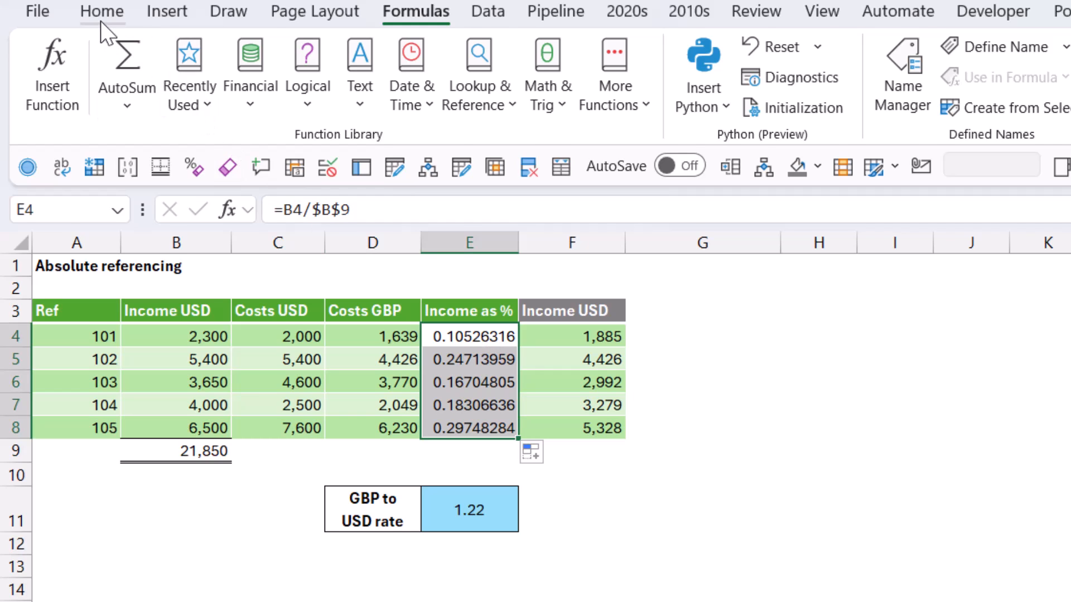
Format Income as % as percentages (11% to 30%) and review the E4 formula
left_click(101, 11)
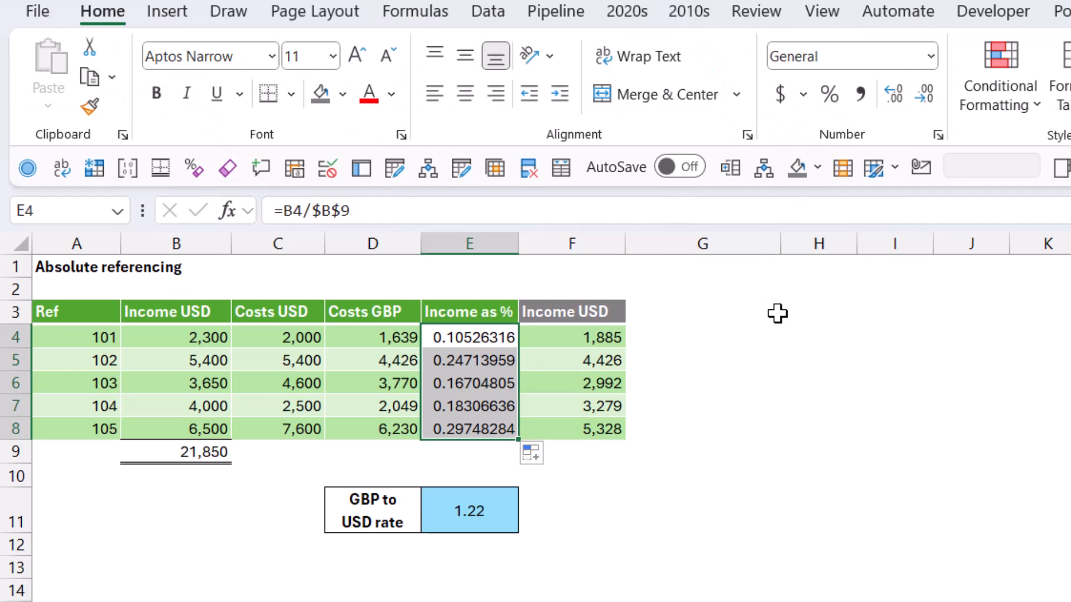
key("ctrl+shift+5")
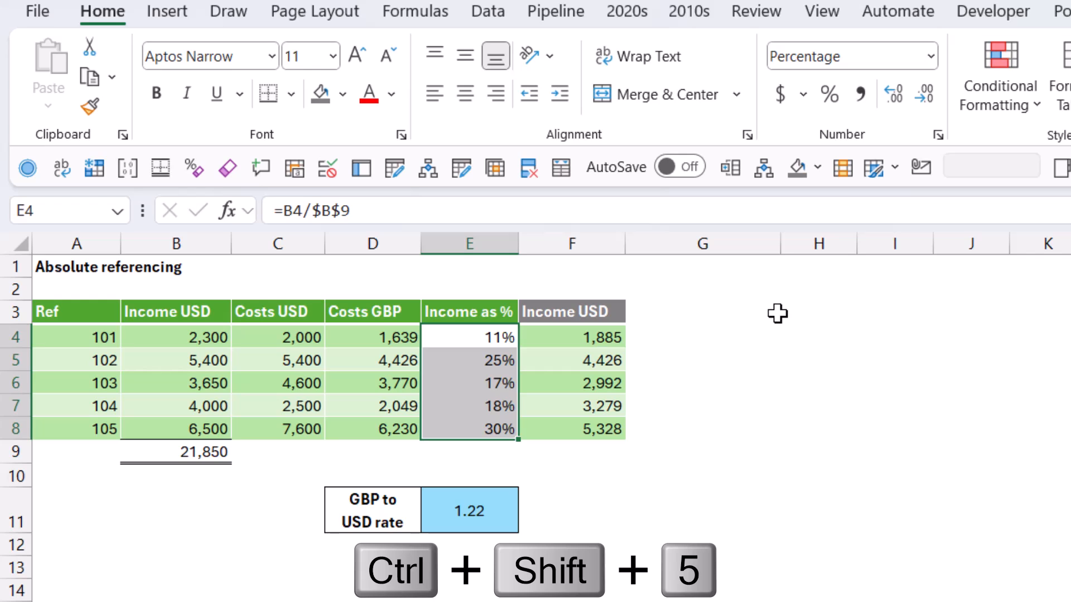
mouse_move(466, 363)
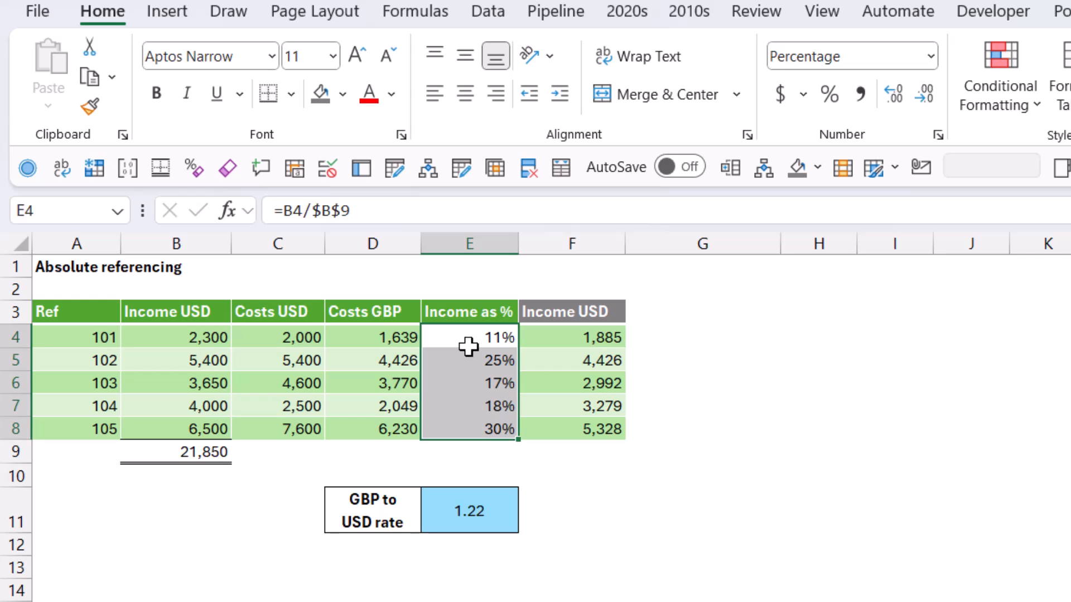
double_click(469, 336)
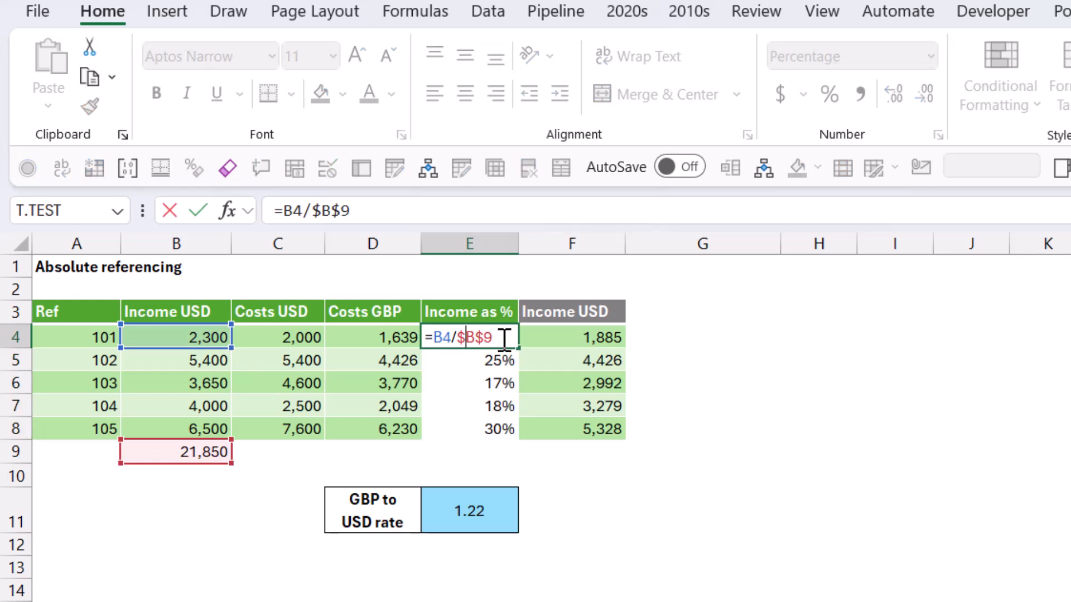
mouse_move(341, 358)
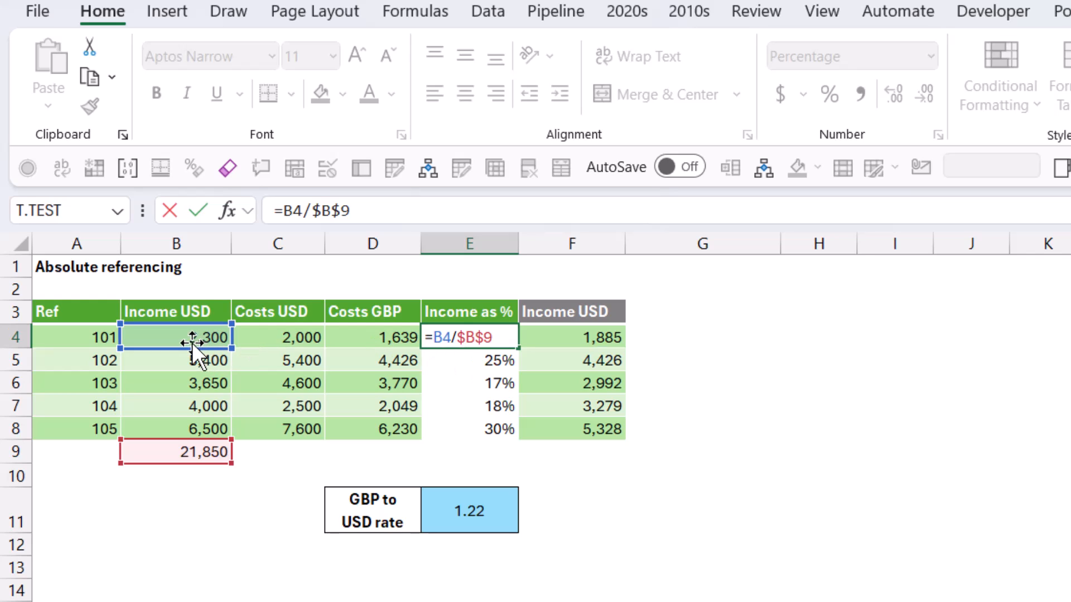
mouse_move(188, 355)
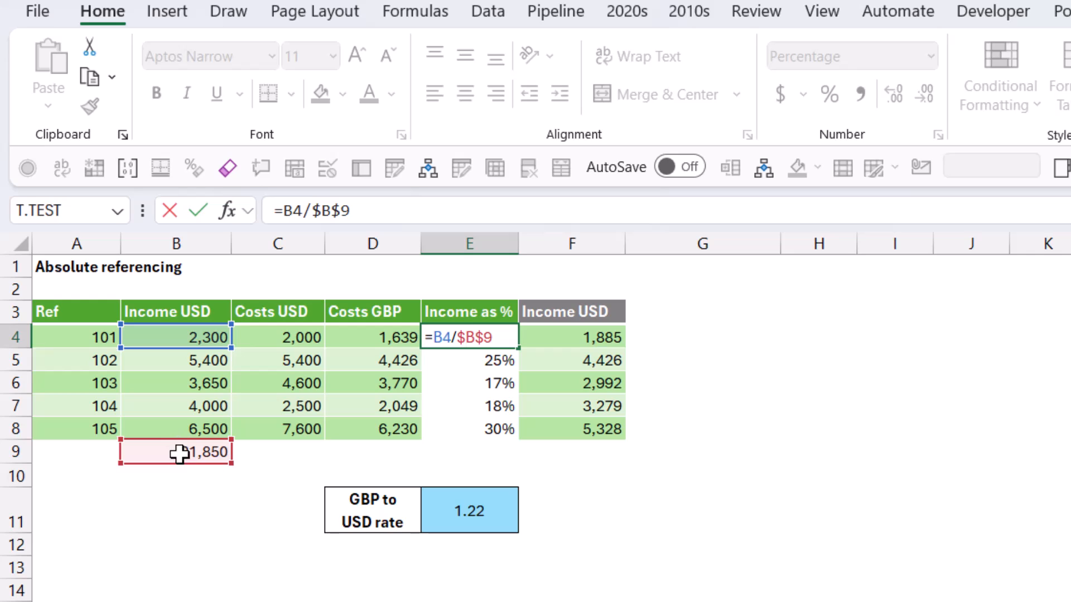
mouse_move(181, 467)
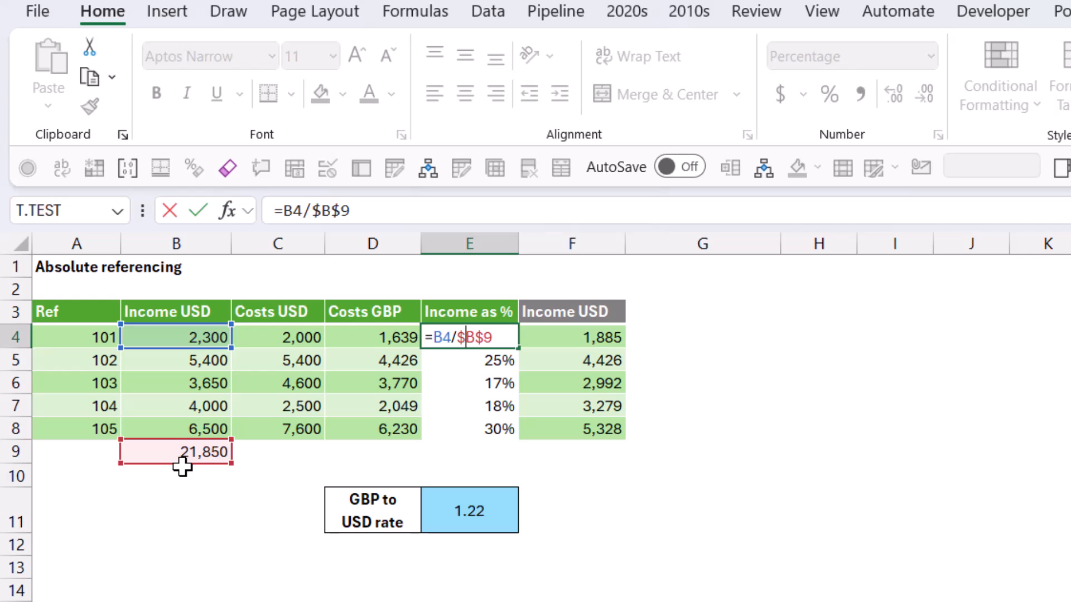
mouse_move(403, 394)
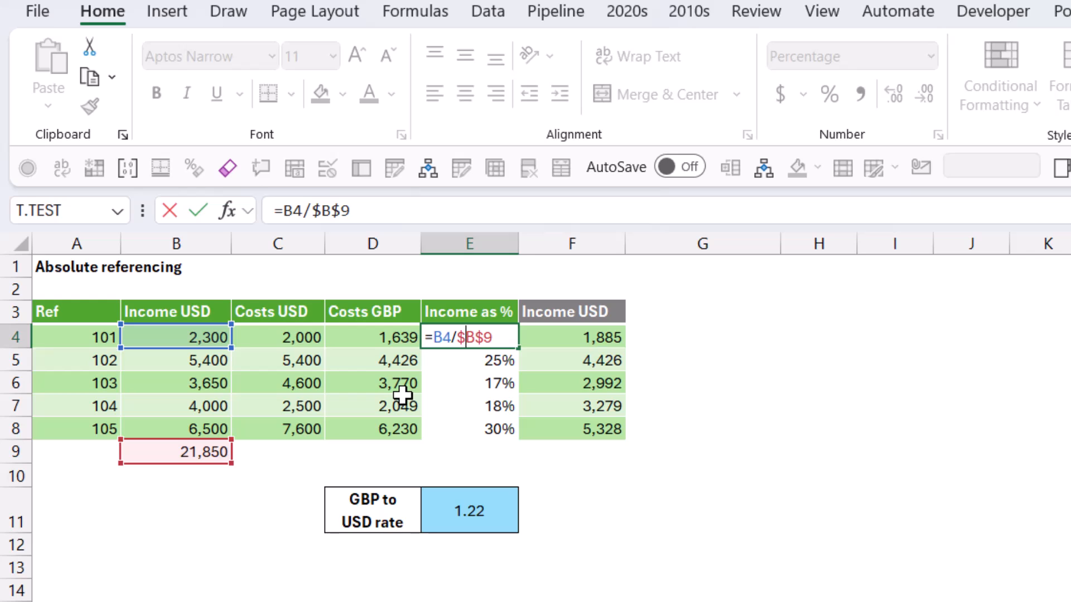
mouse_move(515, 358)
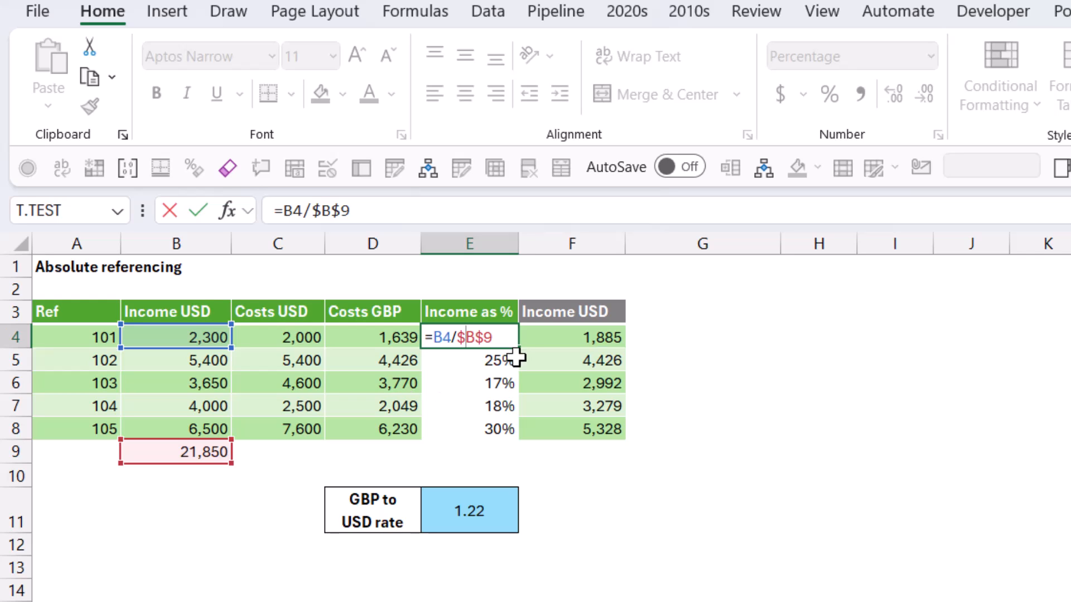
key("Return")
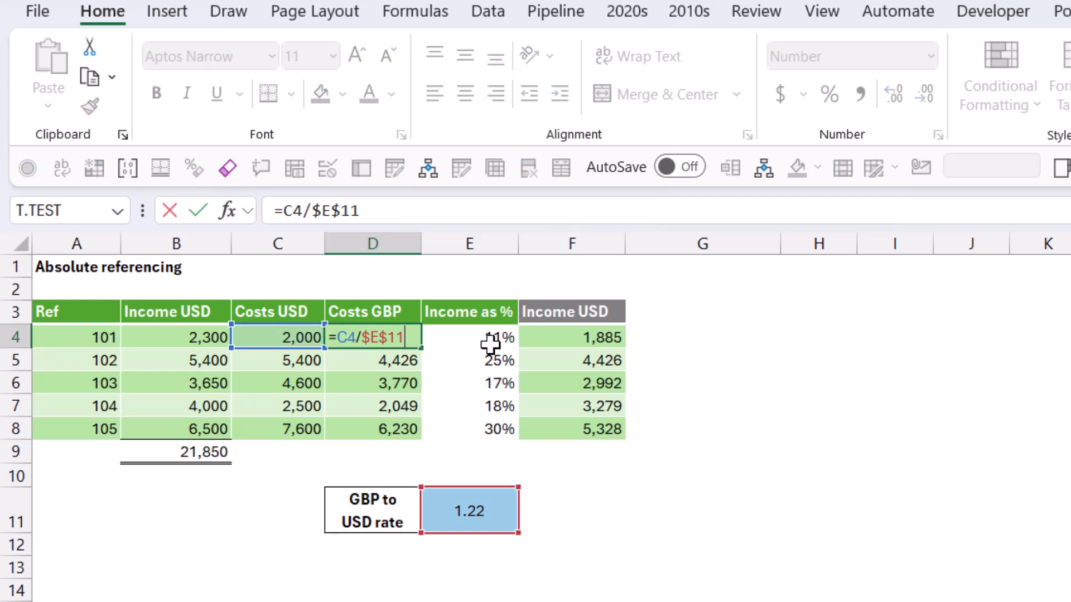
mouse_move(491, 509)
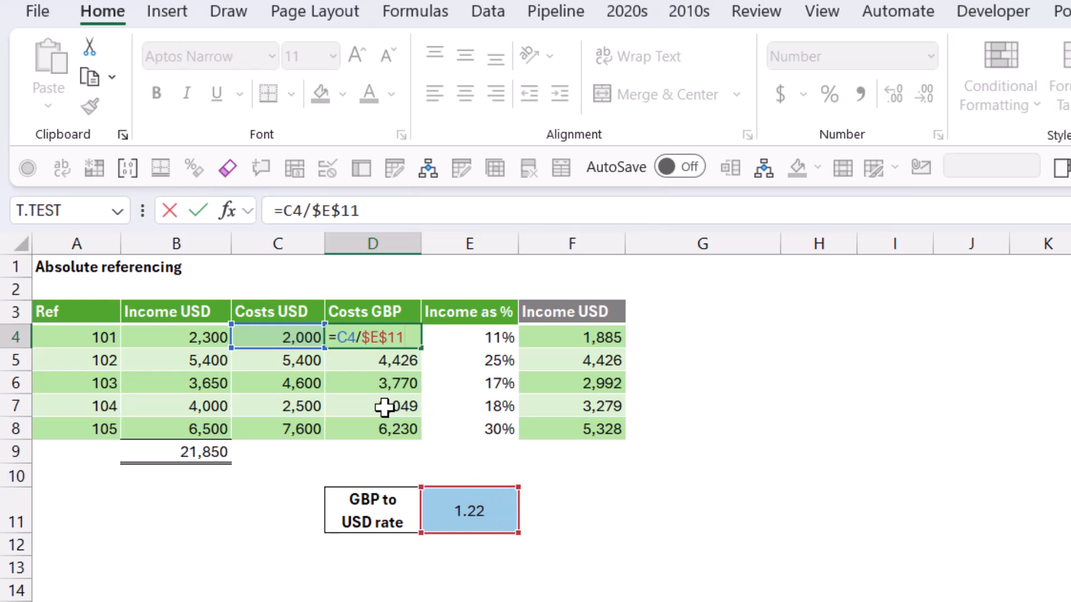
mouse_move(408, 344)
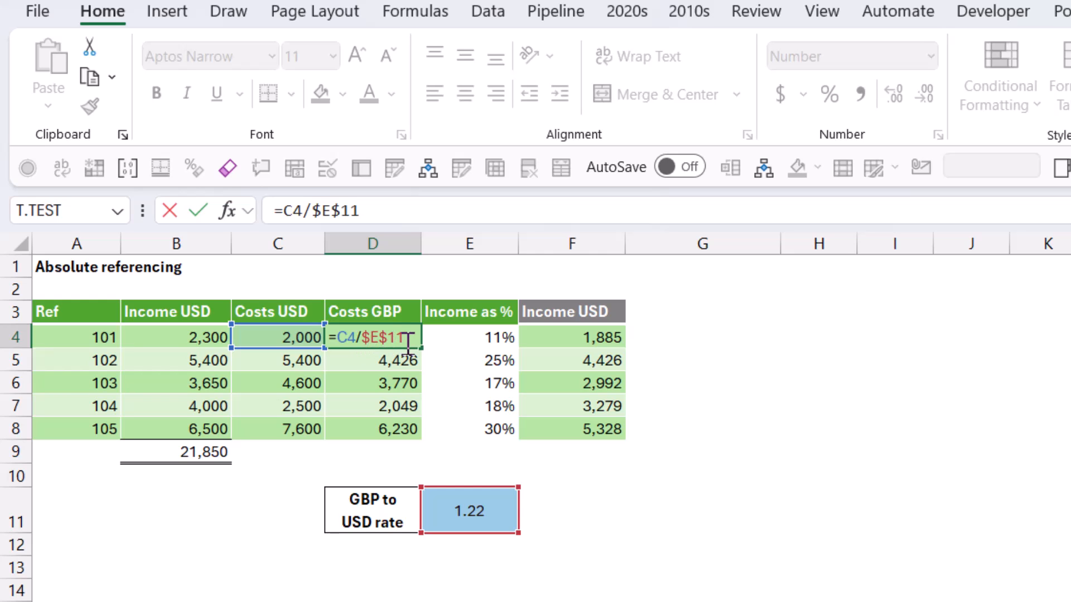
Review the D4 GBP cost formula, then move down to the Sales projections table
left_click(469, 337)
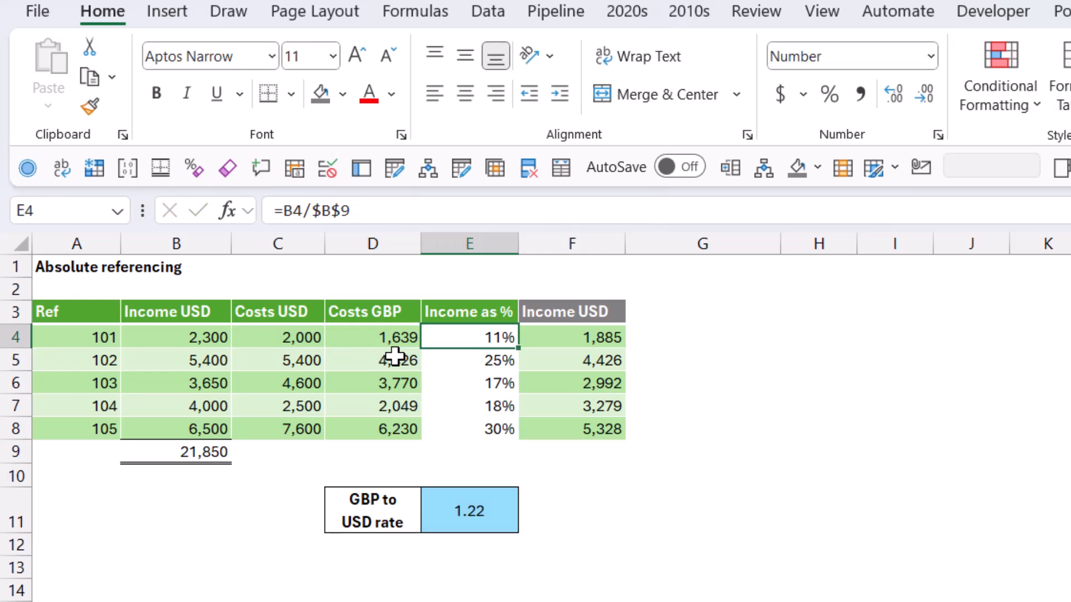
double_click(469, 337)
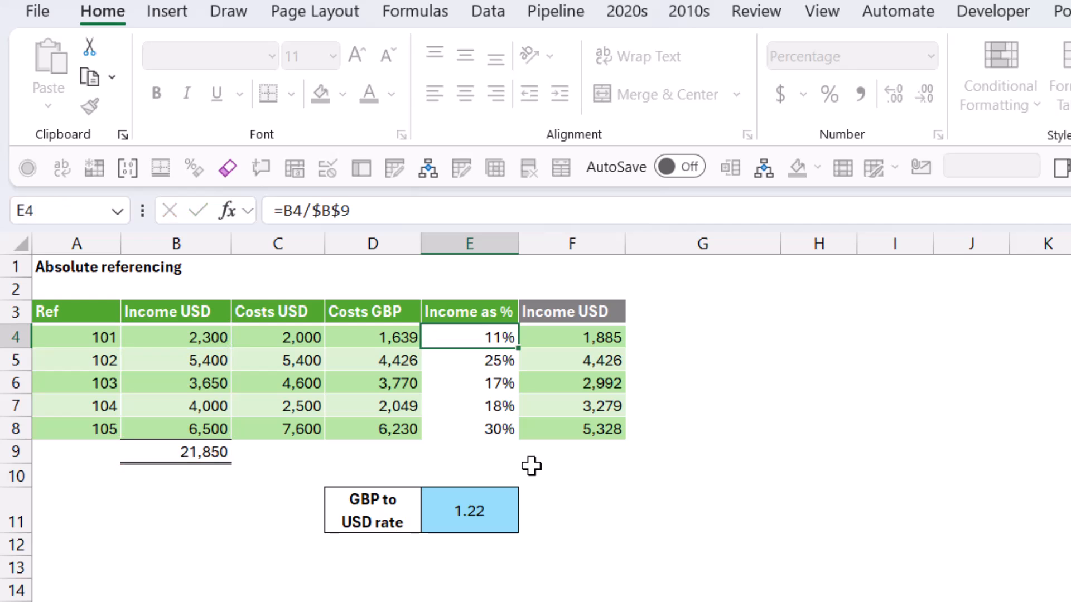
left_click(468, 428)
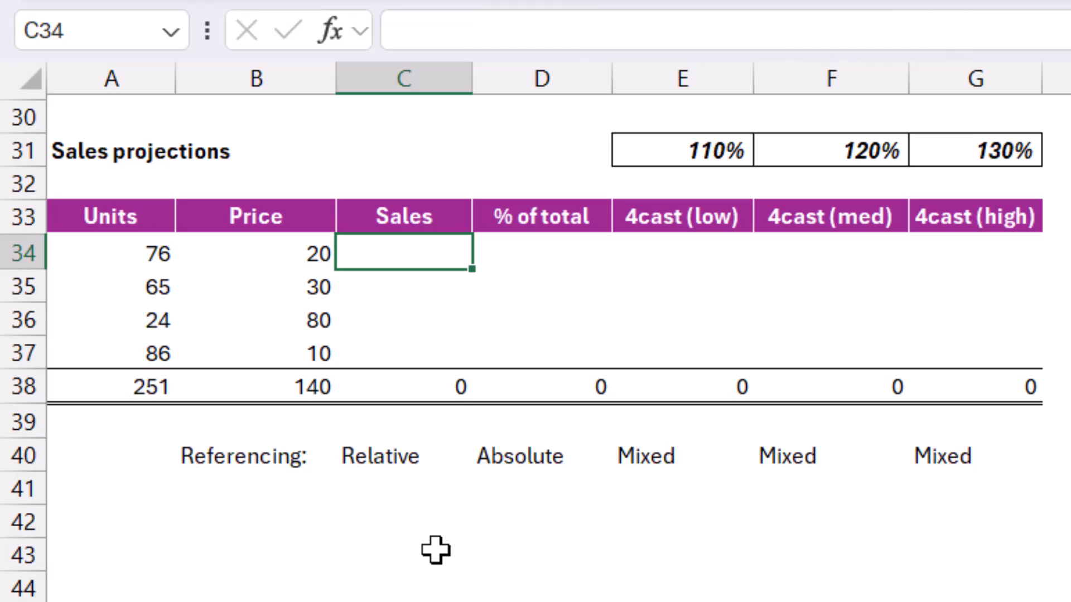
Fill Sales C34:C37 with =A34*B34, giving 1,520 to 860 totalling 6,250
left_click(111, 253)
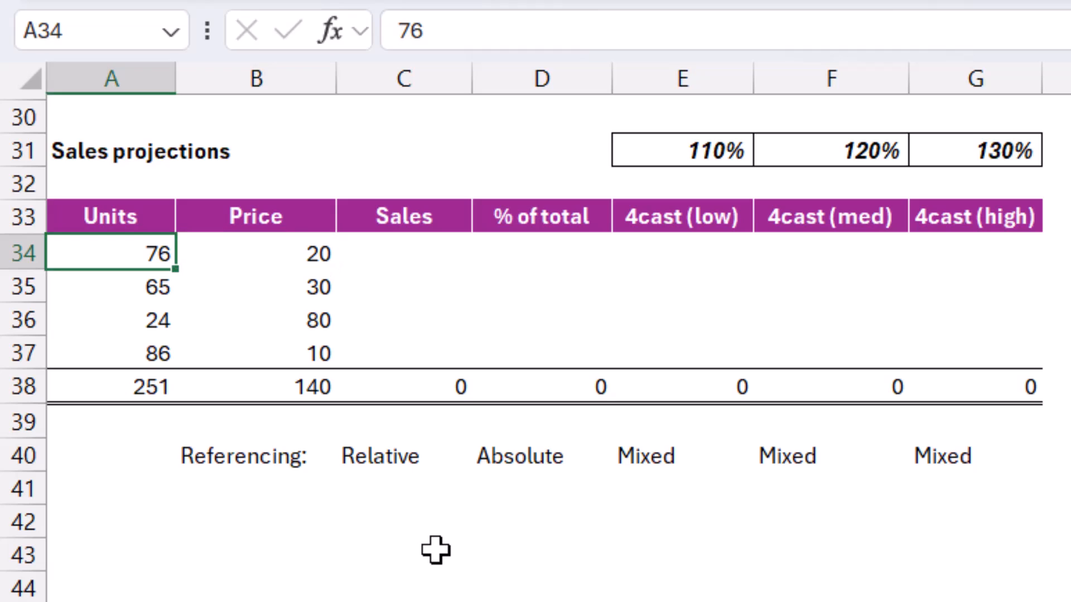
left_click(402, 253)
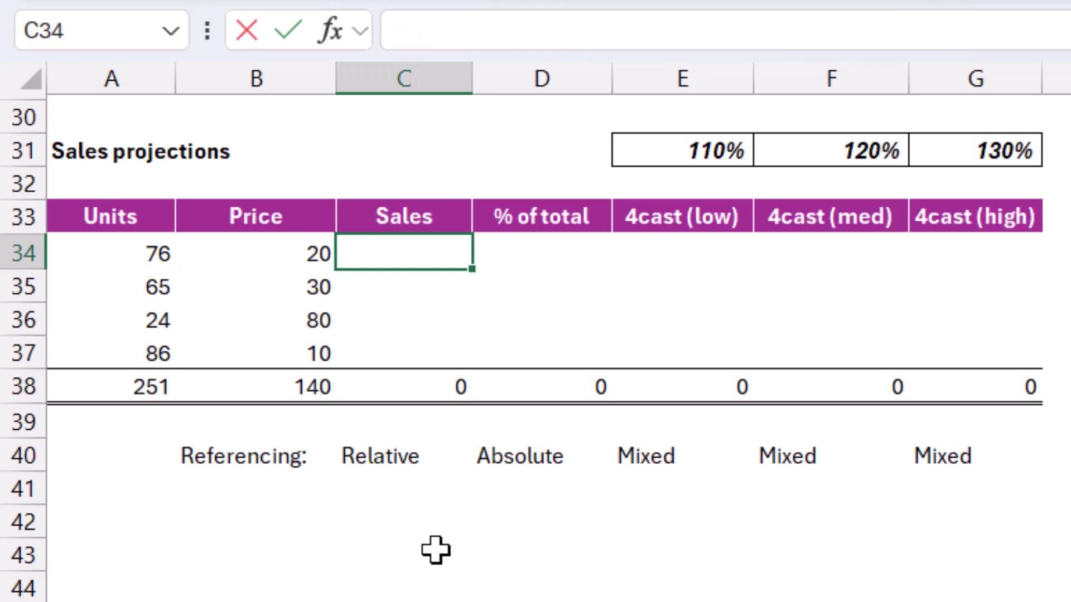
type("=A34*B34")
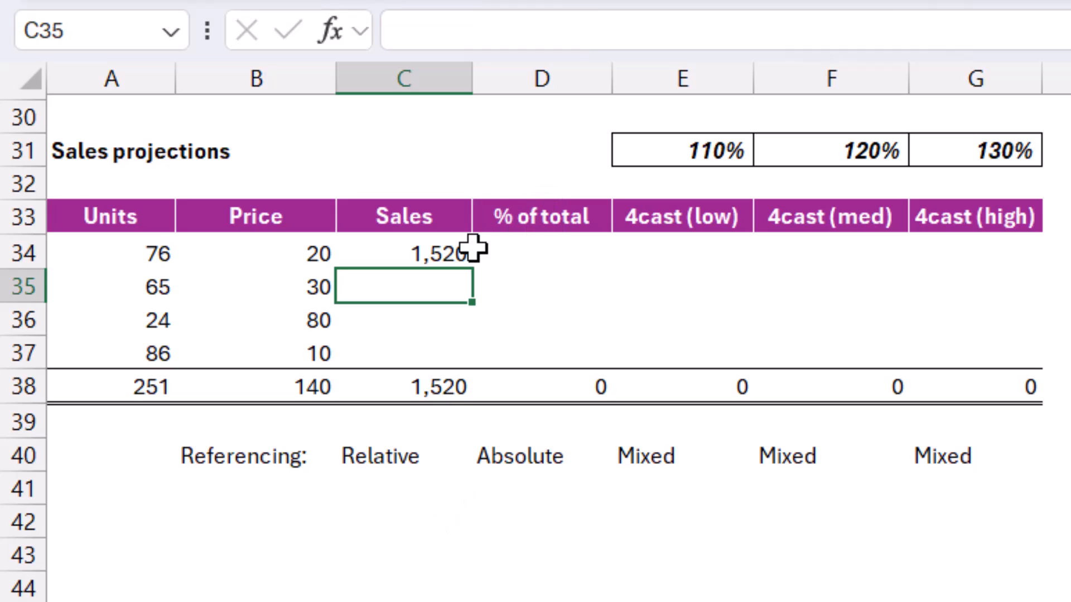
left_click(402, 254)
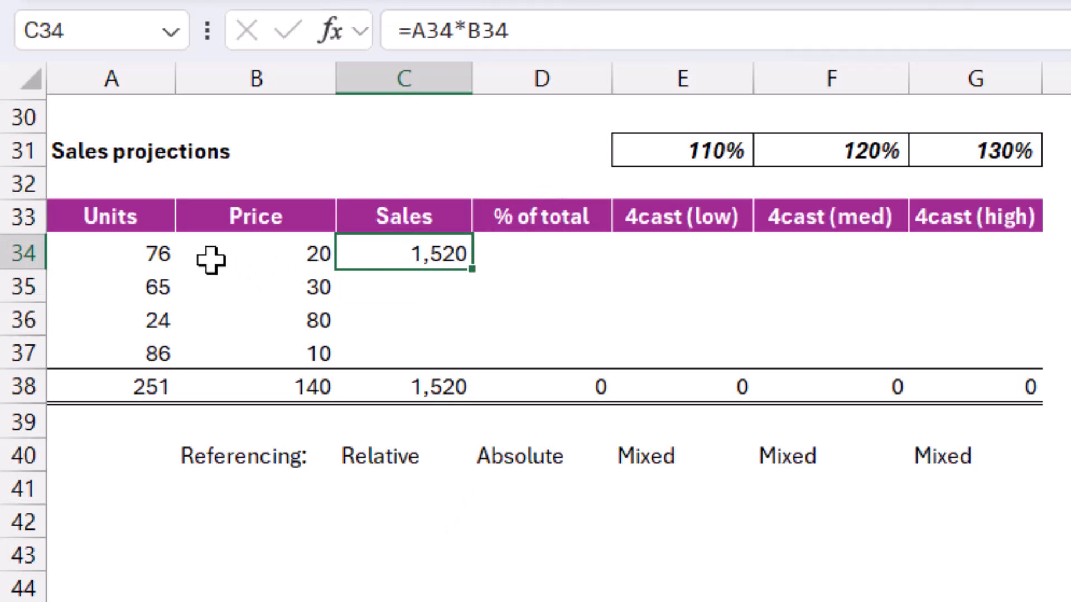
double_click(403, 253)
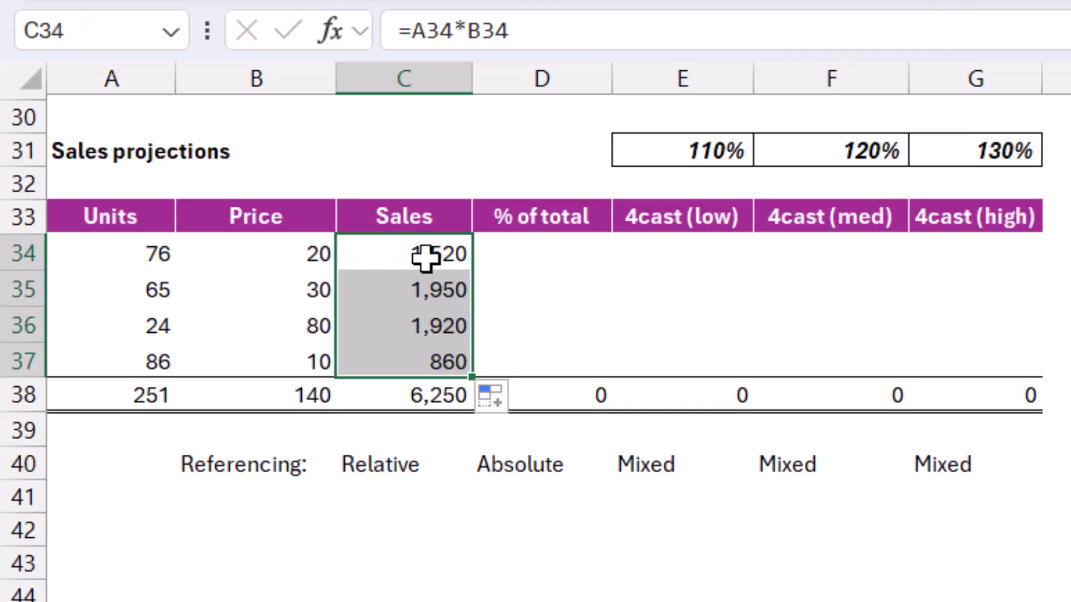
left_click(540, 253)
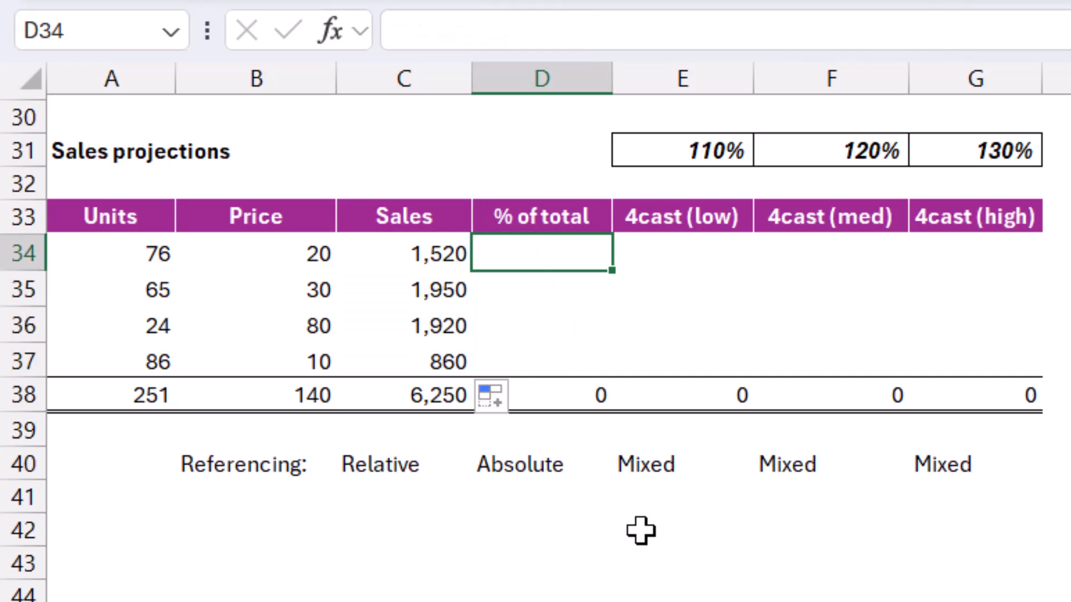
Fill % of total D34:D37 with =C34/$C$38 formatted as percent: 24%, 31%, 31%, 14%
type("=")
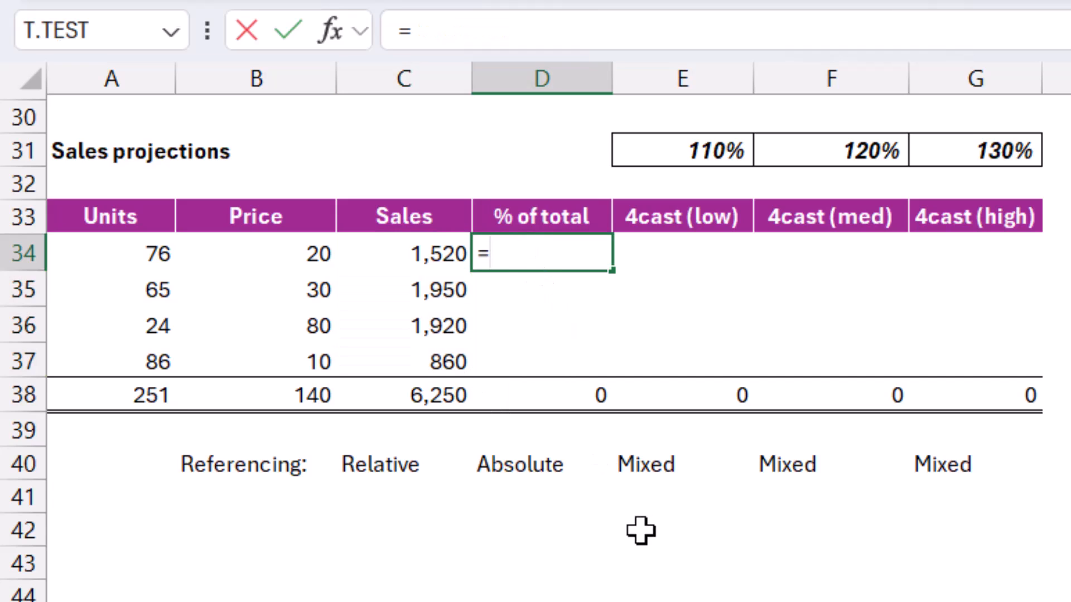
type("C34/C38")
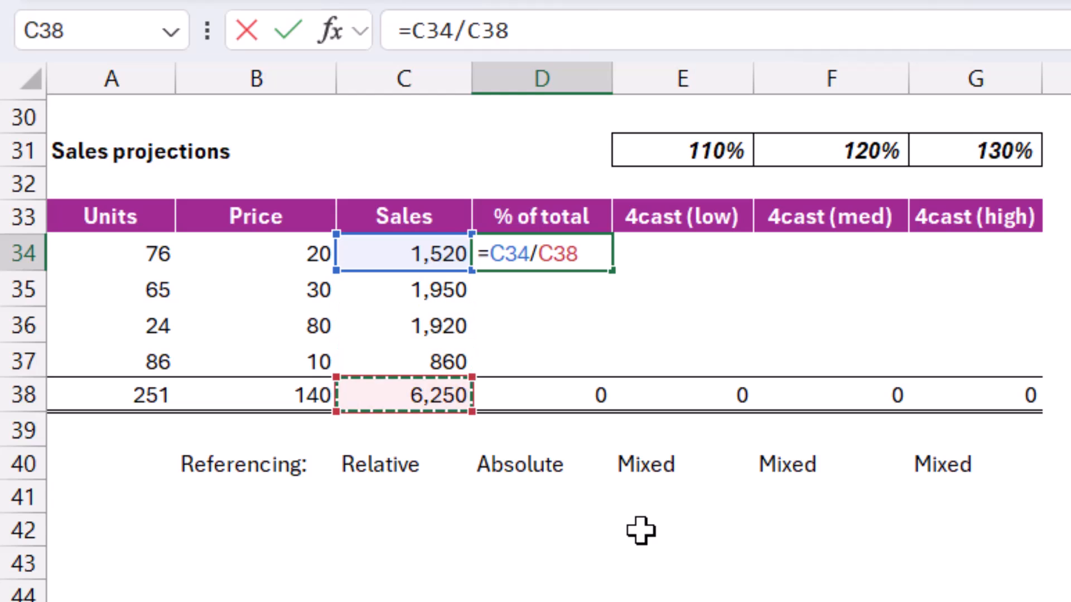
key("f4")
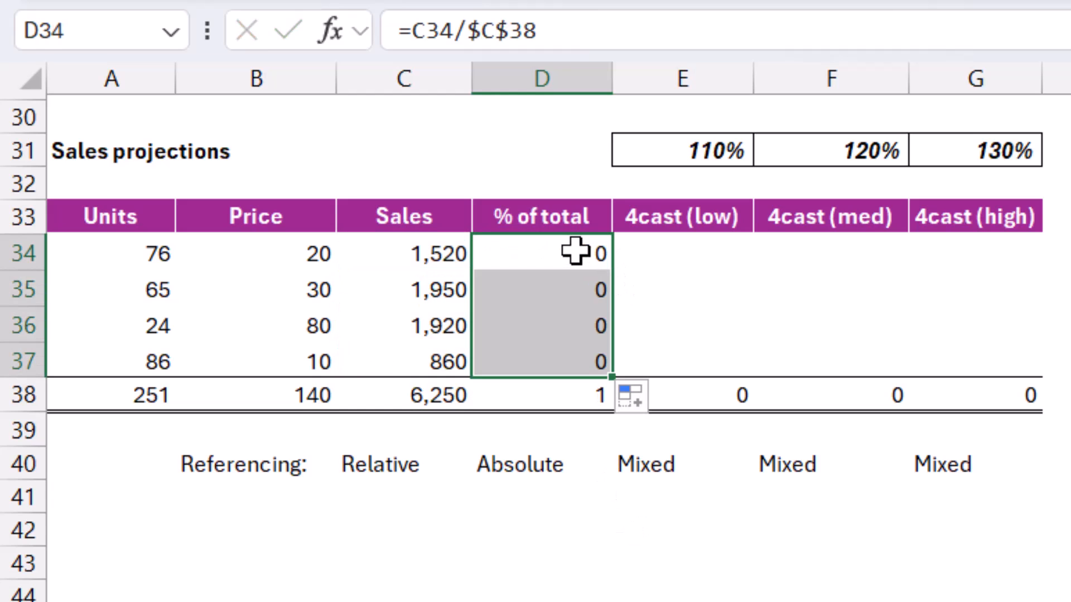
key("ctrl+shift+5")
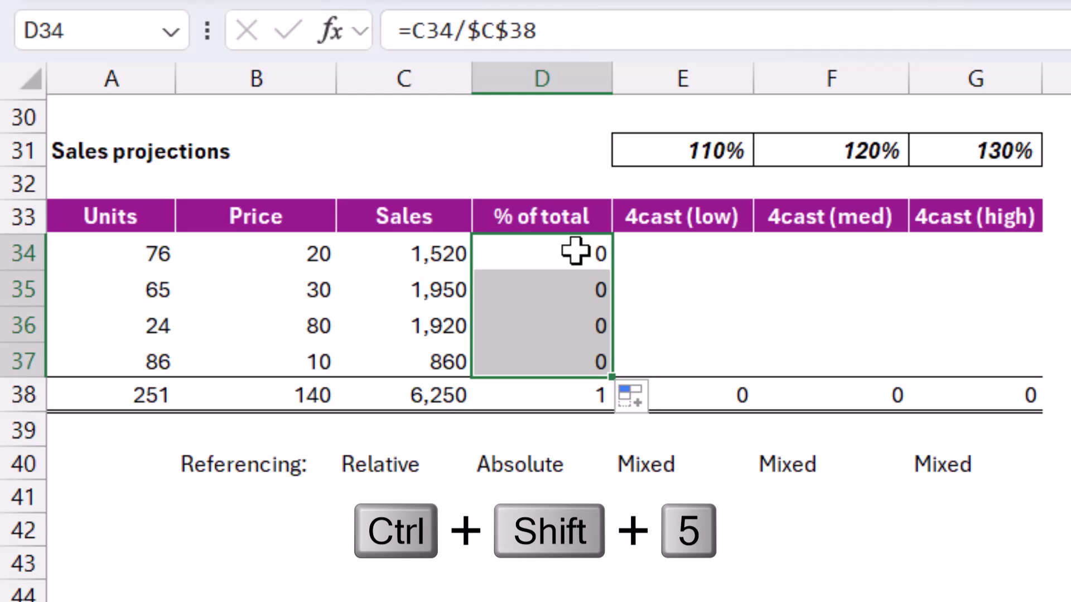
key("ctrl+shift+5")
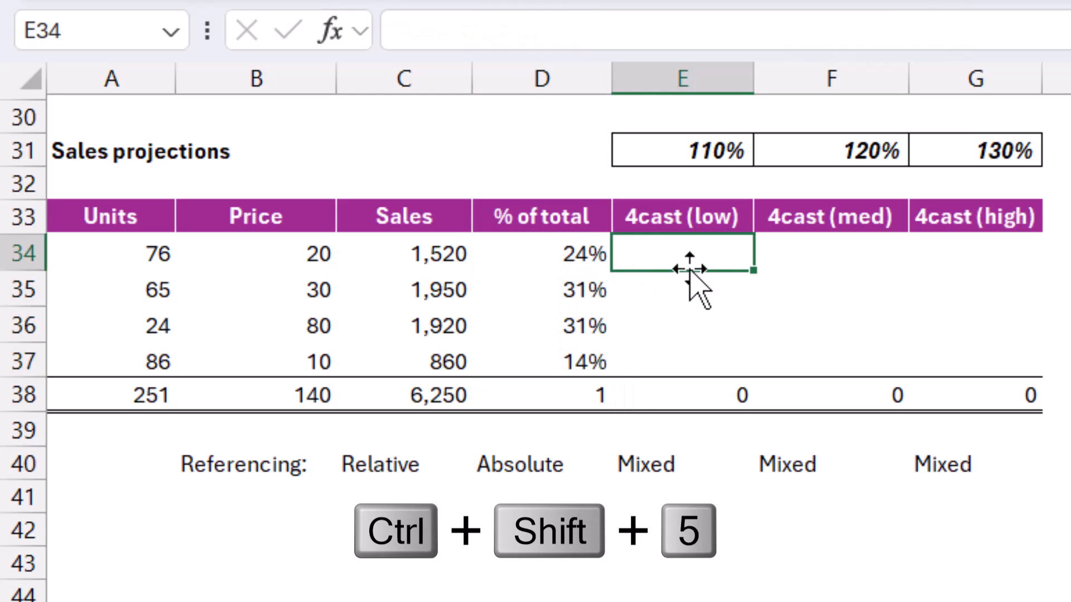
mouse_move(652, 253)
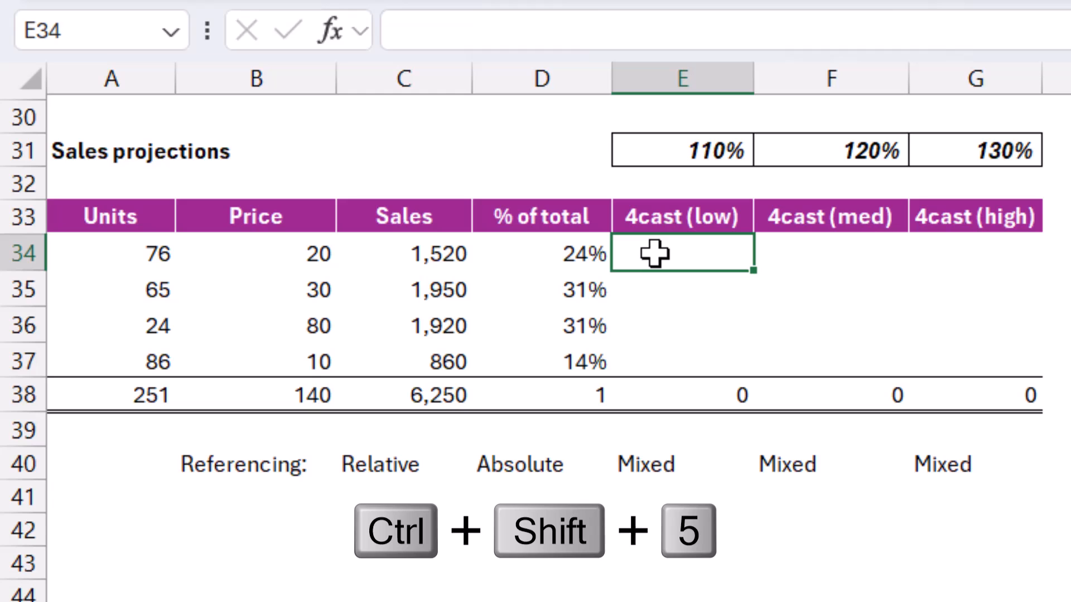
Enter =A34*$E$31 in the first low forecast cell, giving 84
key("ctrl+shift+5")
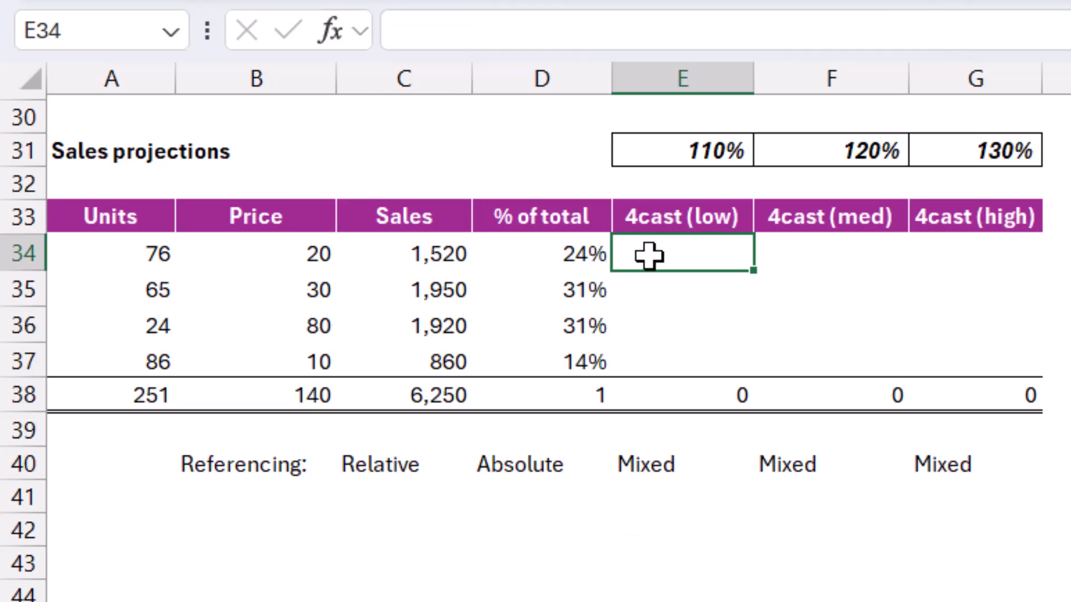
type("=A34")
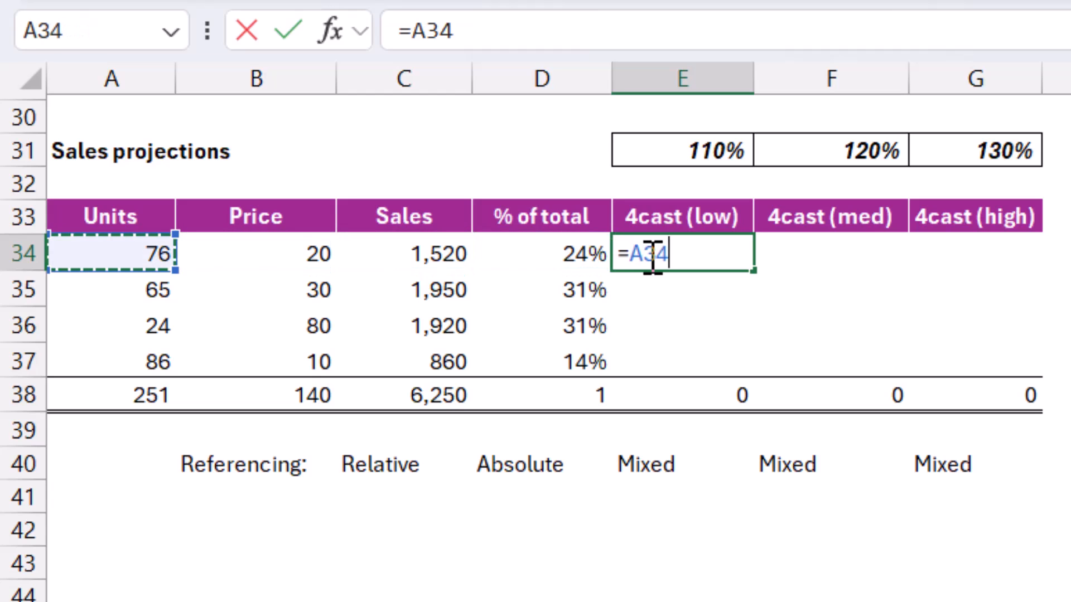
left_click(682, 149)
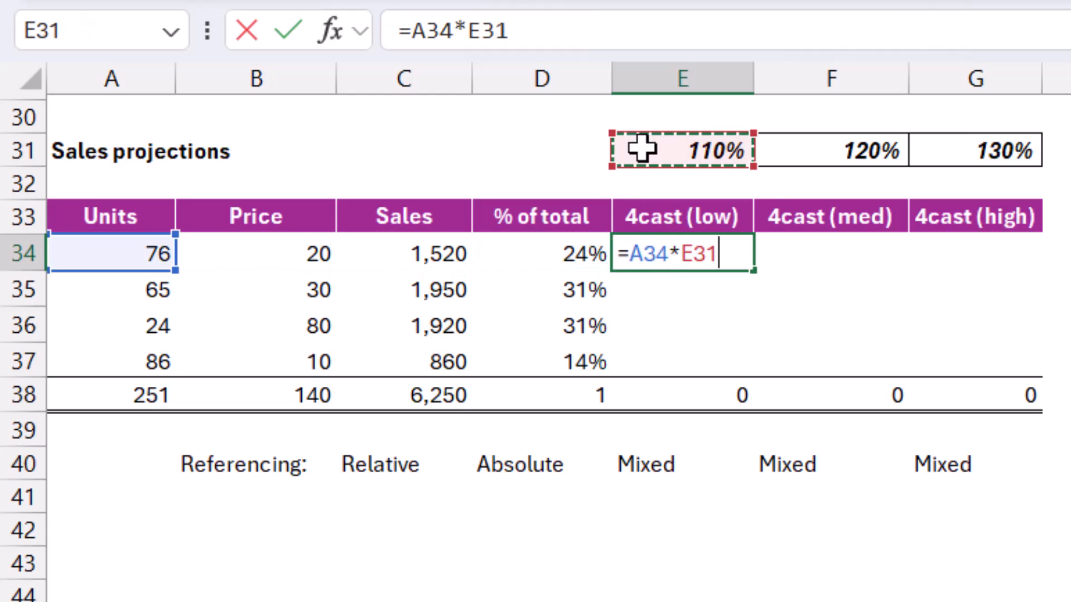
mouse_move(698, 166)
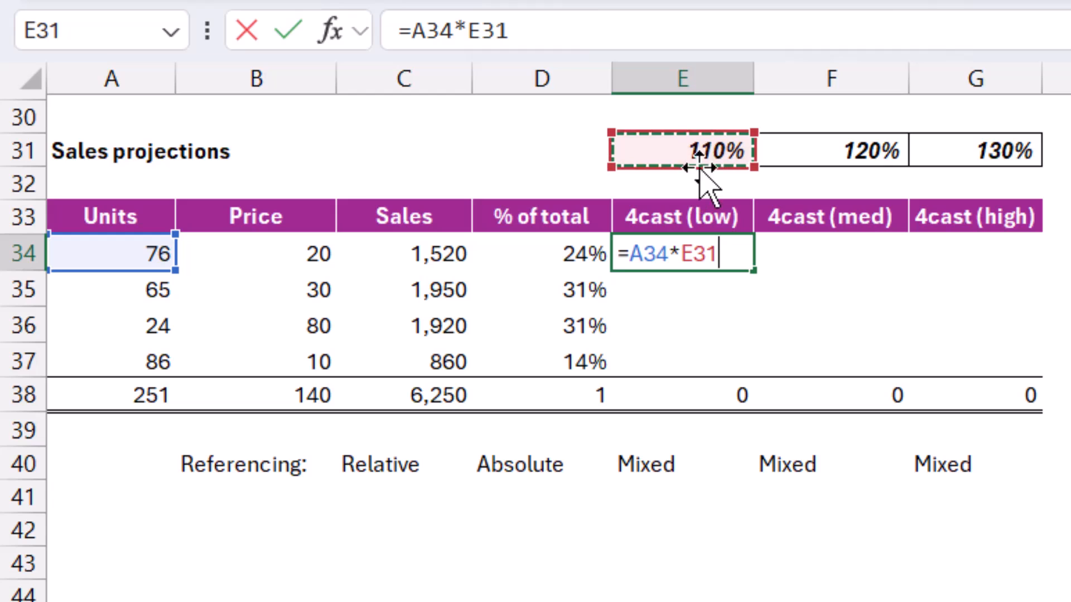
key("f4")
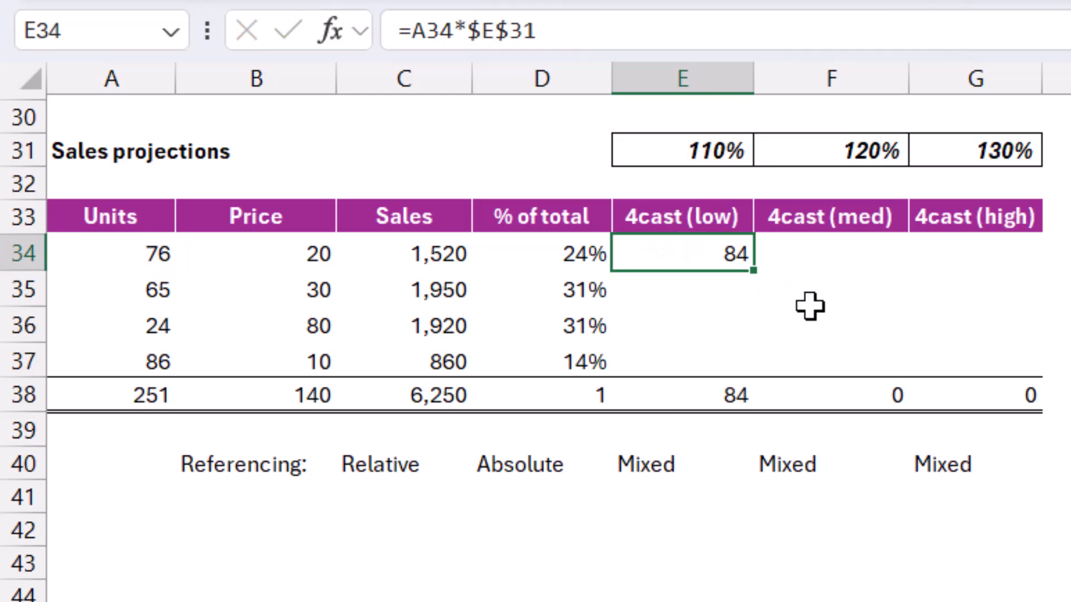
mouse_move(750, 267)
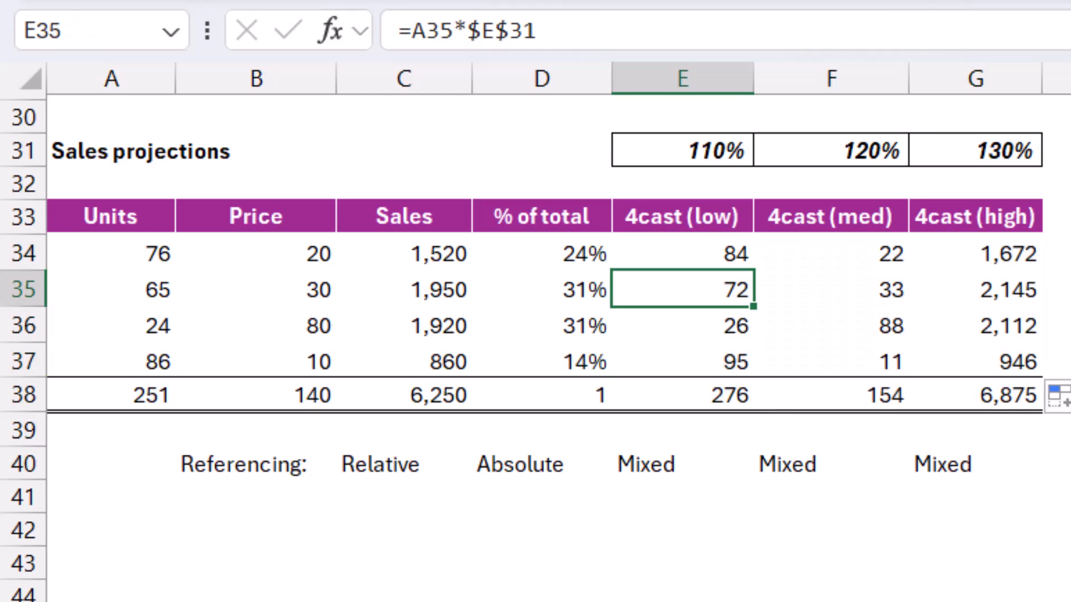
Inspect the row 35 high forecast formula and clear the faulty low forecast fill
left_click(975, 290)
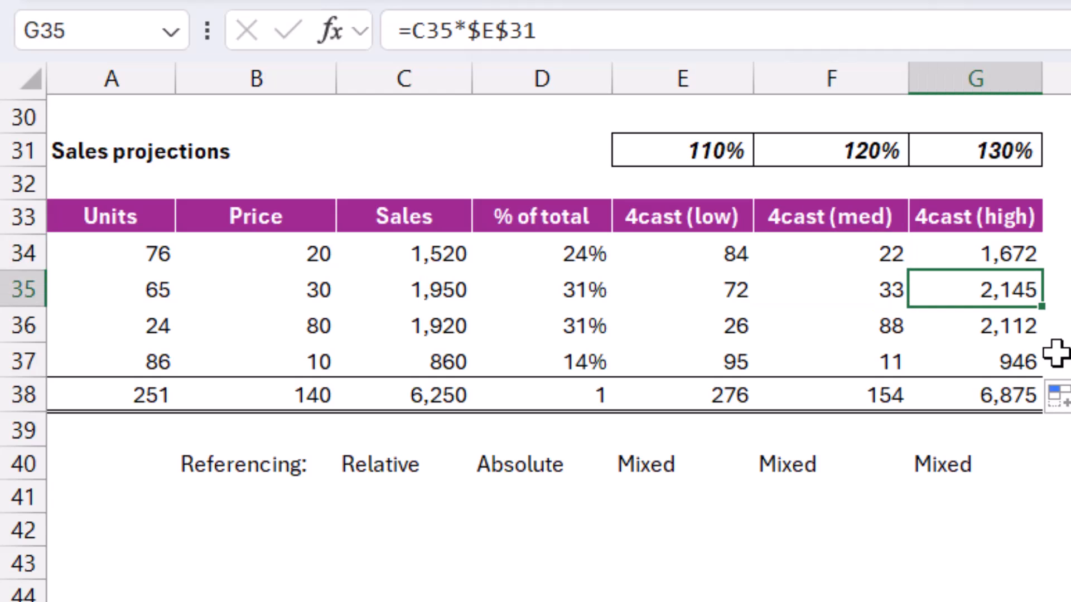
key("f2")
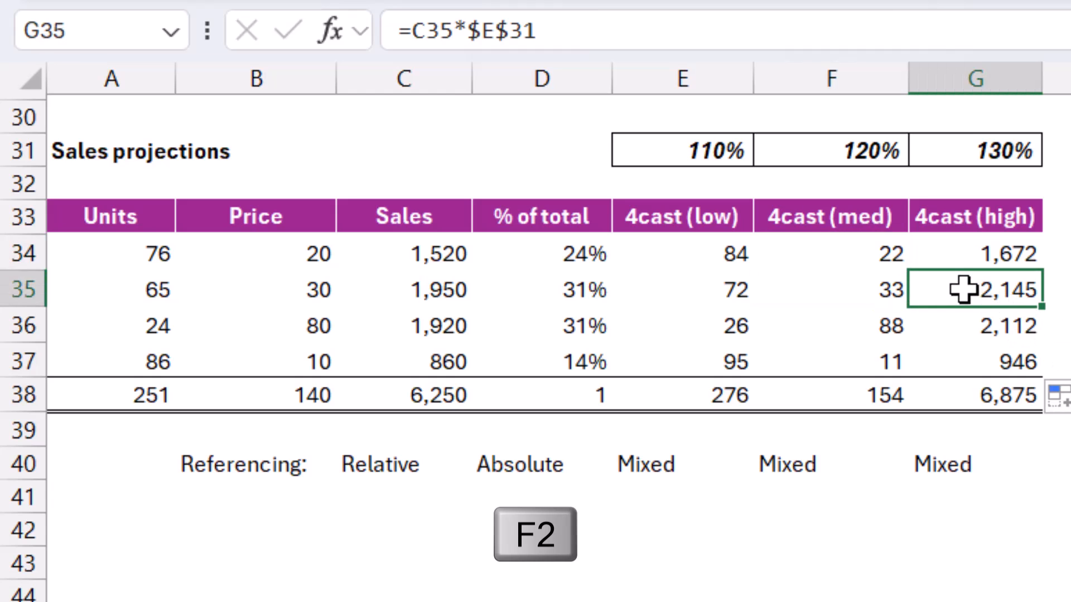
key("f2")
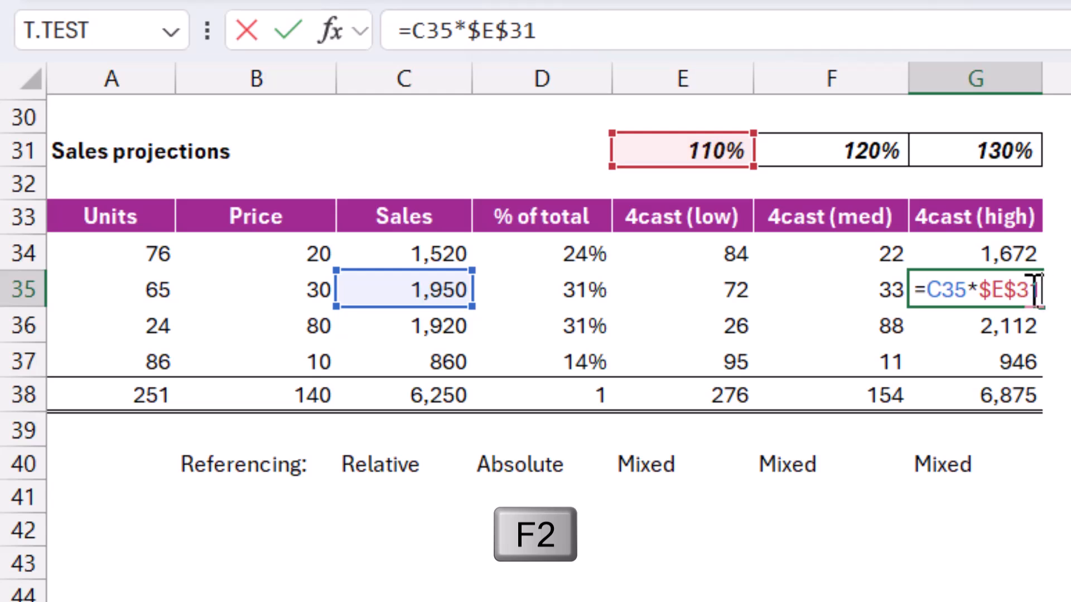
mouse_move(711, 151)
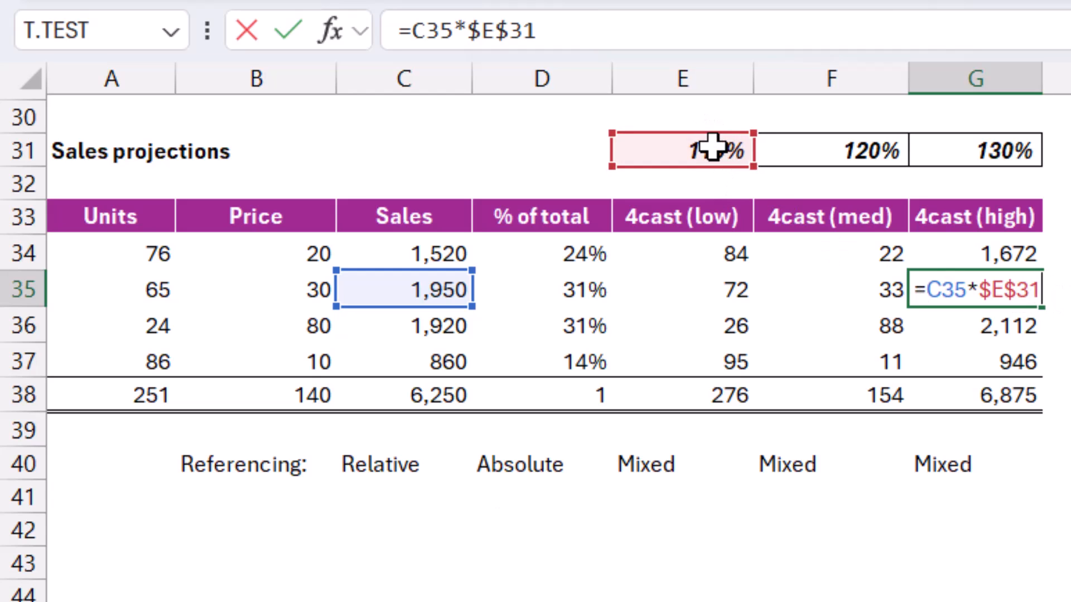
mouse_move(464, 328)
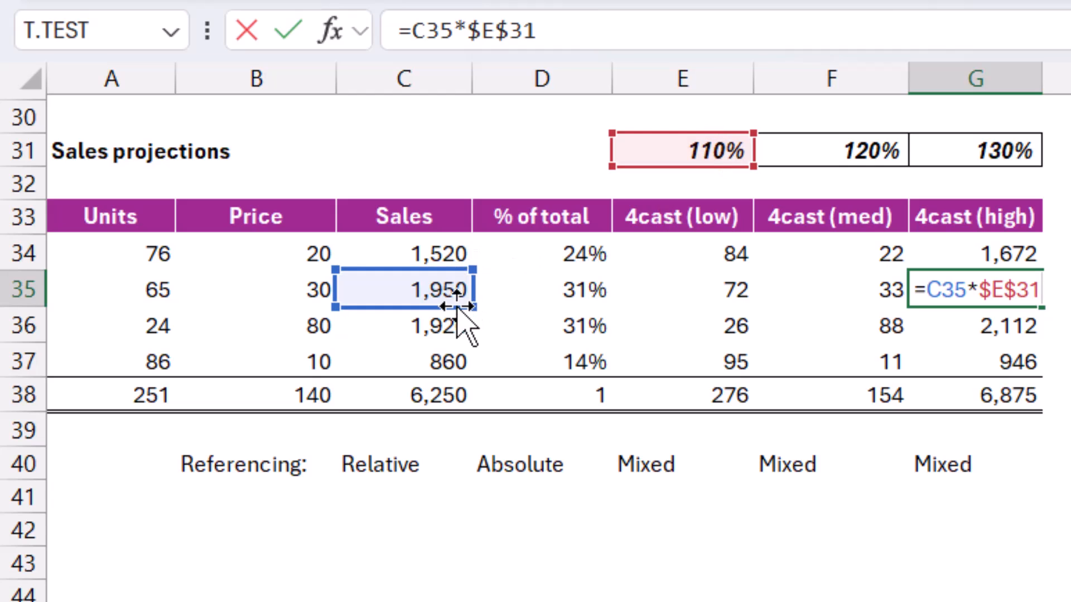
mouse_move(126, 290)
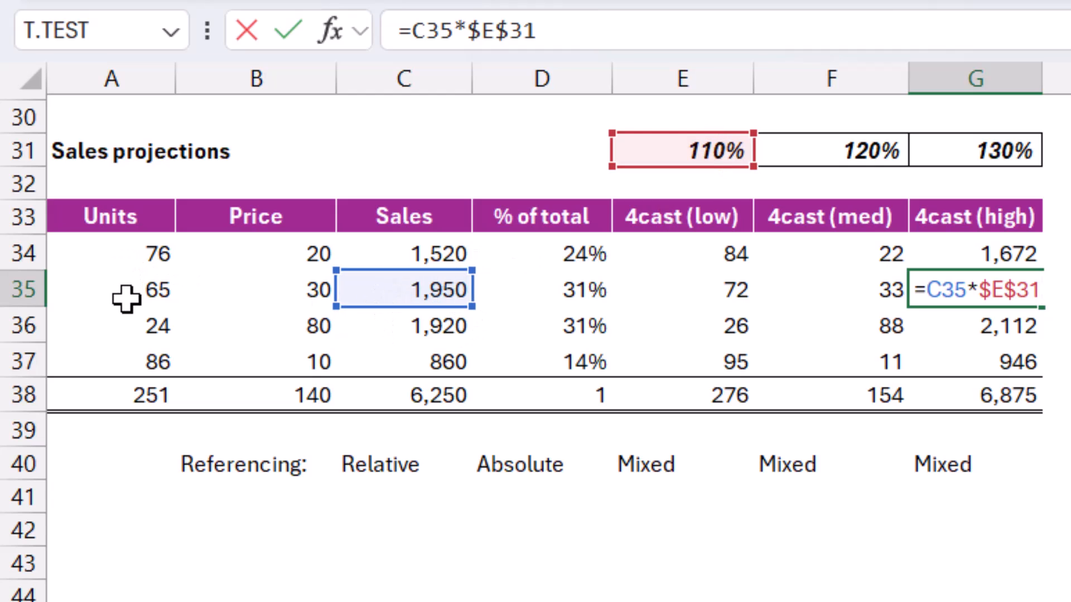
mouse_move(276, 305)
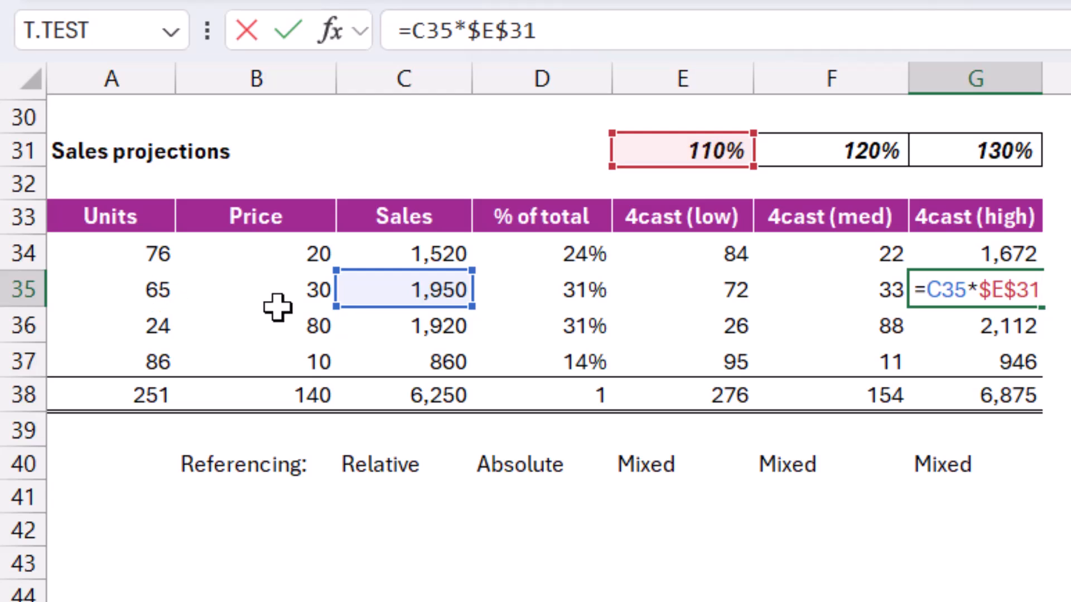
mouse_move(673, 146)
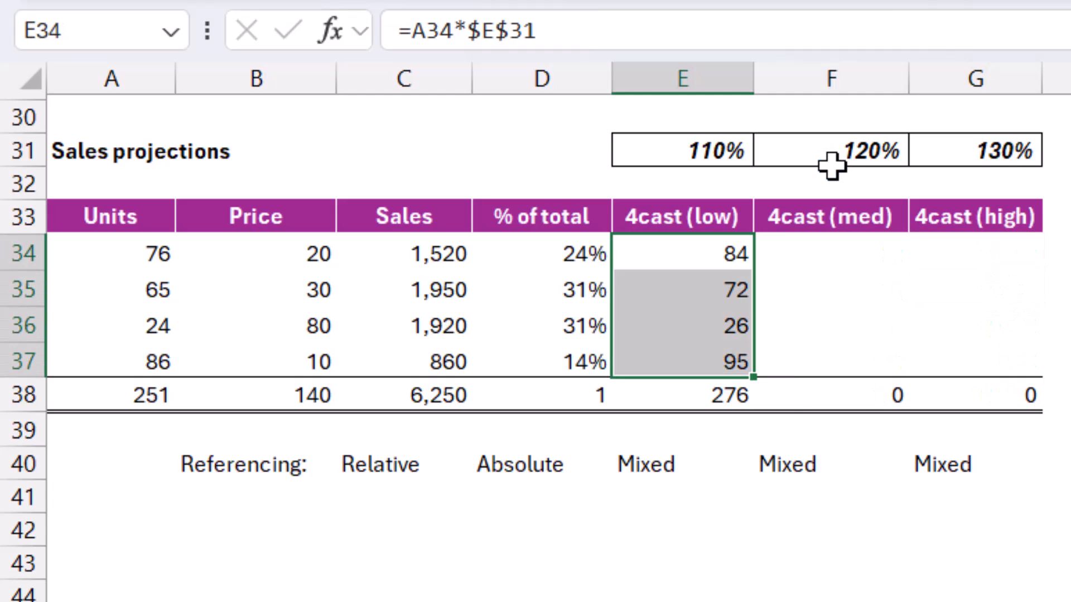
key("Delete")
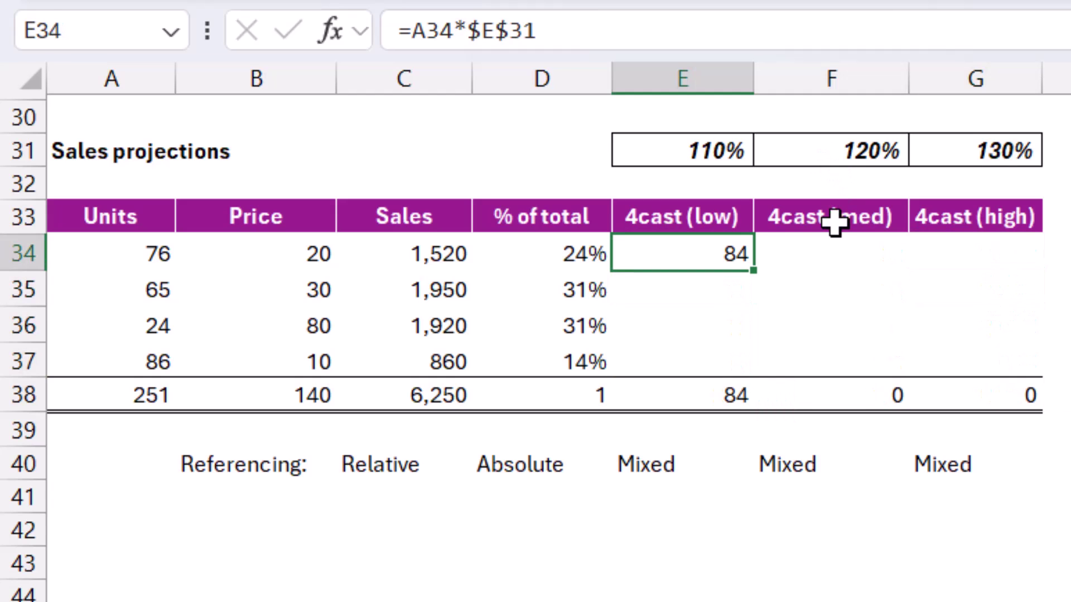
Re-enter the low forecast as units times the 110% rate with $A$34 fully absolute
type("=")
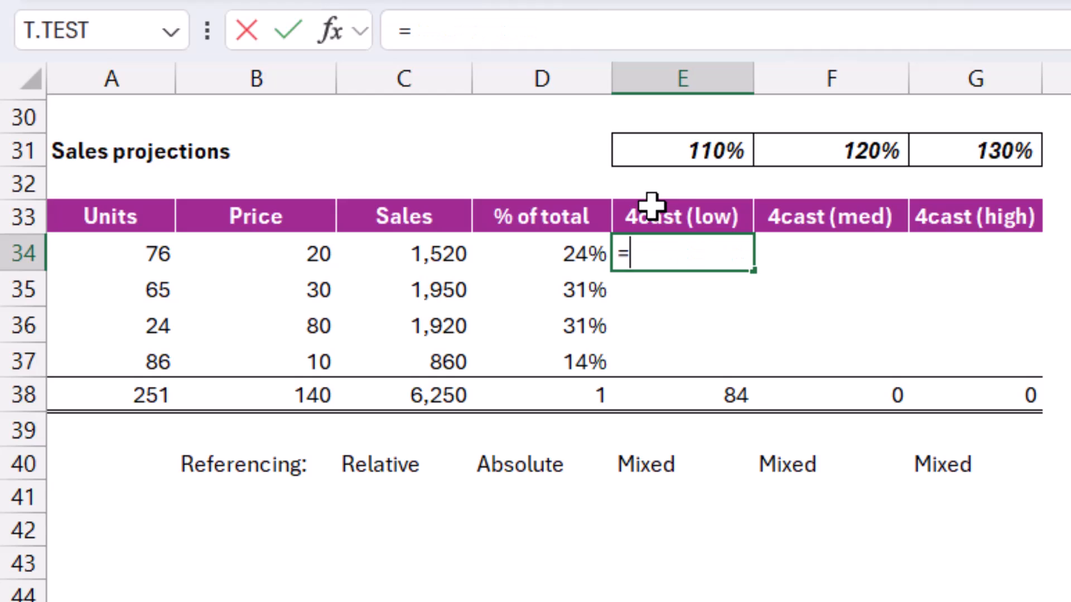
left_click(111, 253)
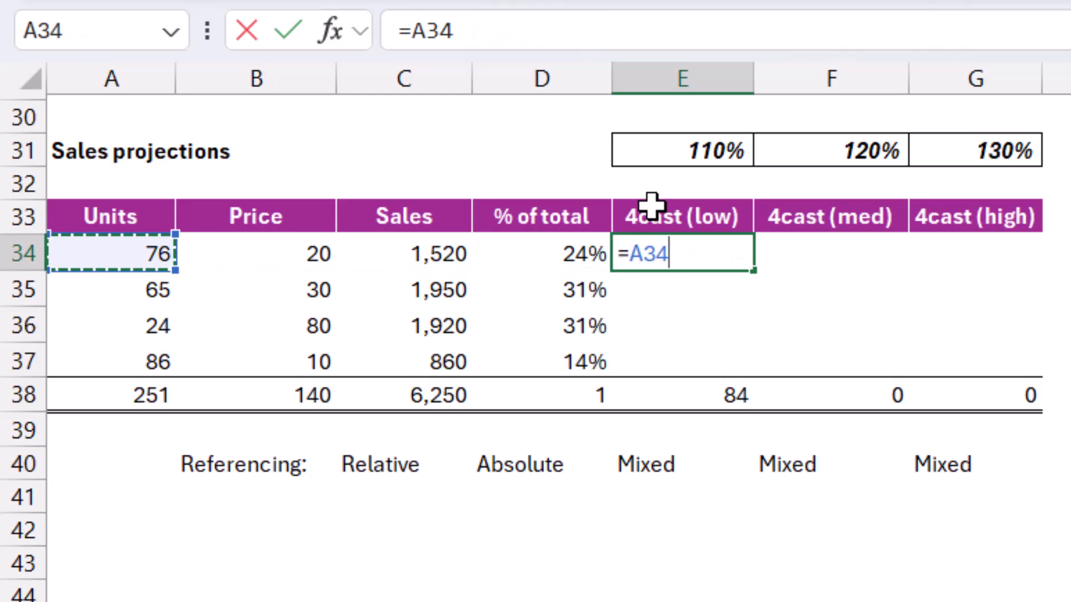
left_click(680, 150)
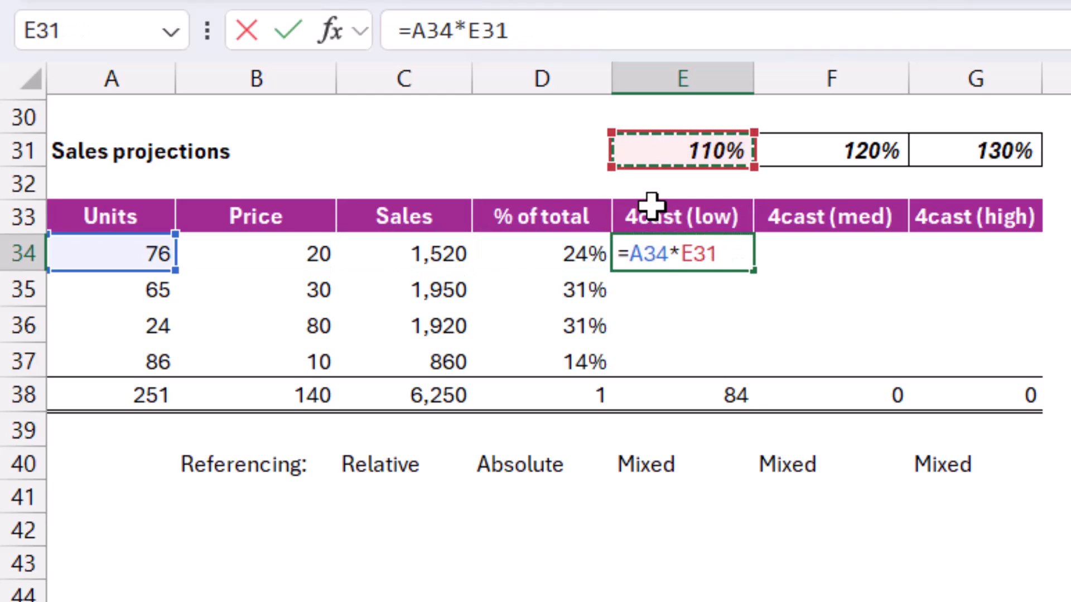
key("f4")
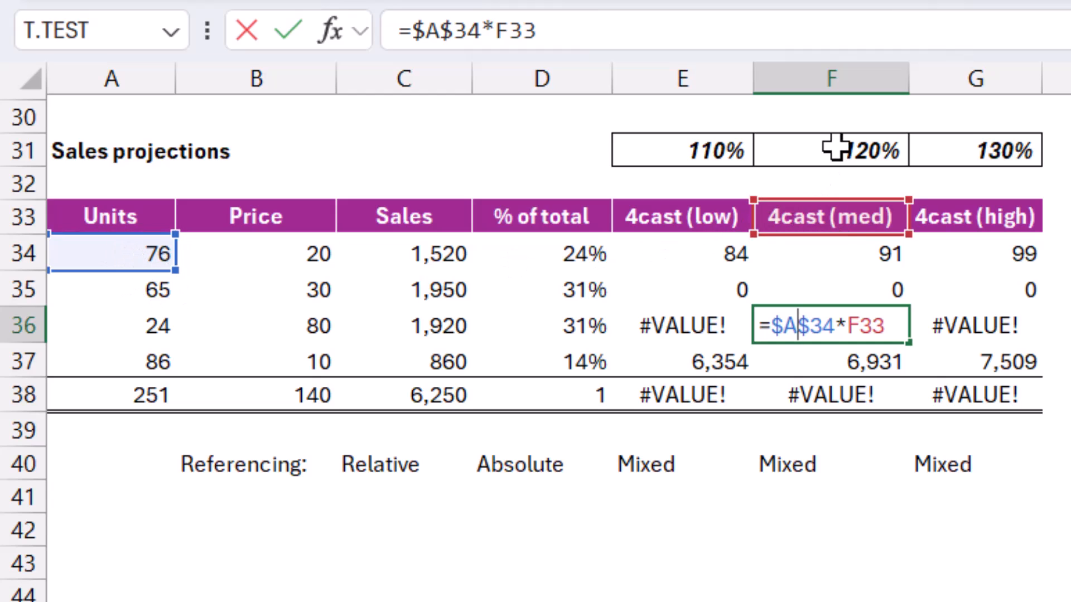
mouse_move(918, 294)
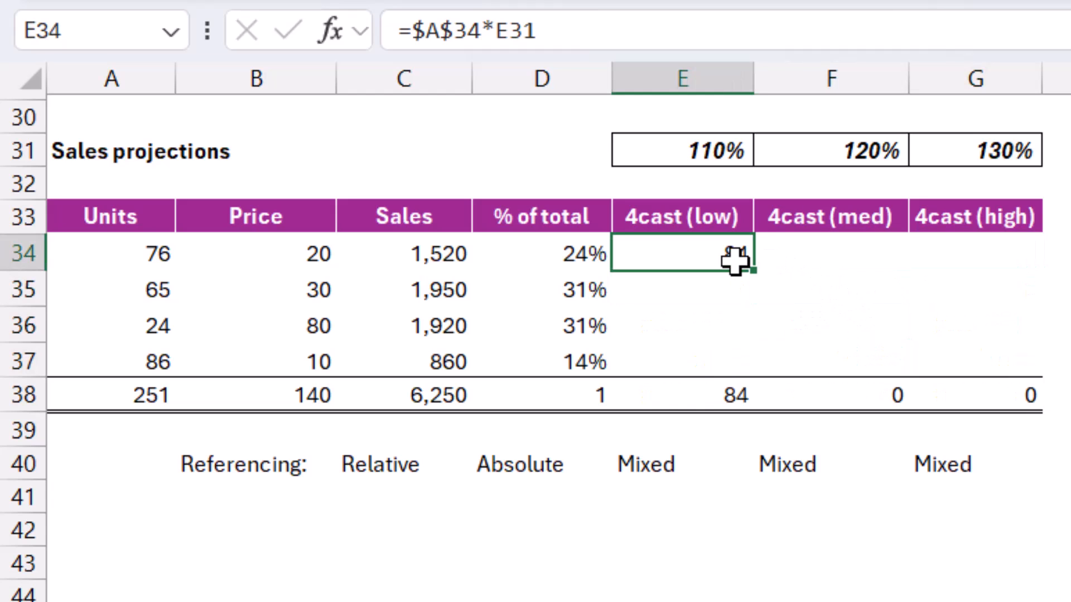
Rewrite the low forecast as =$A34*E$31, locking the Units column and percentage row
type("=C34")
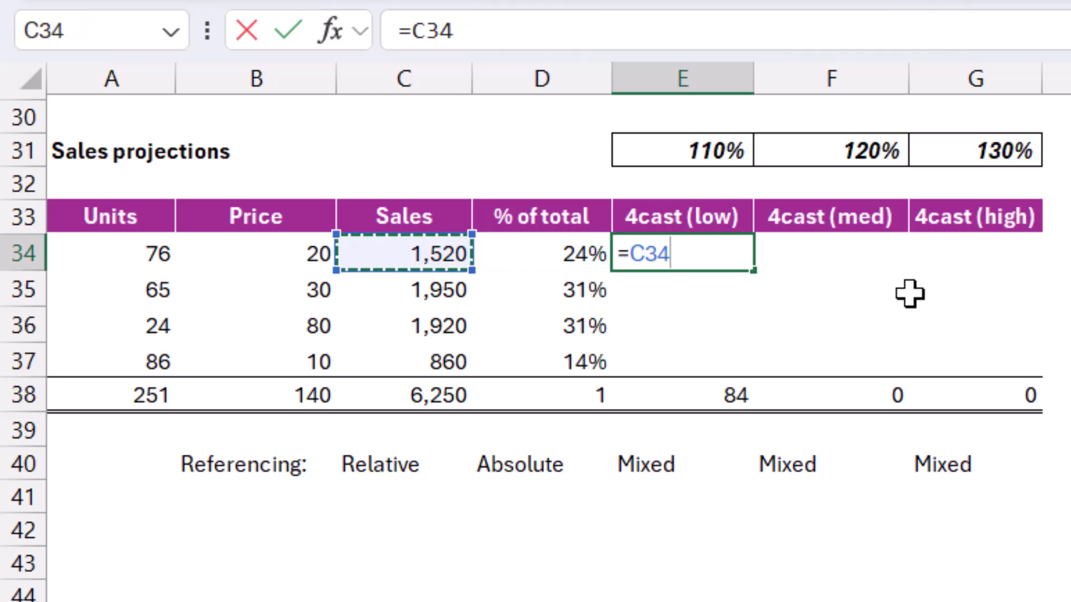
type("*E31")
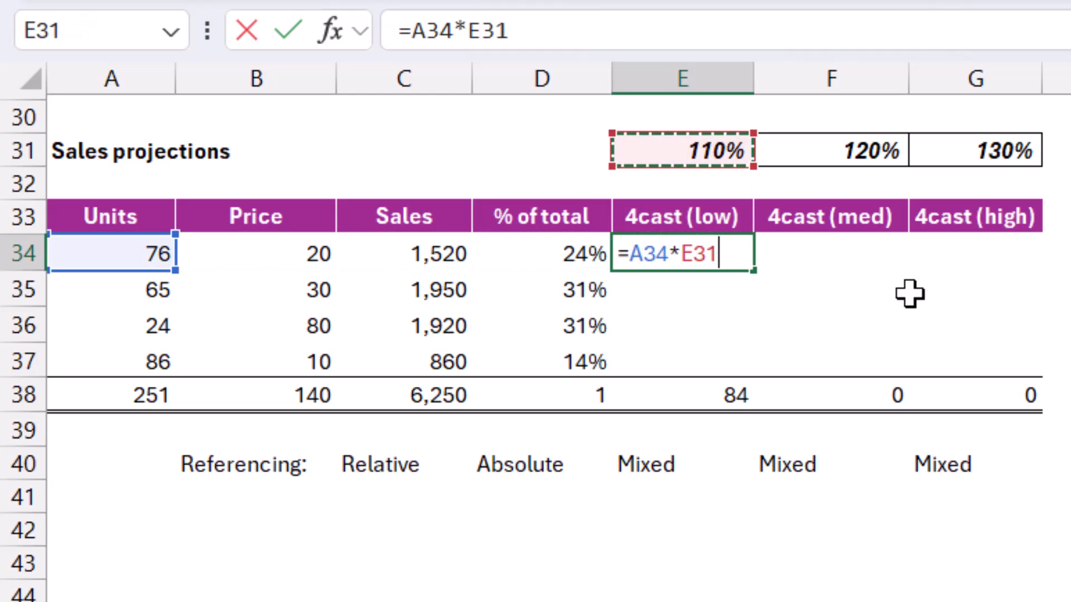
mouse_move(685, 254)
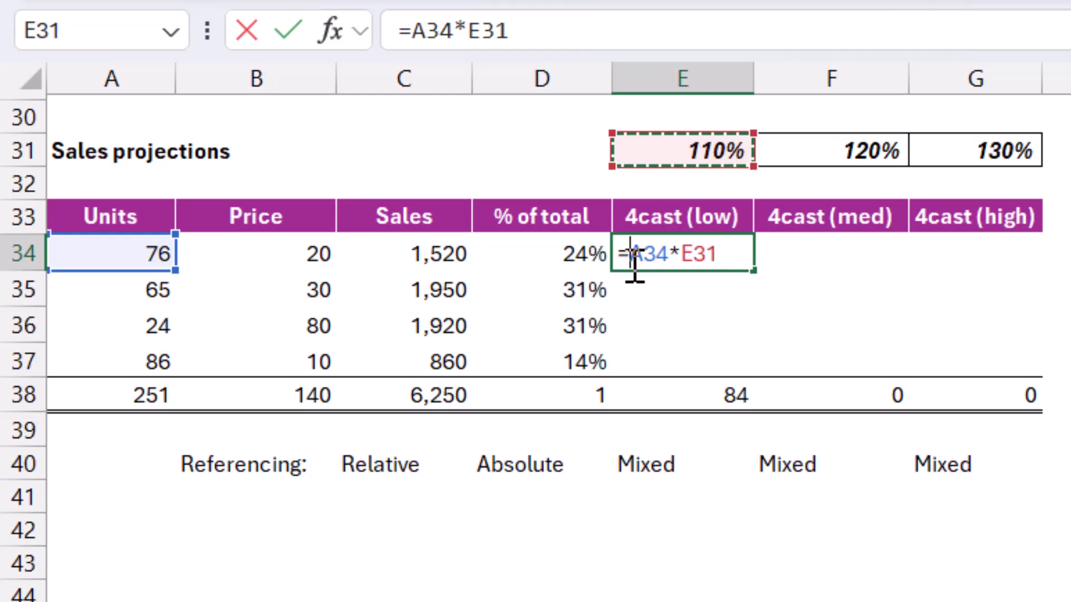
key("f4")
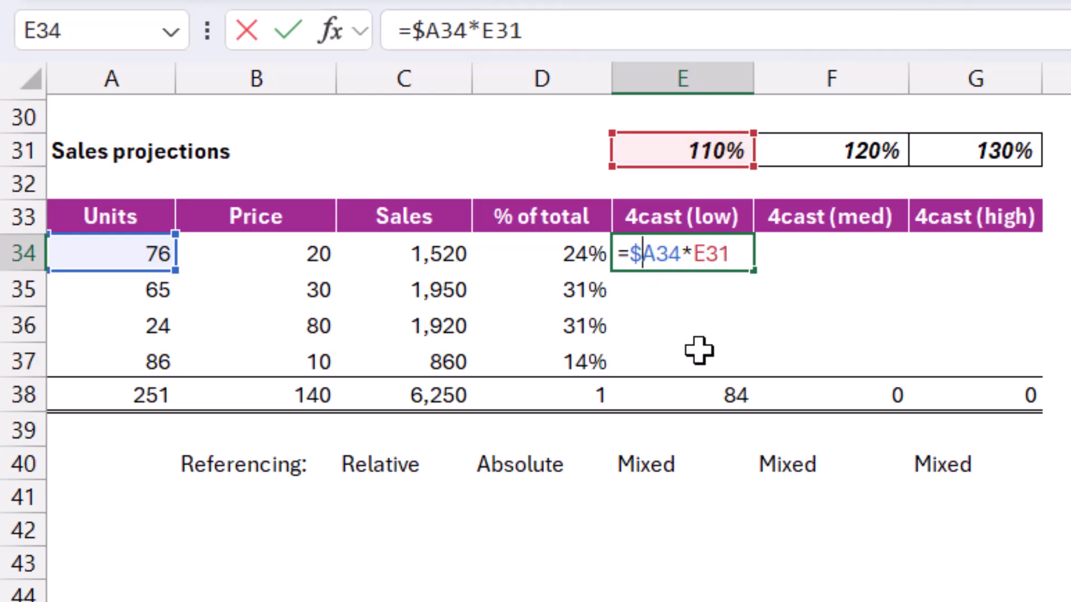
mouse_move(126, 331)
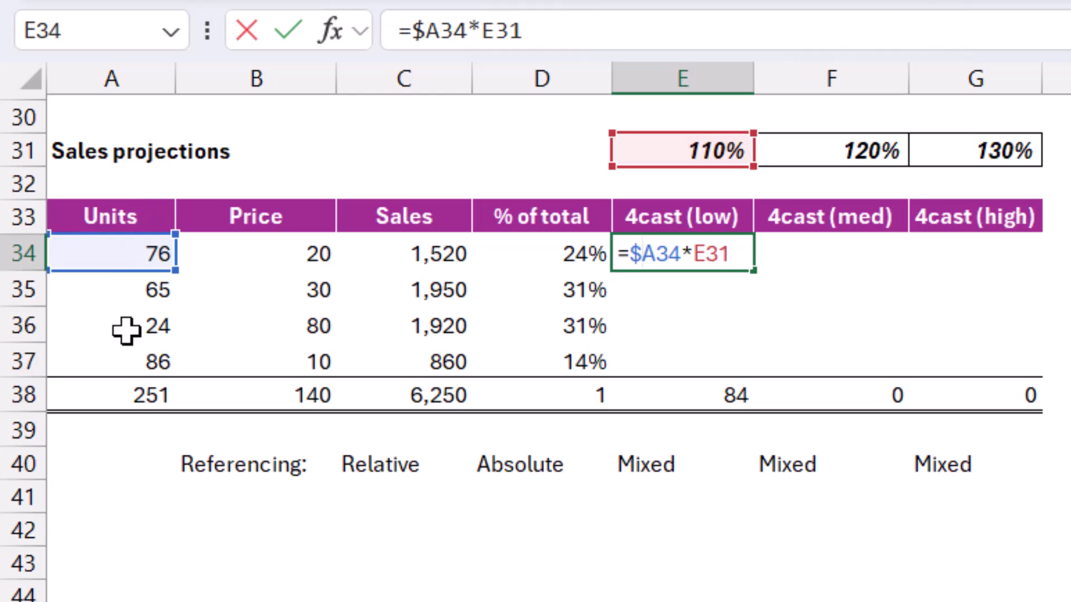
mouse_move(125, 318)
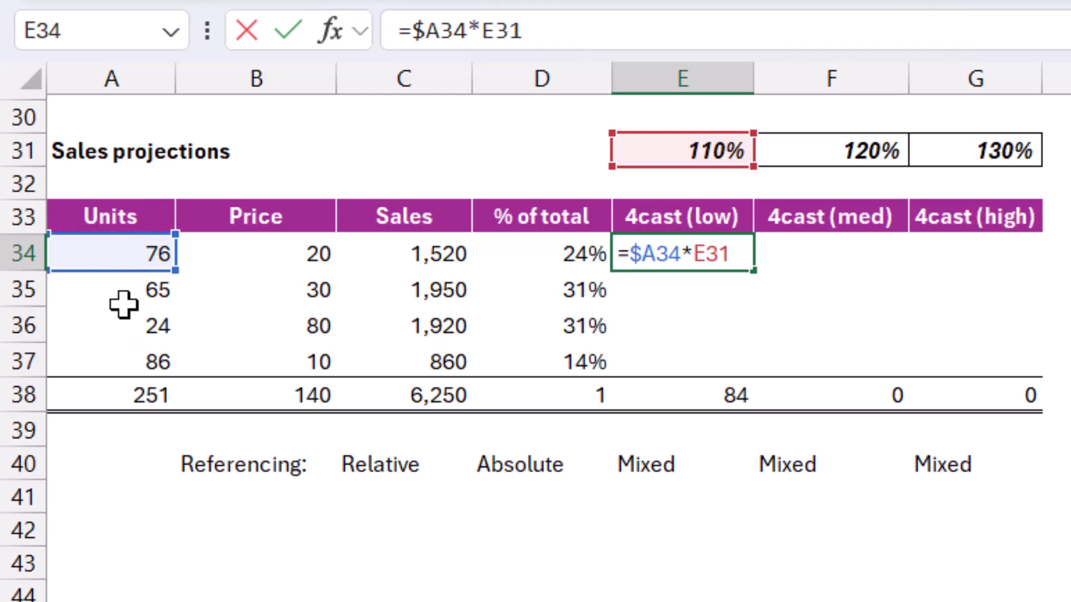
mouse_move(106, 287)
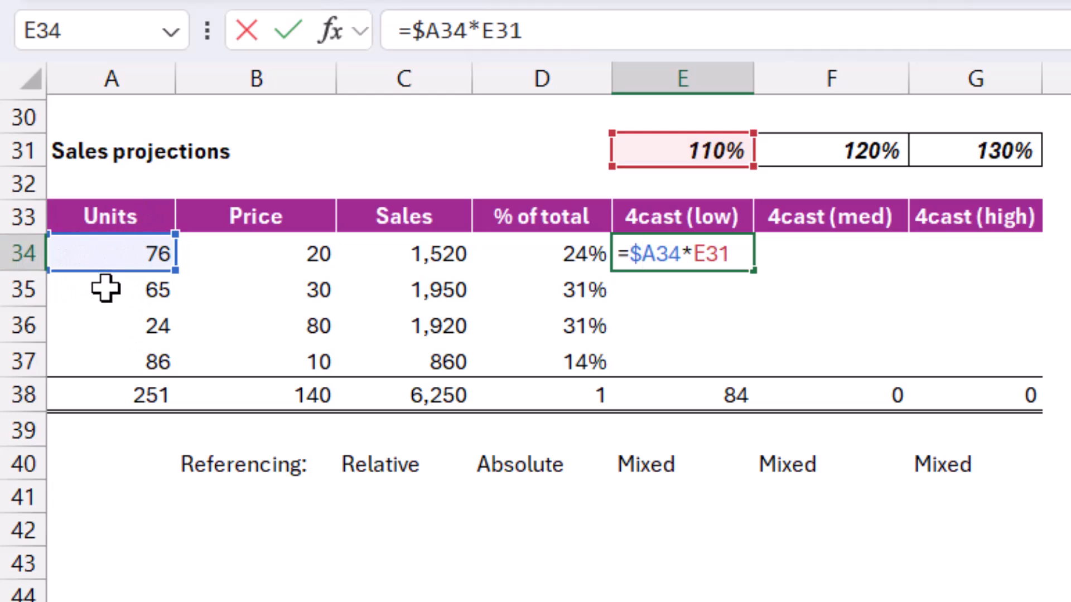
mouse_move(710, 254)
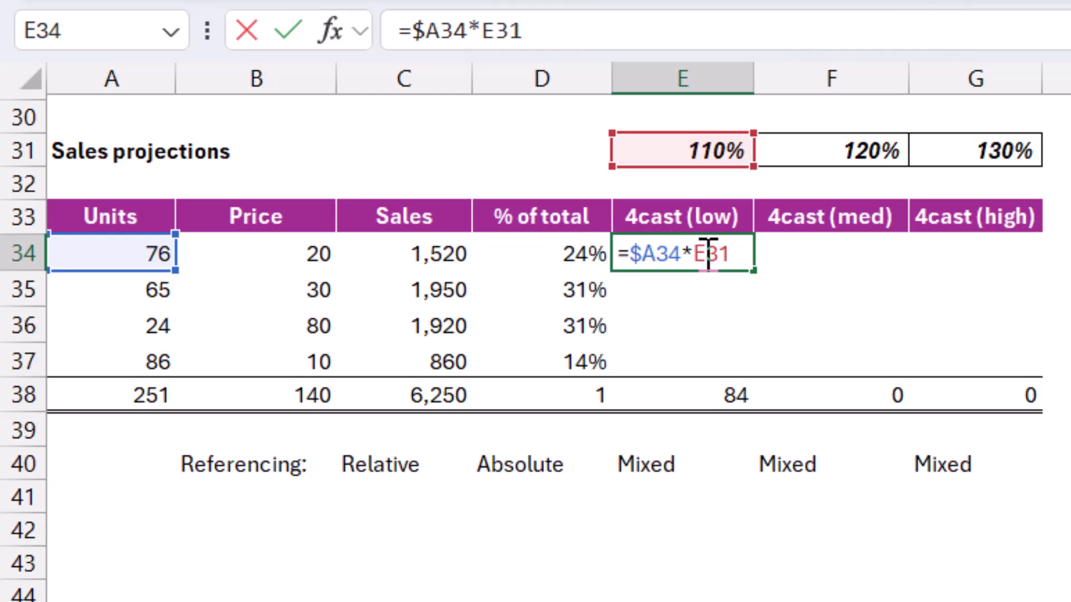
key("f4")
type("$")
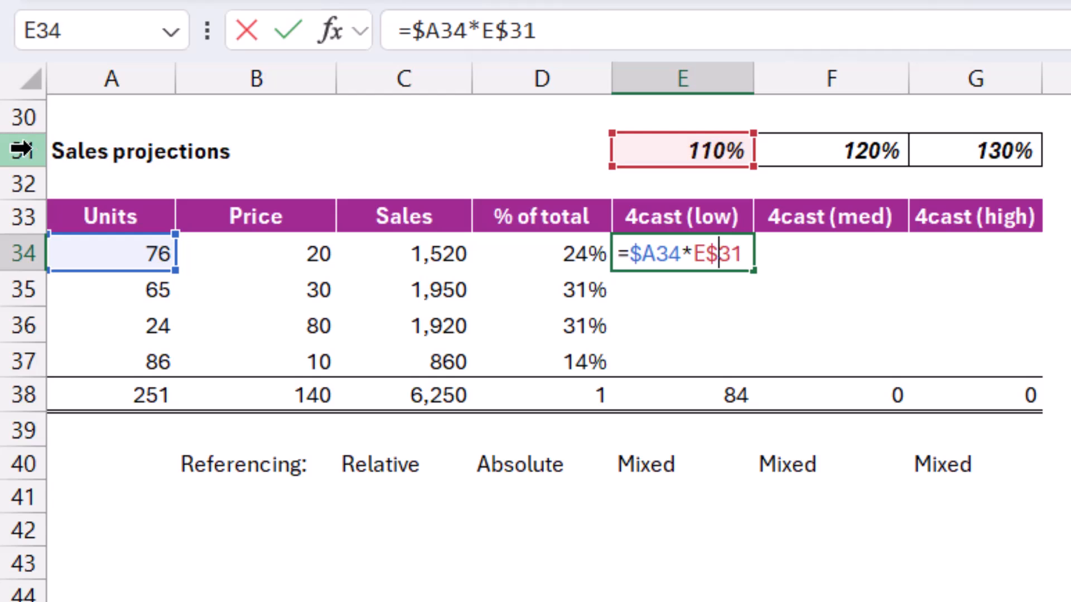
mouse_move(600, 263)
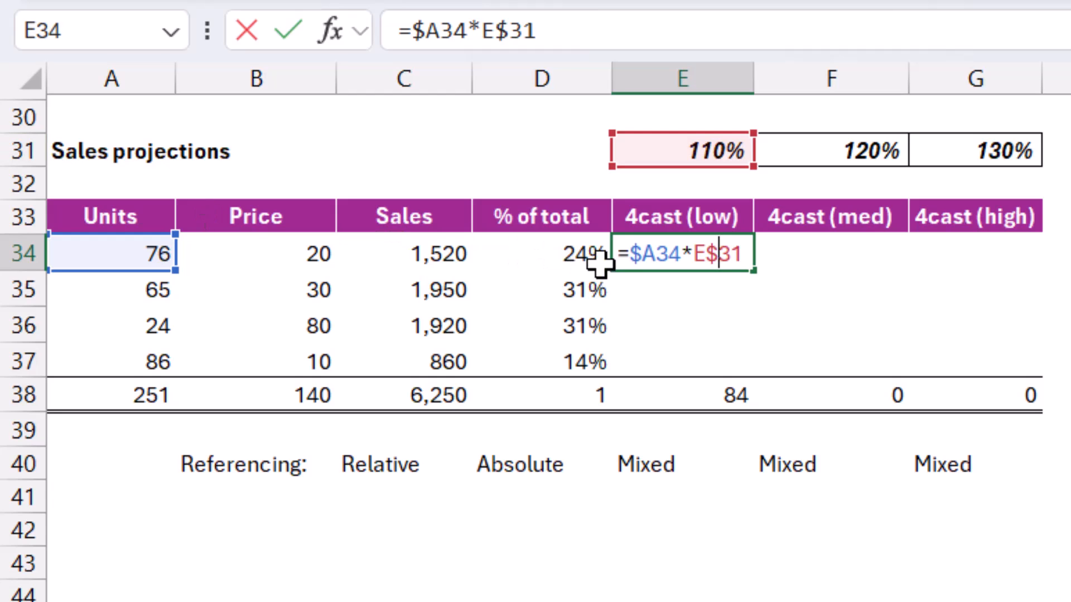
mouse_move(747, 154)
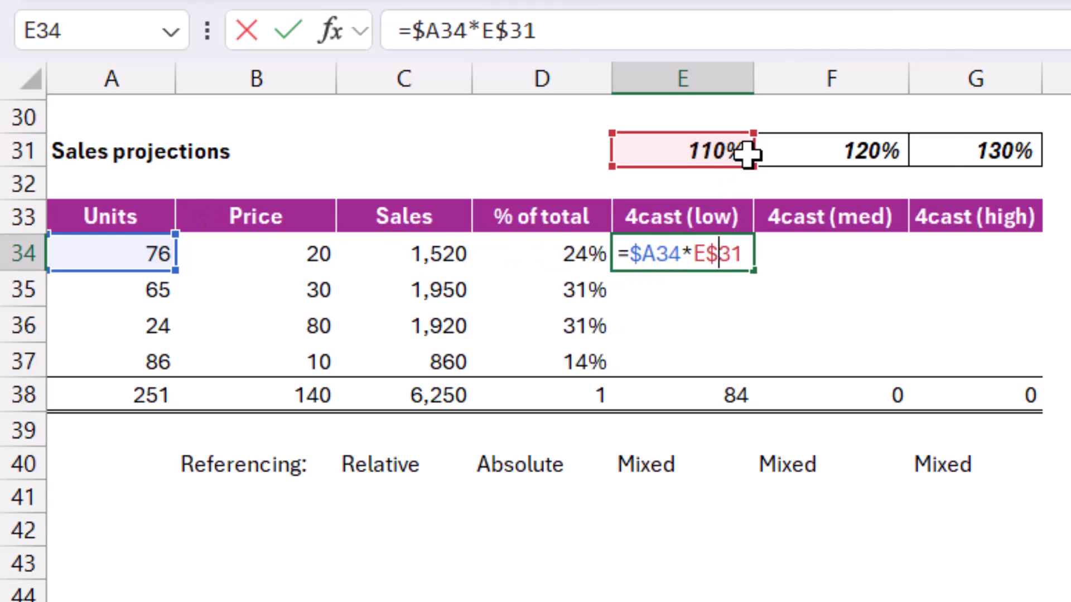
mouse_move(726, 255)
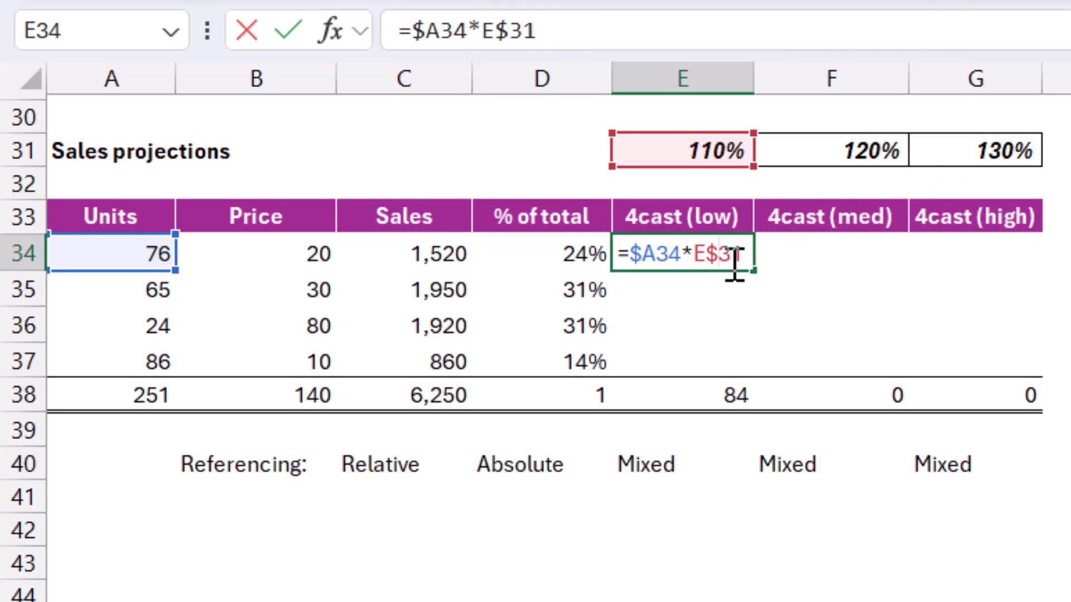
key("Escape")
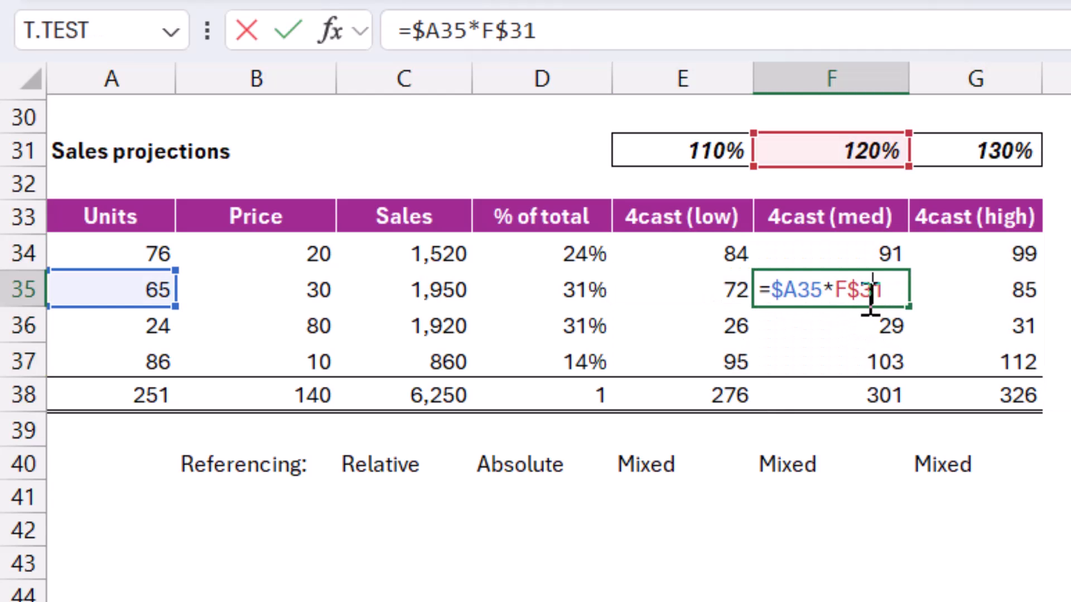
Check the copied med and high forecast formulas such as F34 =$A34*F$31, totals 276, 301, 326
key("Return")
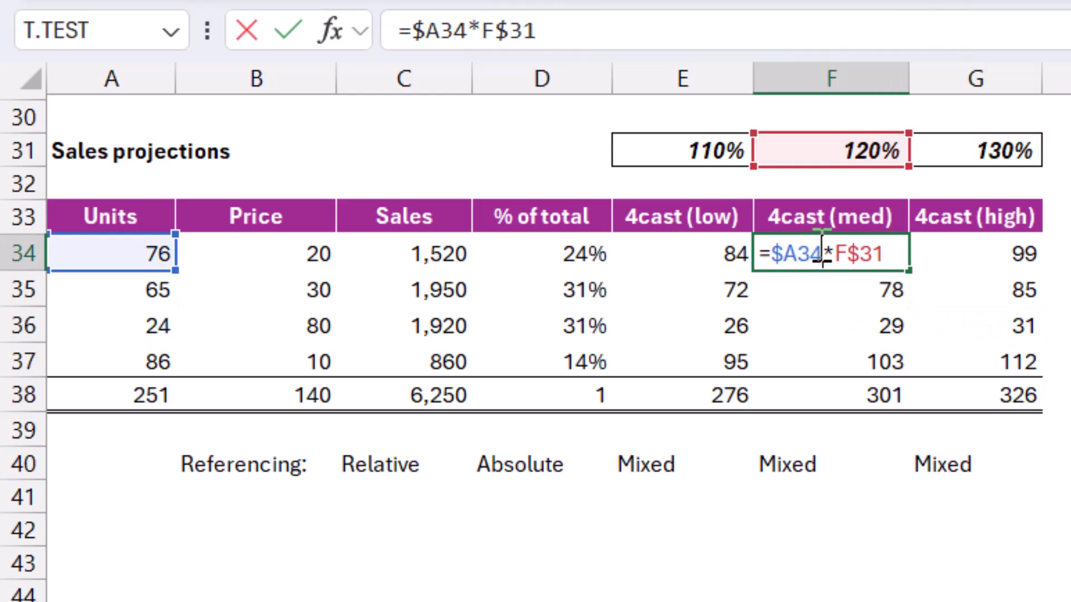
mouse_move(823, 253)
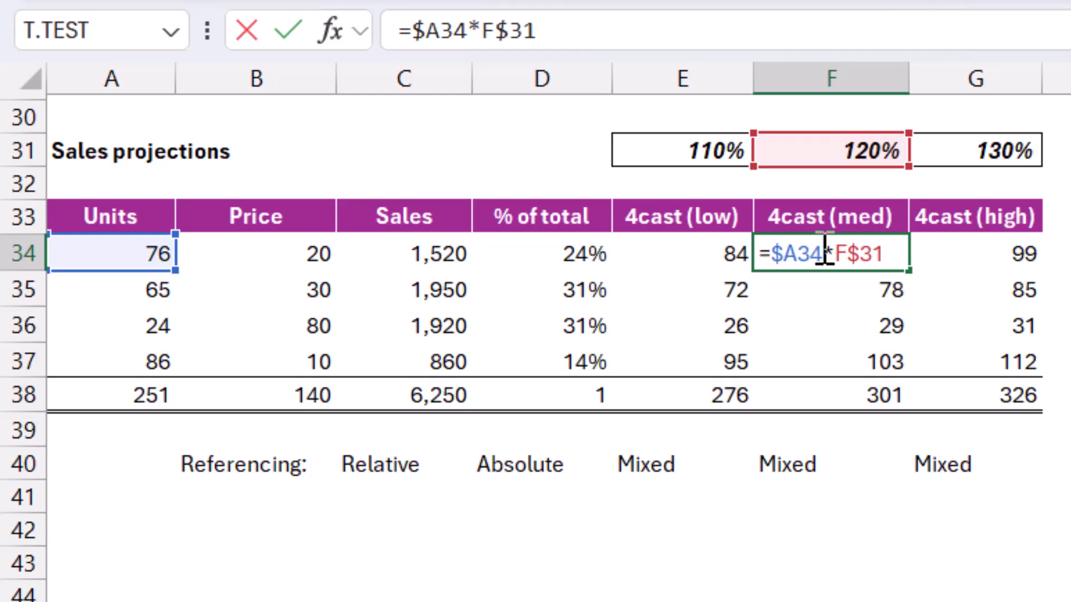
key("Return")
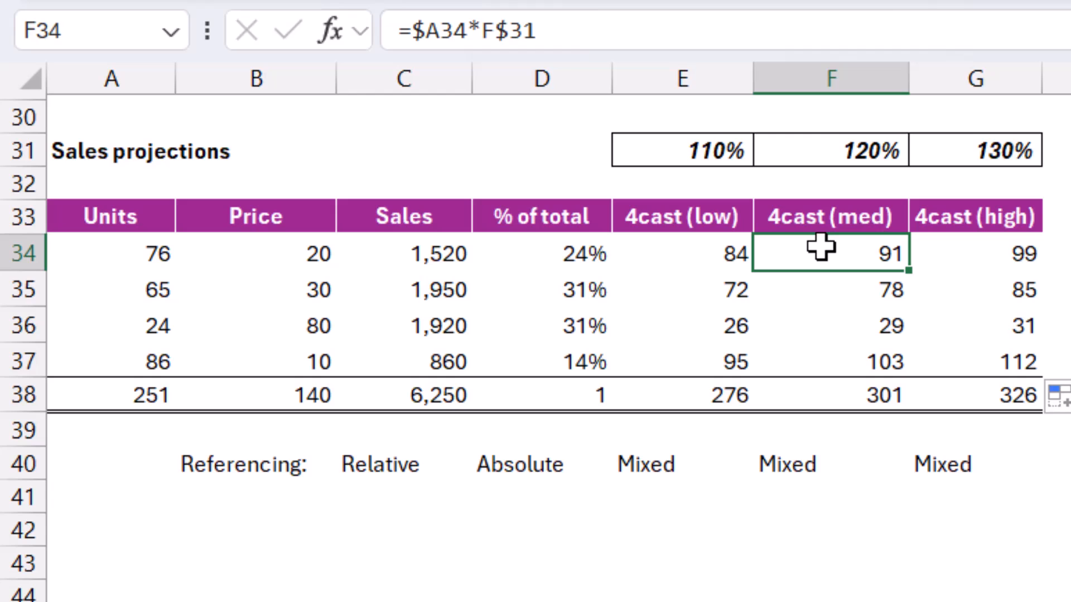
left_click(828, 325)
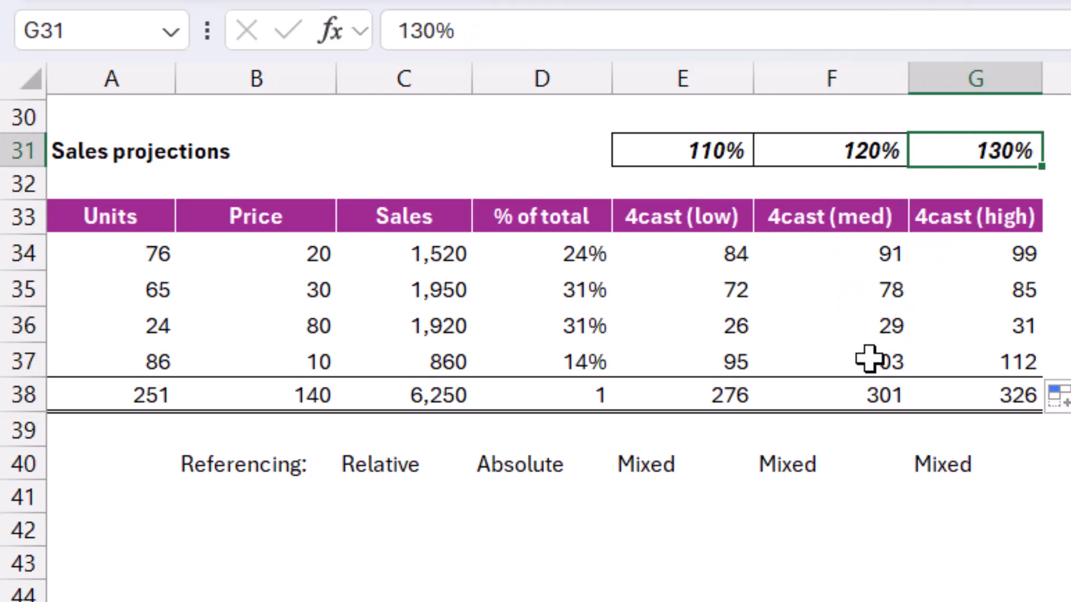
left_click(828, 326)
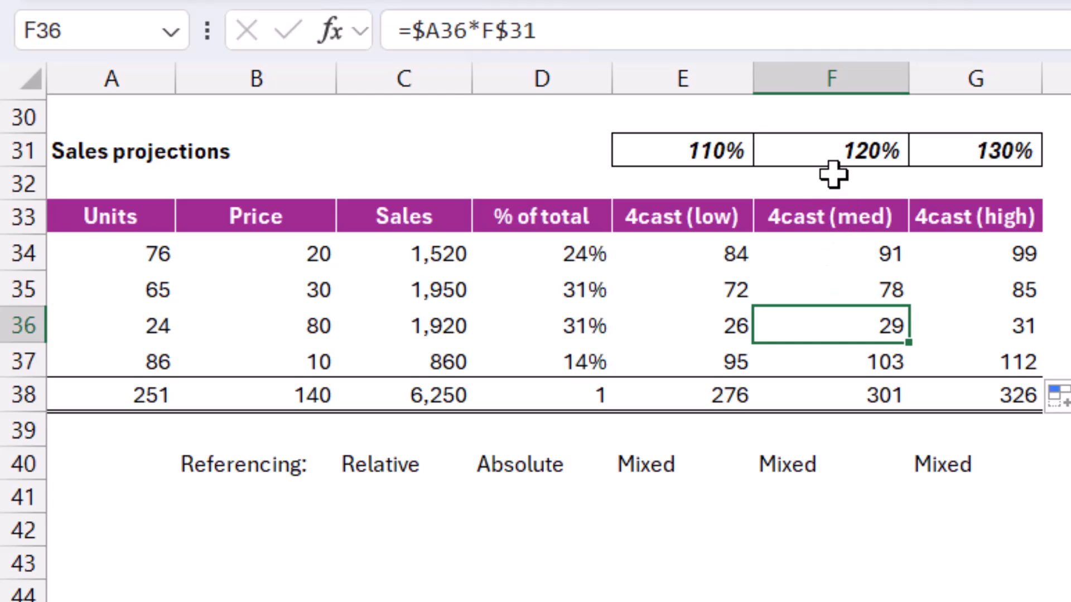
left_click(830, 254)
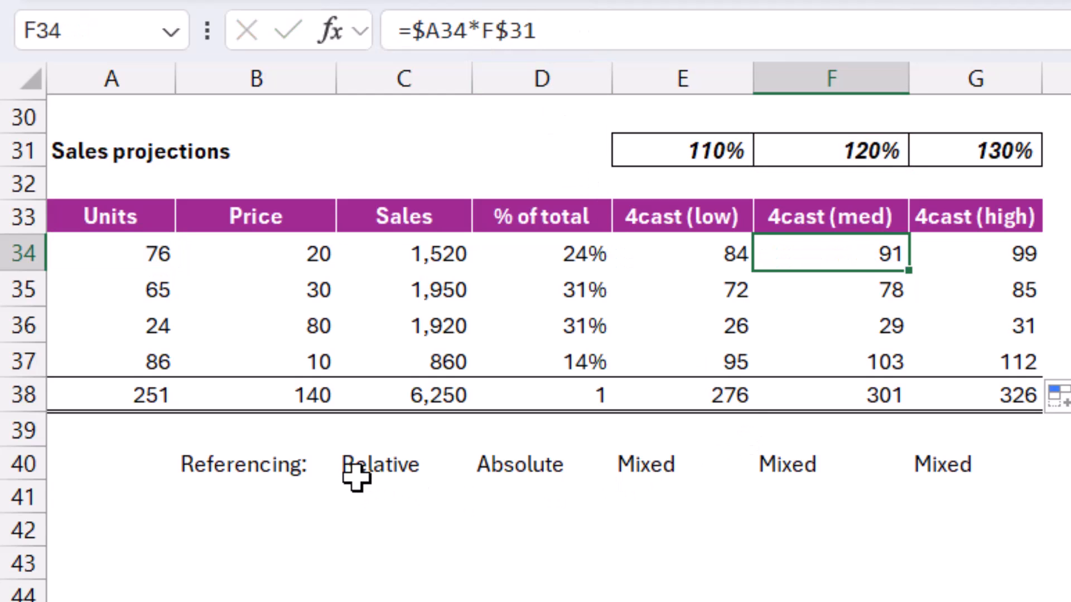
left_click(403, 290)
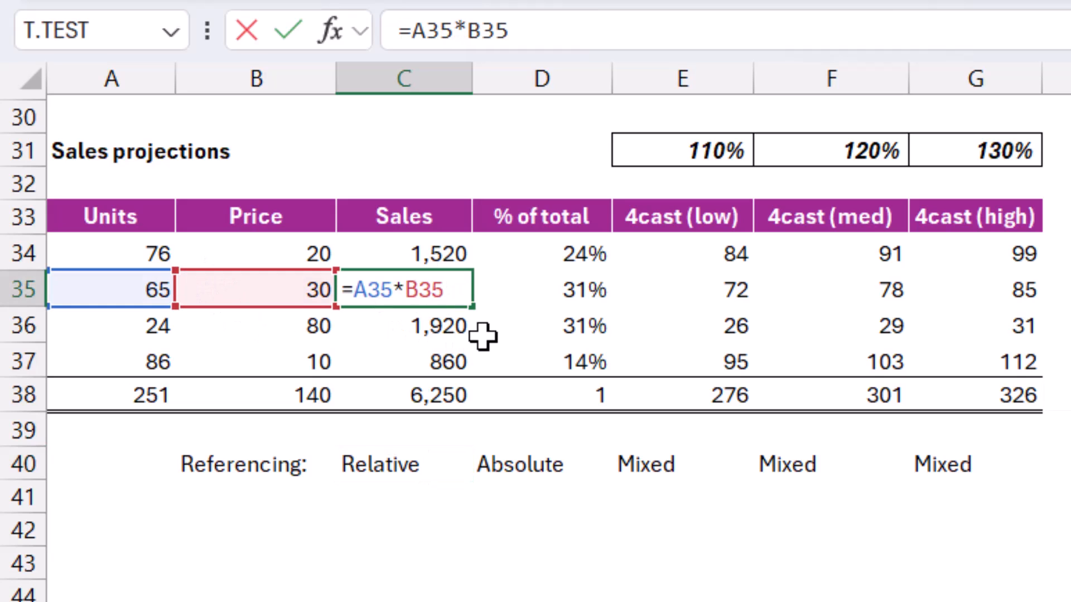
left_click(540, 289)
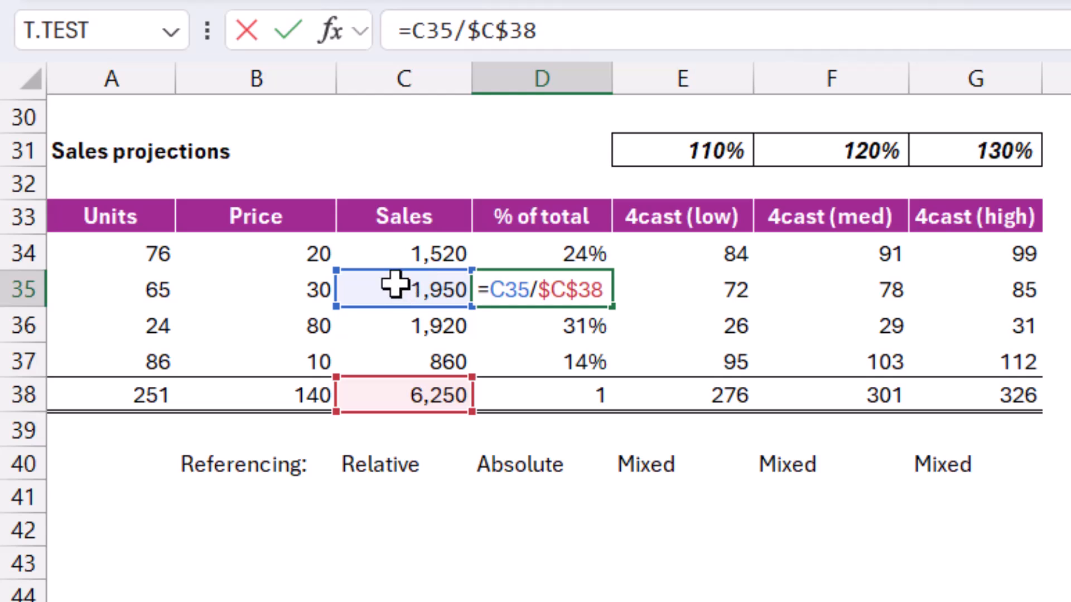
mouse_move(448, 396)
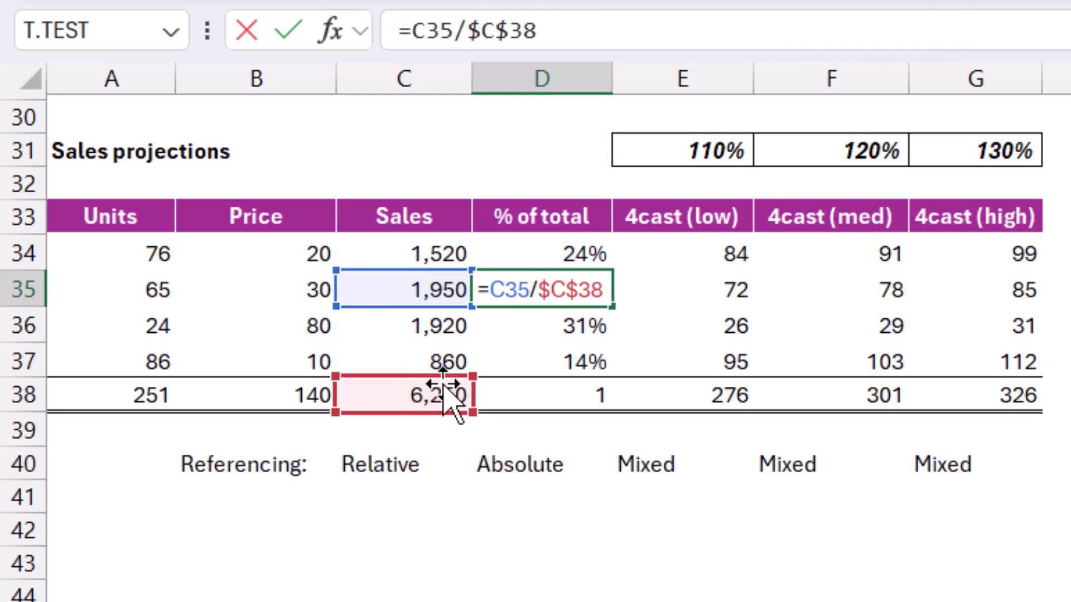
mouse_move(424, 395)
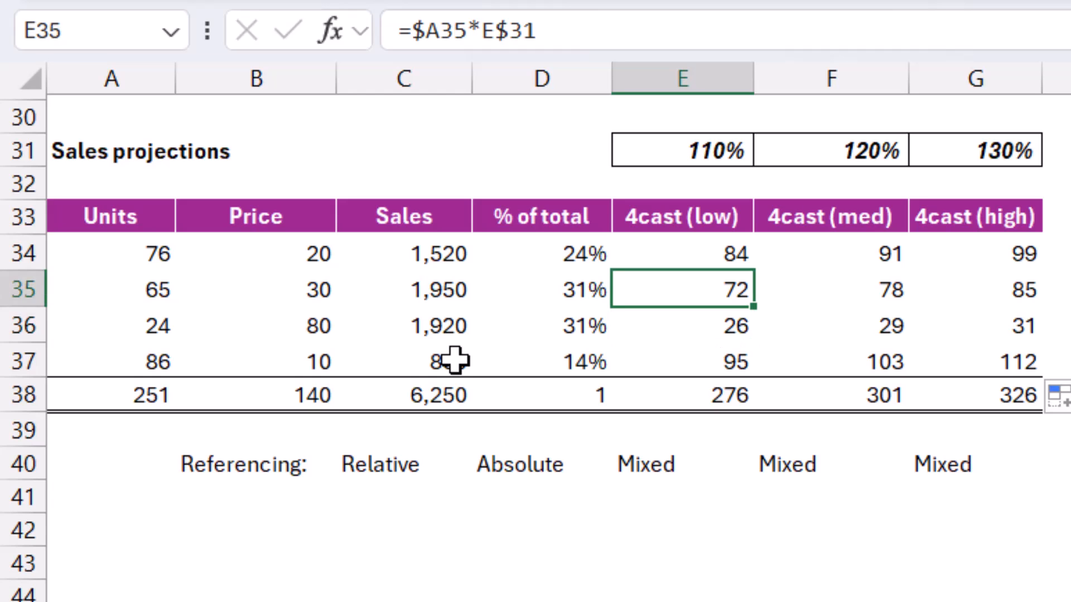
double_click(680, 290)
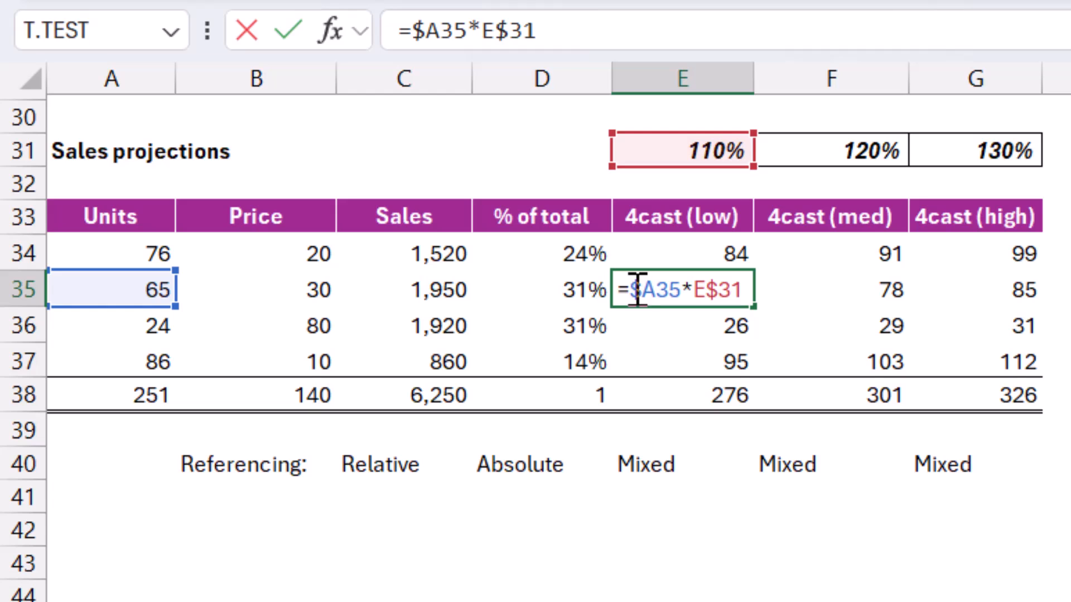
mouse_move(668, 317)
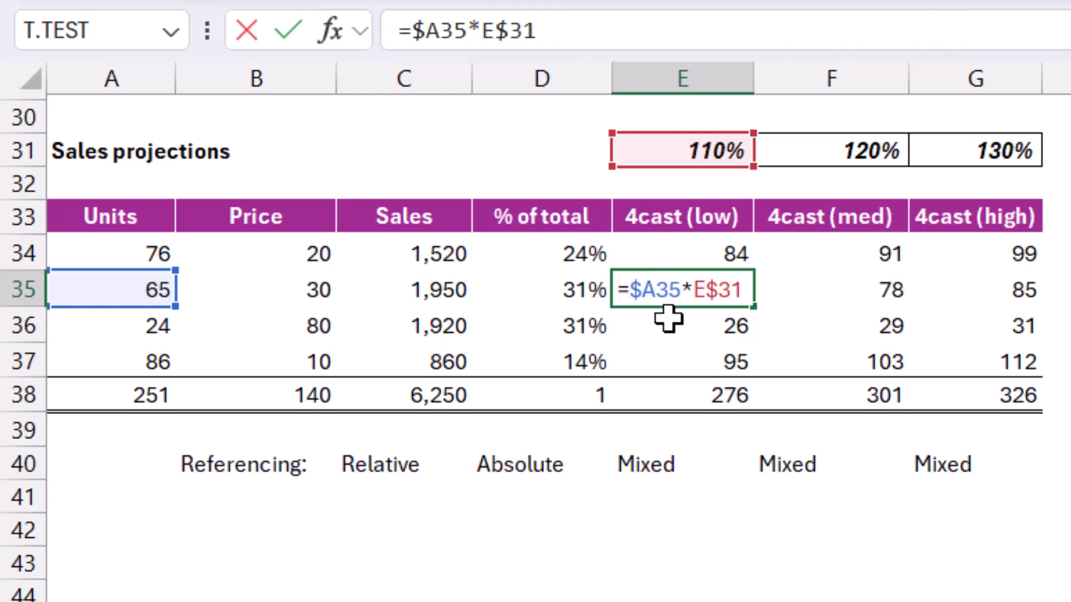
key("f4")
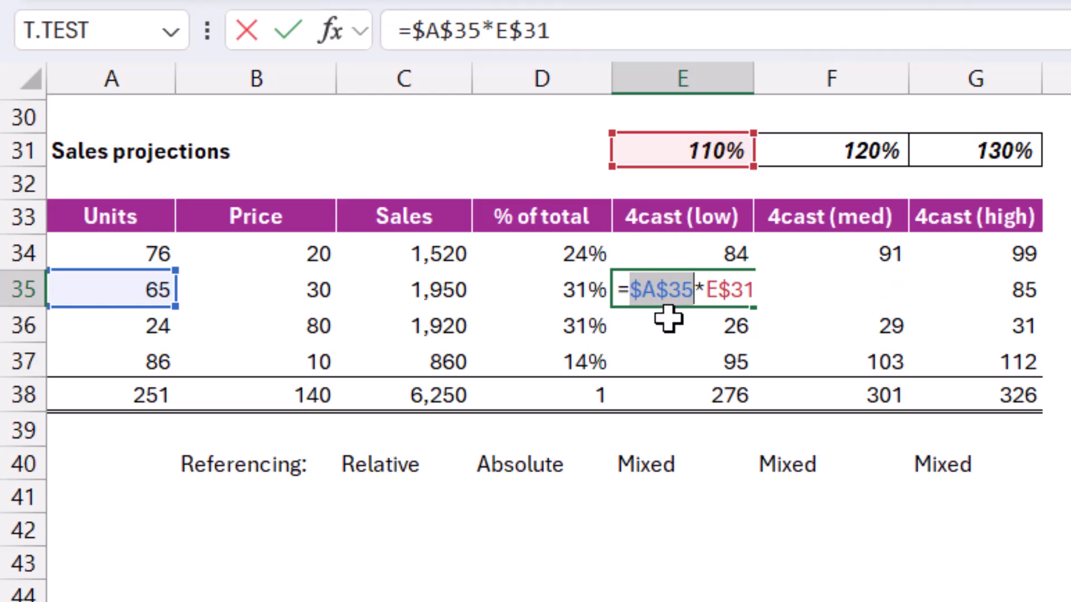
key("f4")
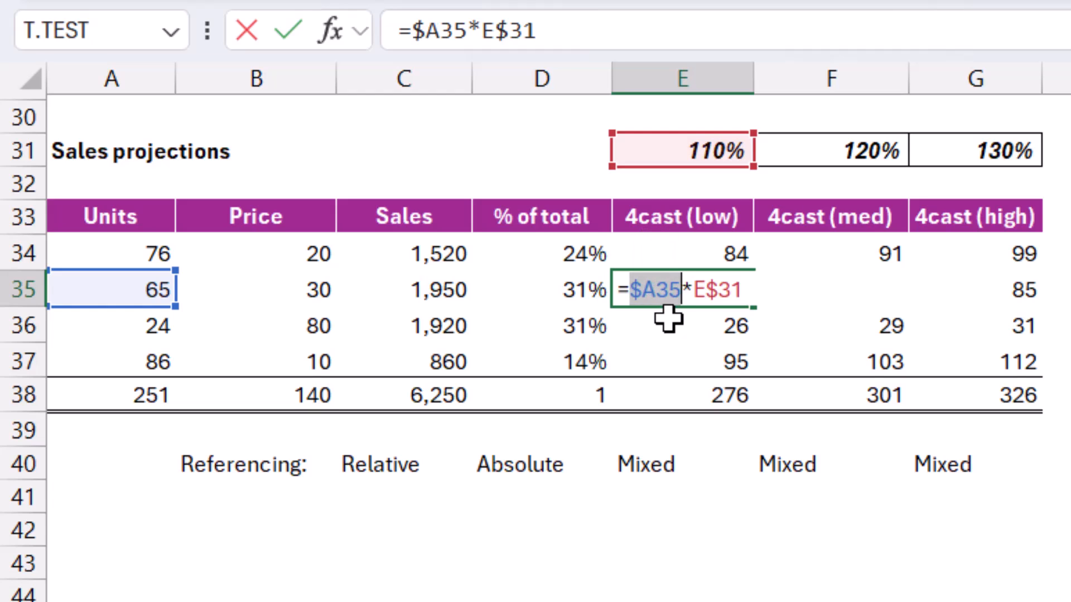
key("f4")
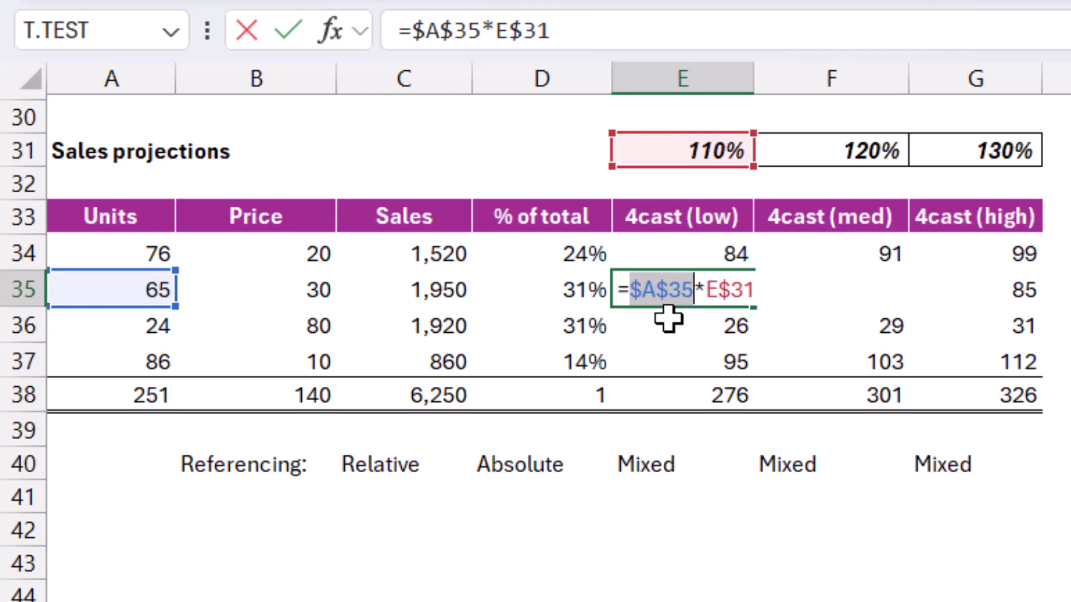
key("f4")
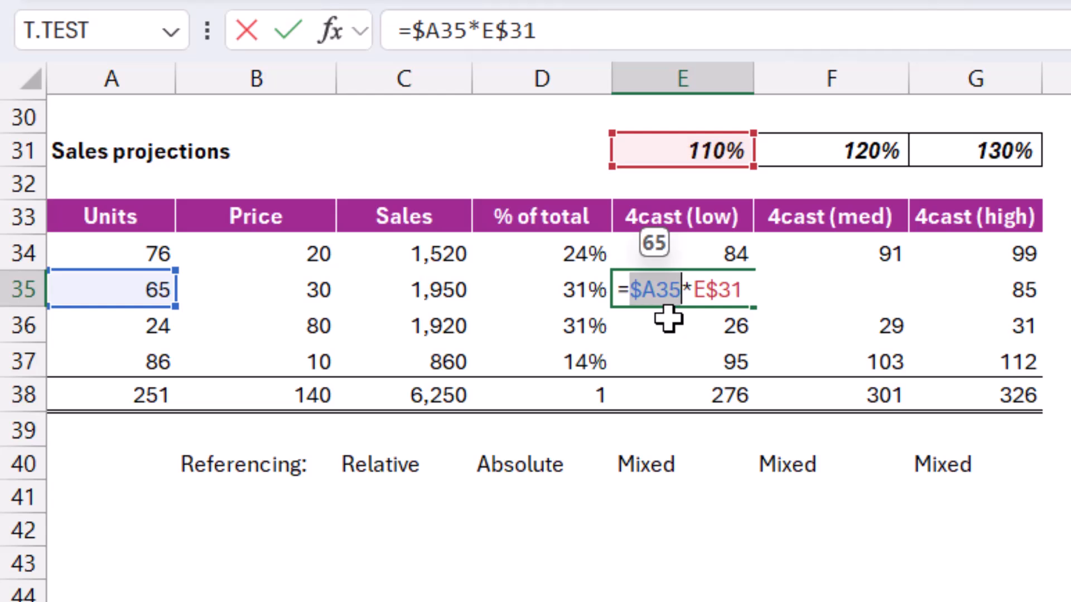